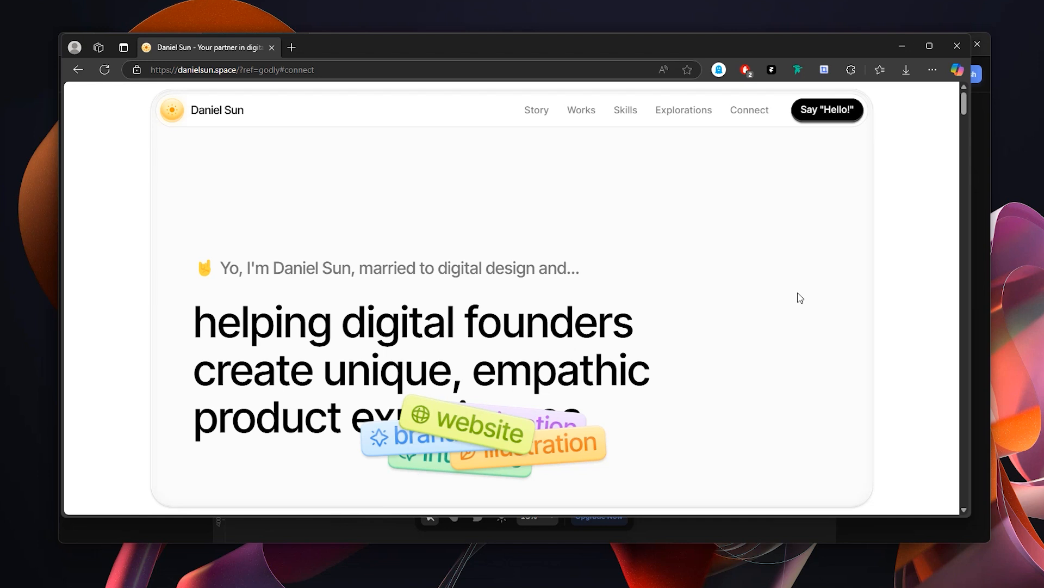
Step: Scroll the reference portfolio from the hero past the Works case studies to the hobbies section
scroll("down", 3)
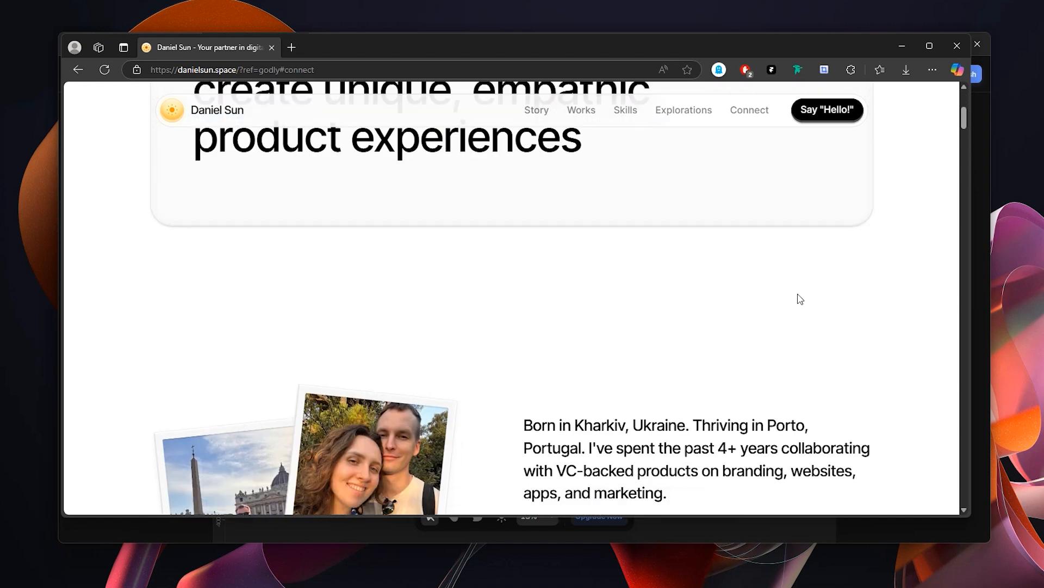
scroll("down", 3)
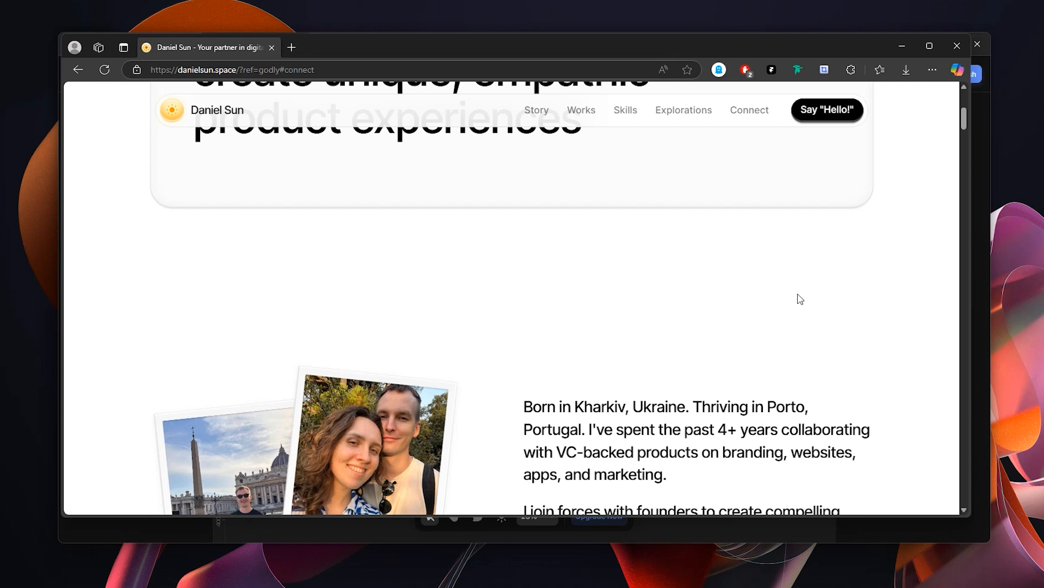
scroll("down", 3)
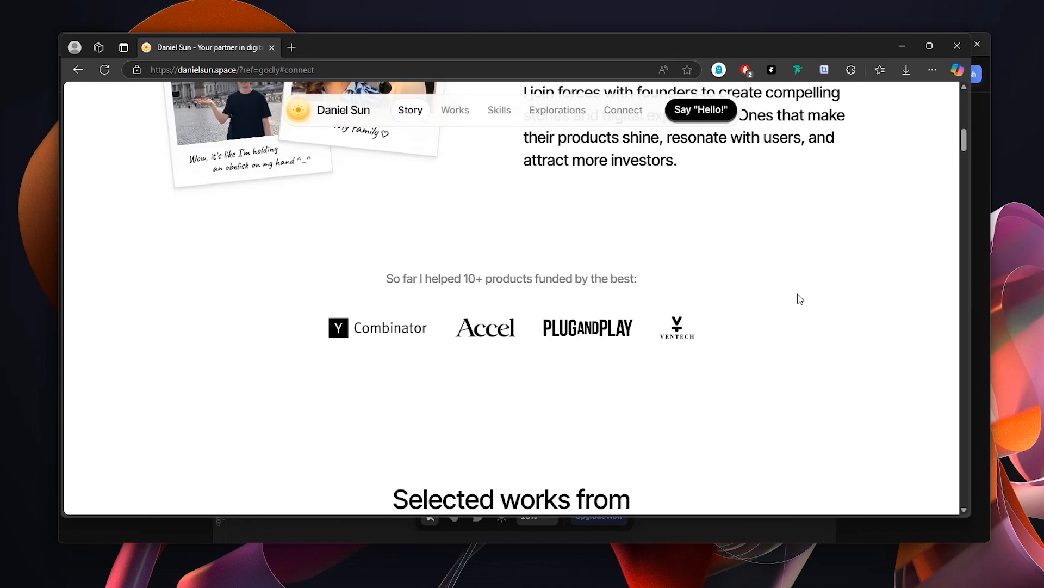
scroll("down", 3)
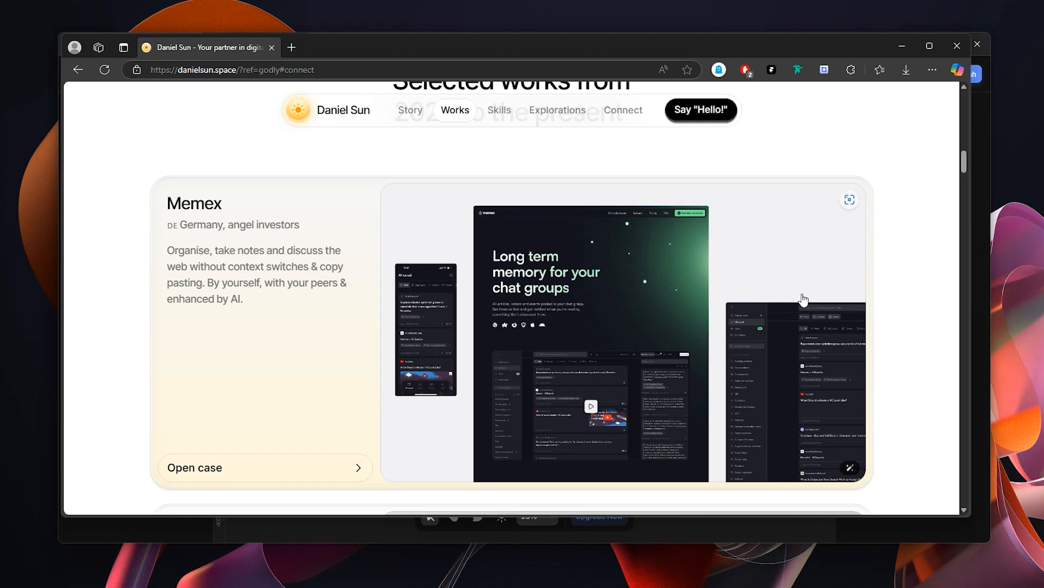
scroll("down", 3)
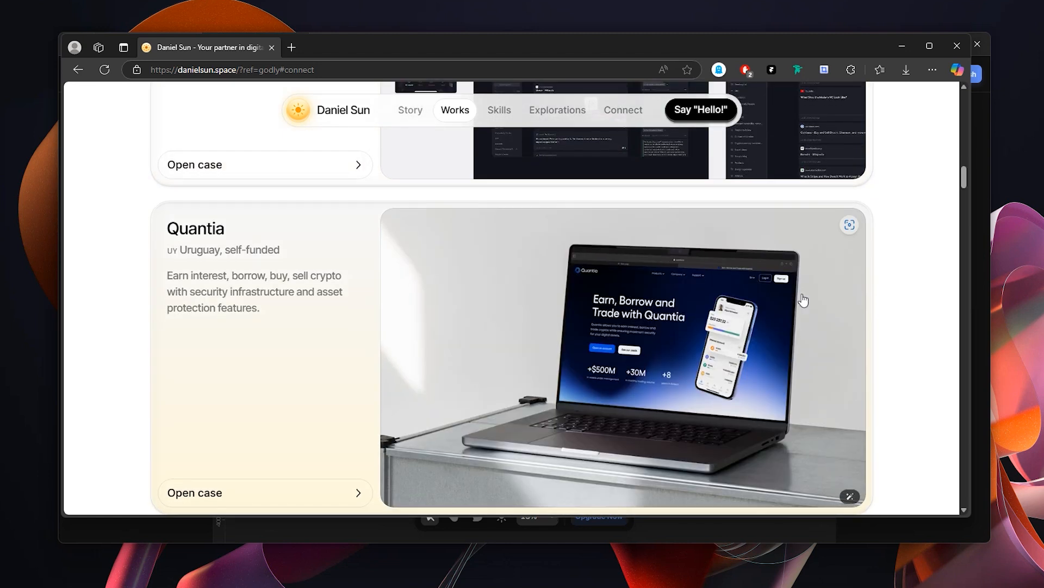
scroll("down", 3)
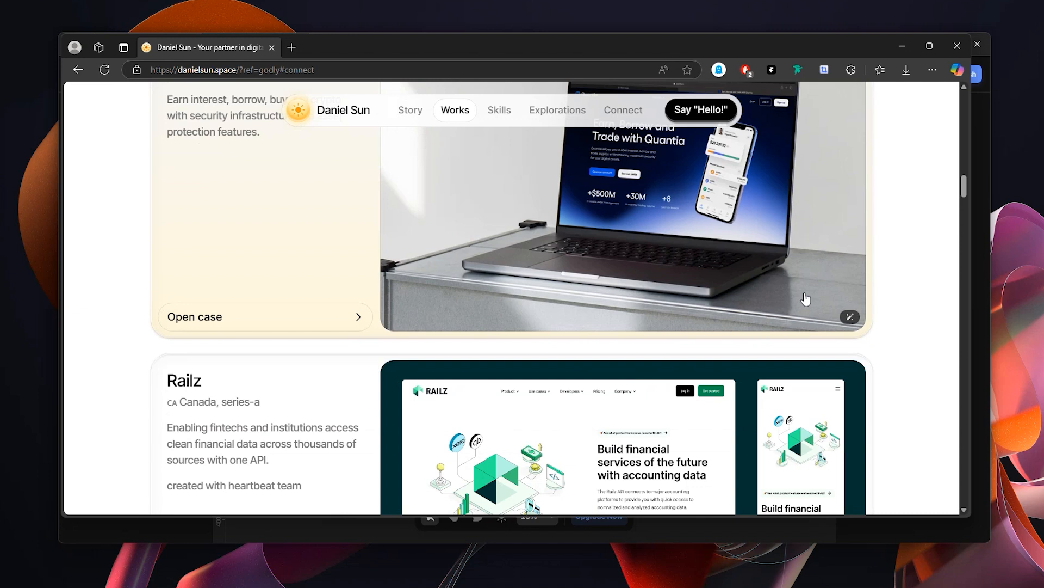
scroll("down", 3)
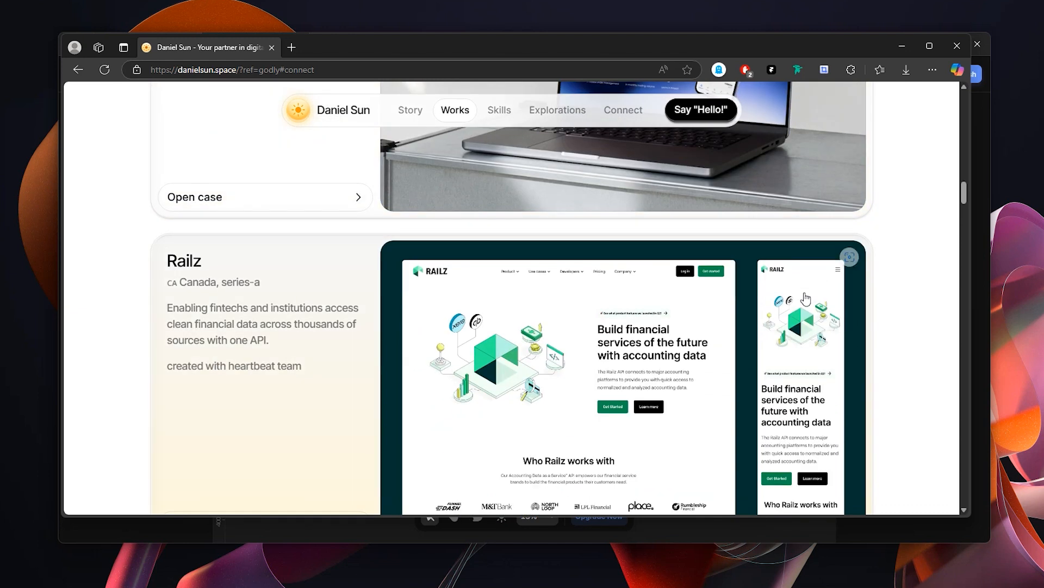
scroll("down", 3)
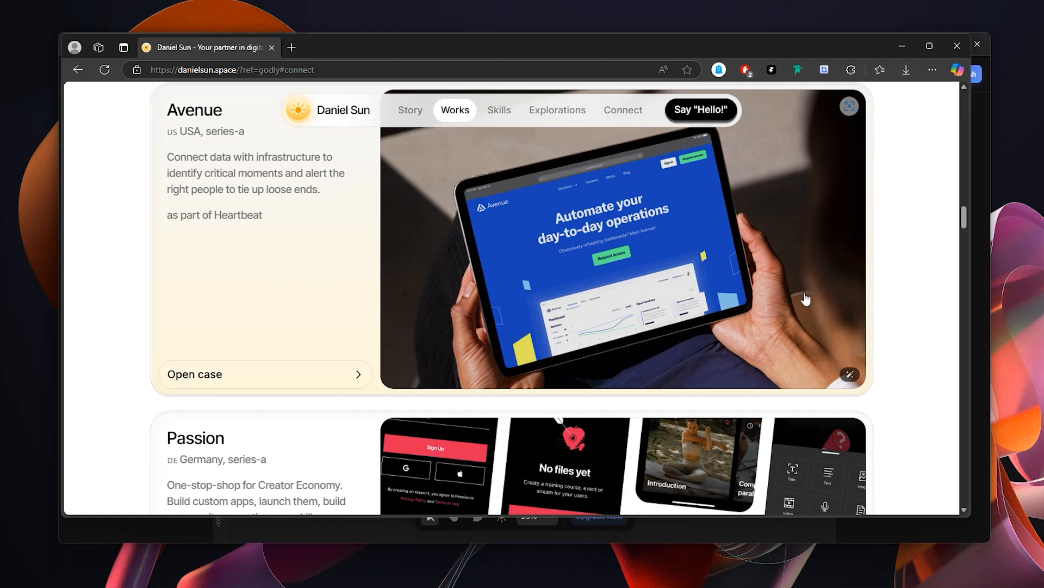
scroll("down", 3)
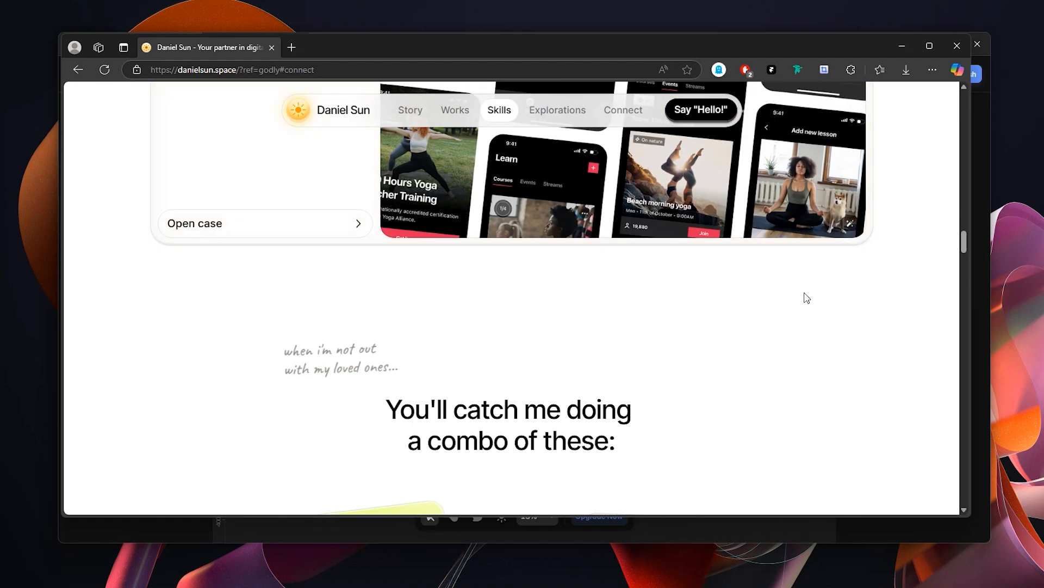
scroll("down", 3)
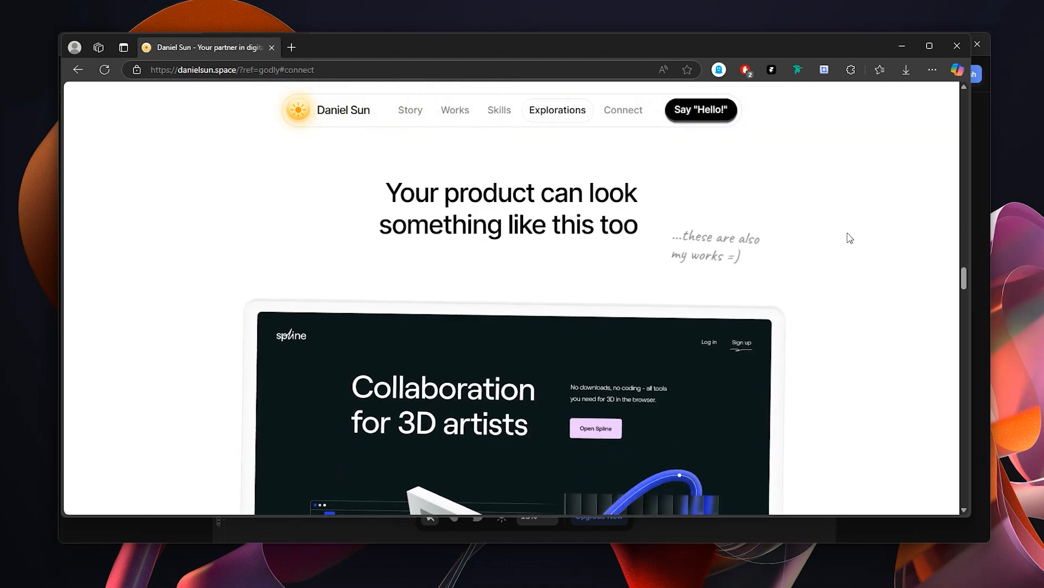
mouse_move(146, 165)
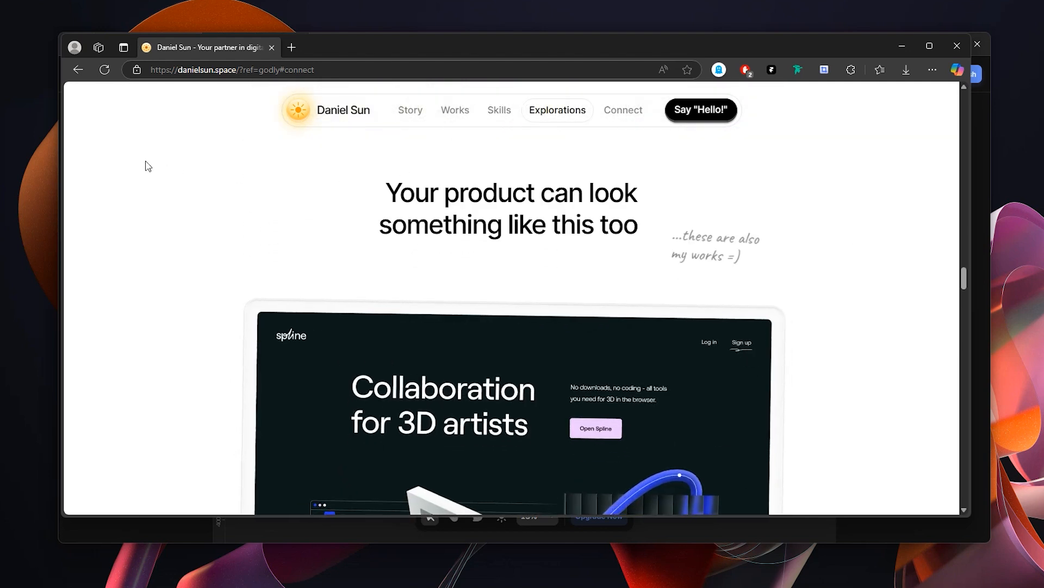
mouse_move(889, 246)
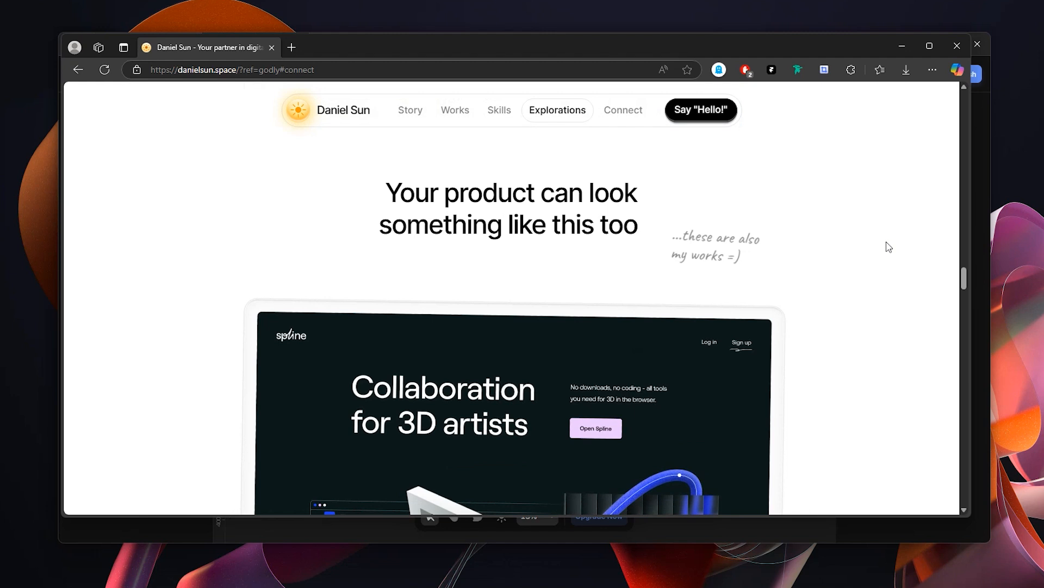
Step: Scroll through the Explorations stacked cards down to the 'Ready to elevate your business' section
scroll("down", 3)
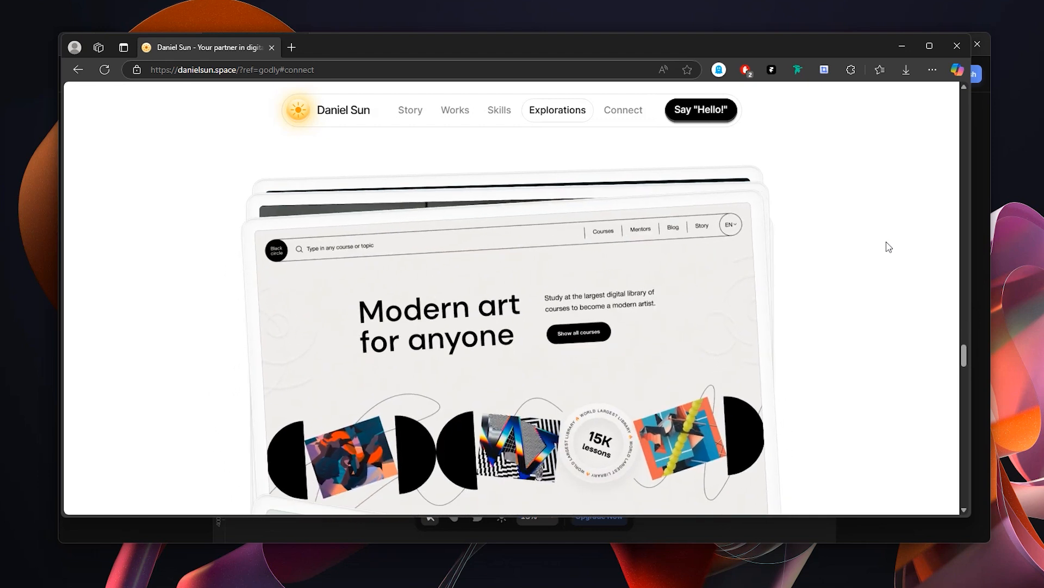
mouse_move(531, 224)
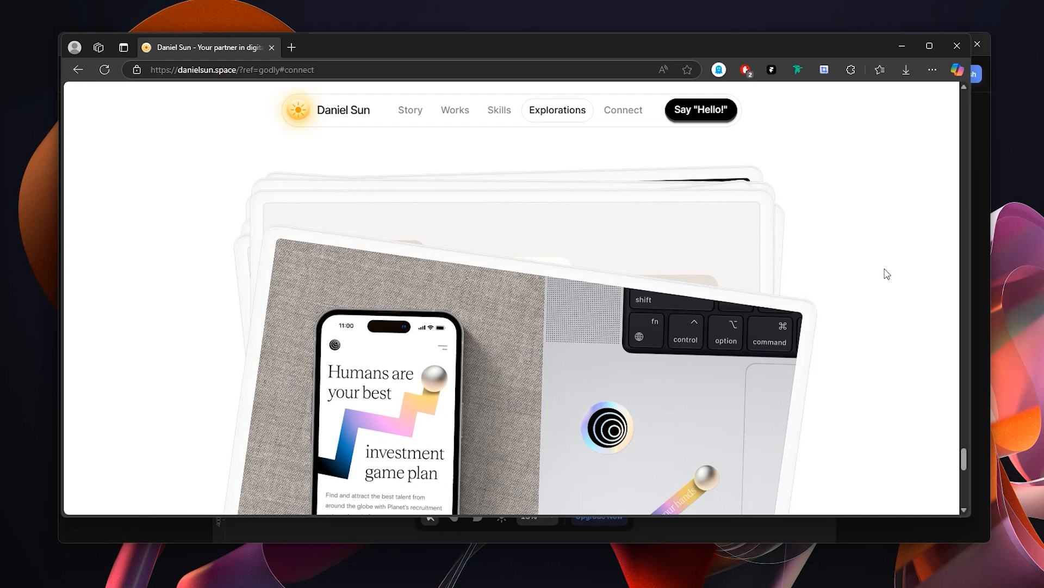
scroll("down", 3)
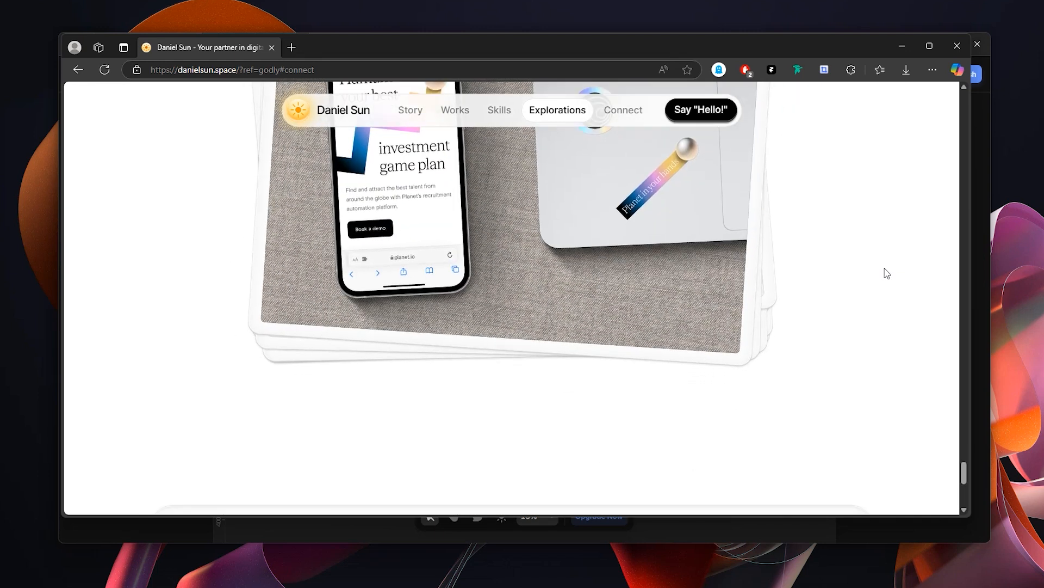
scroll("down", 3)
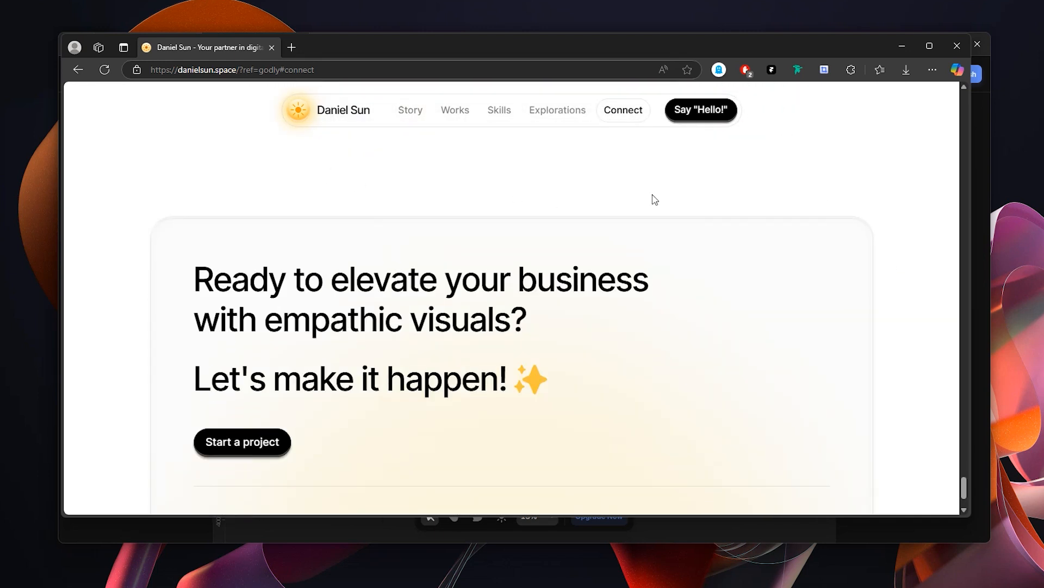
Step: Jump back to the Explorations stacked cards section via the site navigation bar
left_click(558, 110)
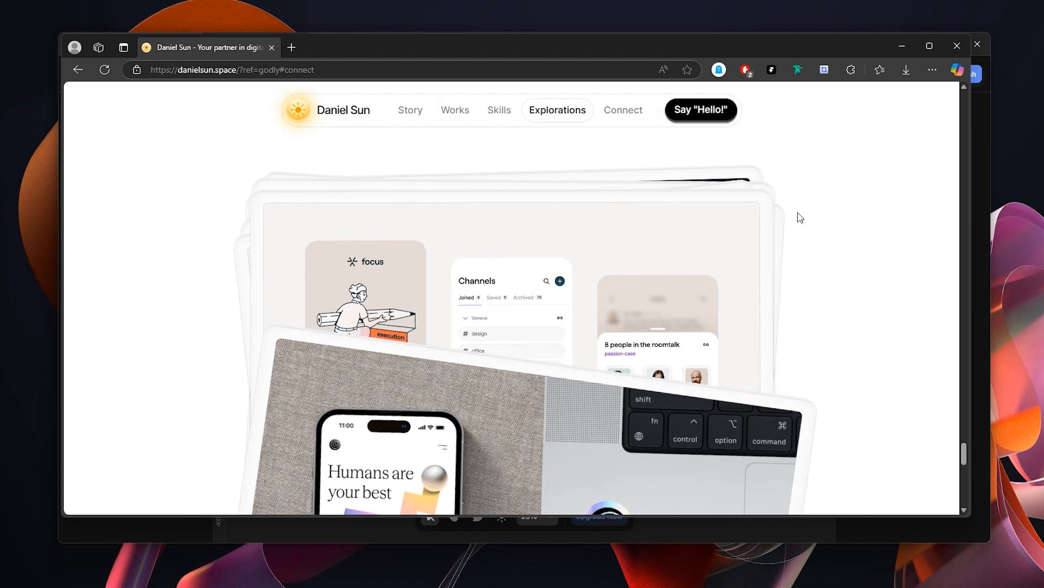
mouse_move(798, 269)
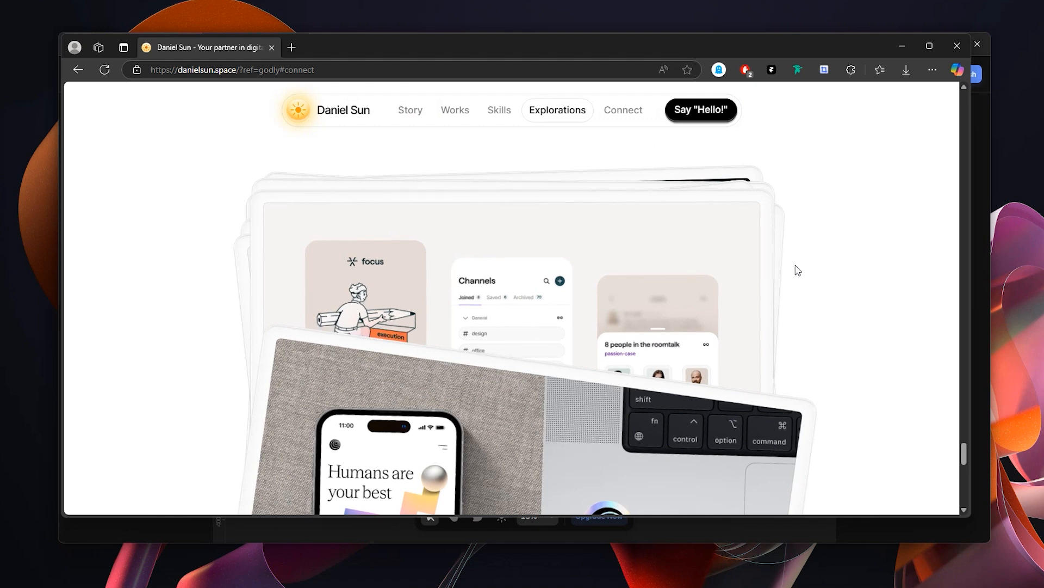
mouse_move(817, 269)
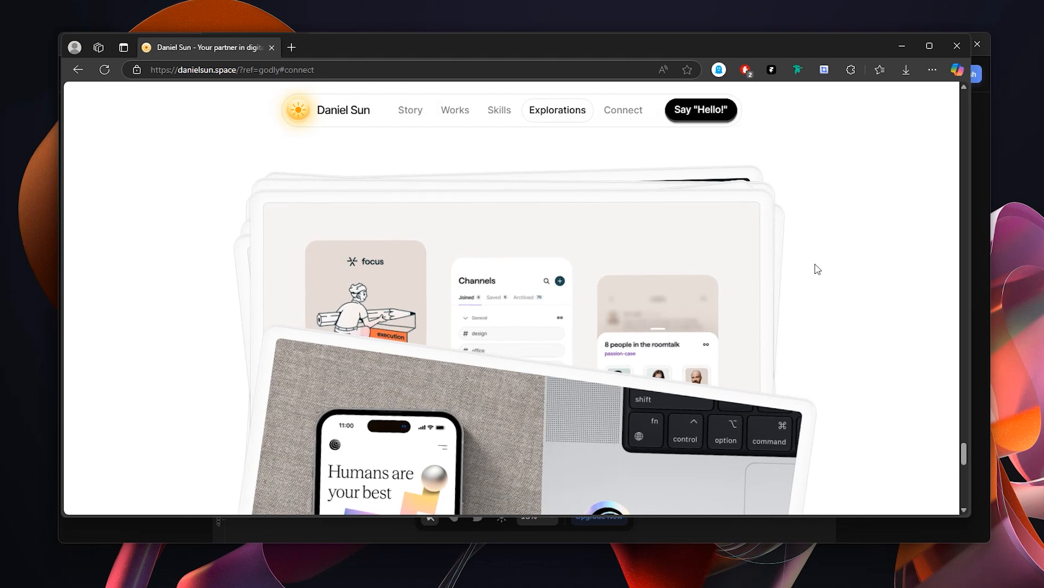
mouse_move(820, 267)
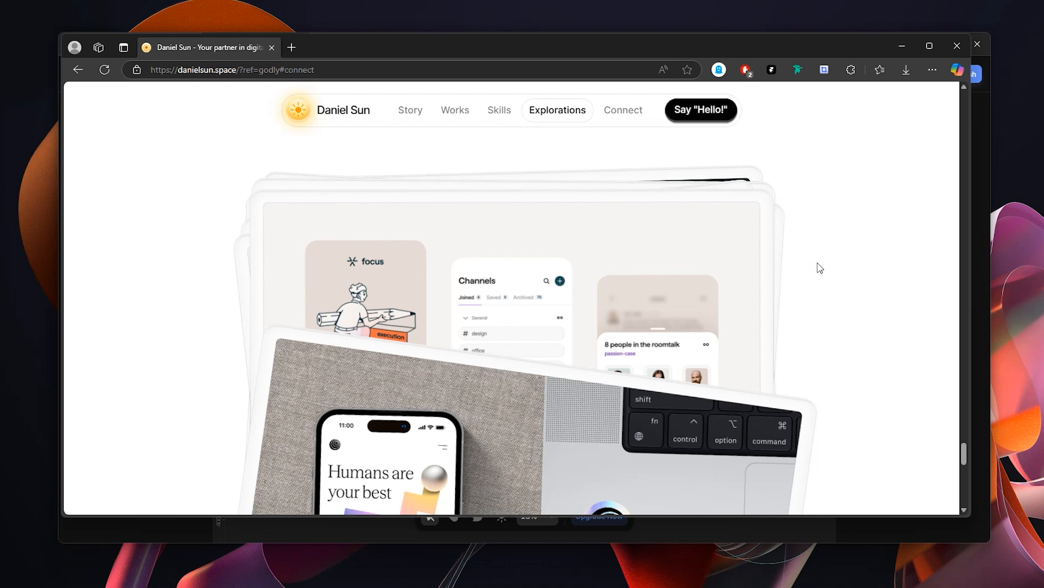
mouse_move(827, 261)
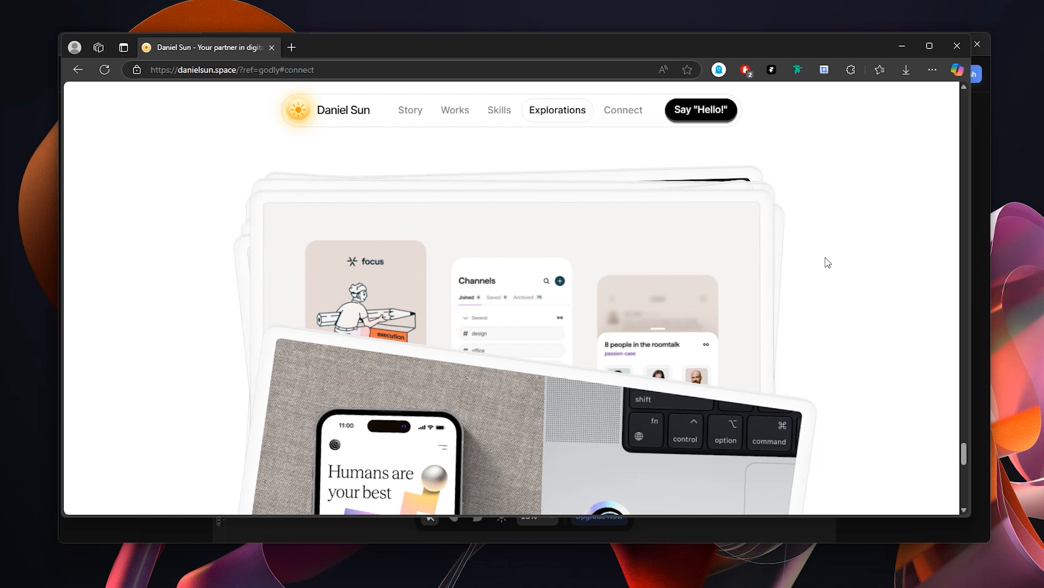
mouse_move(831, 262)
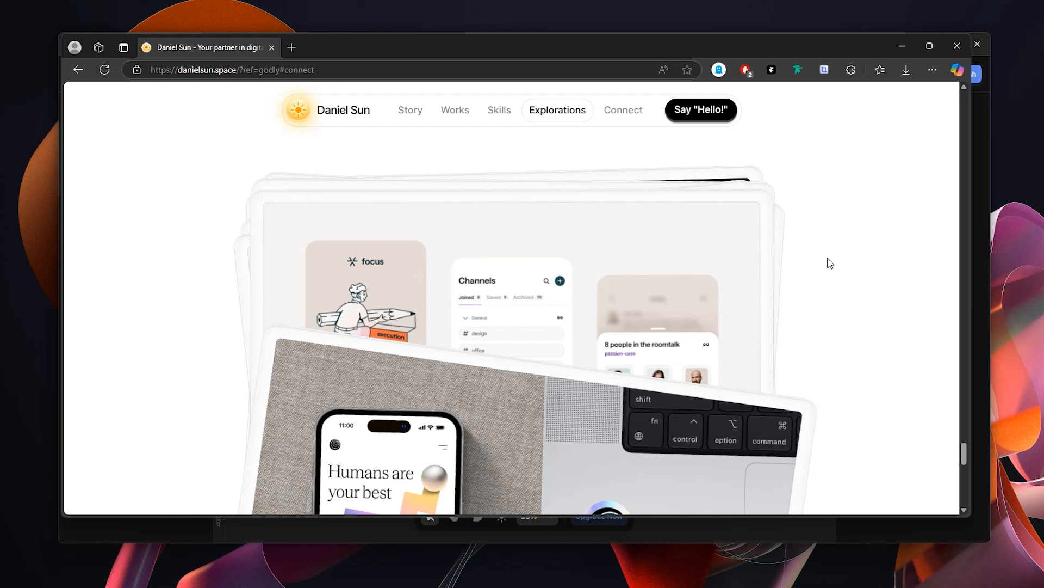
mouse_move(820, 272)
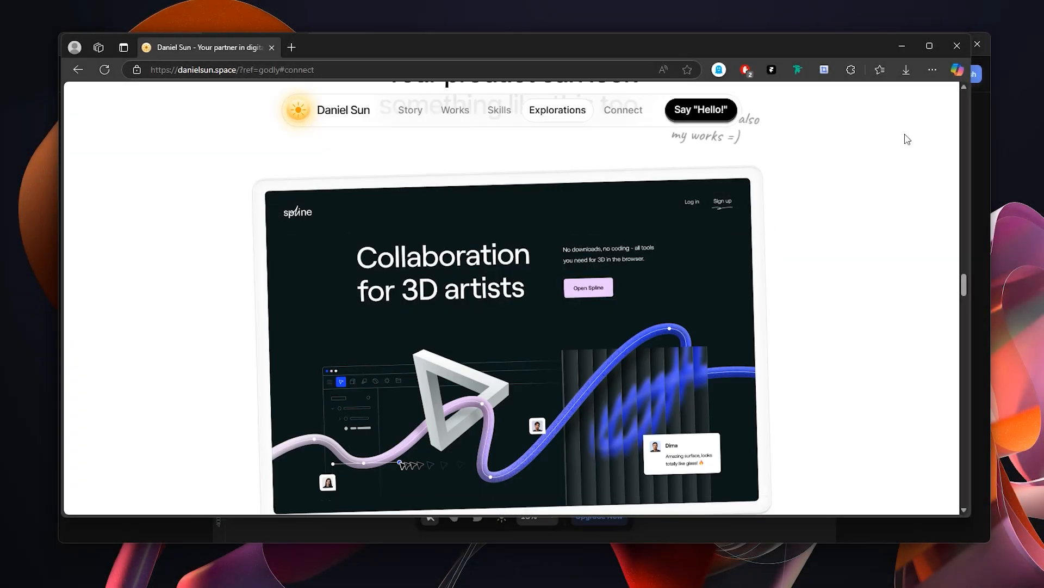
mouse_move(888, 232)
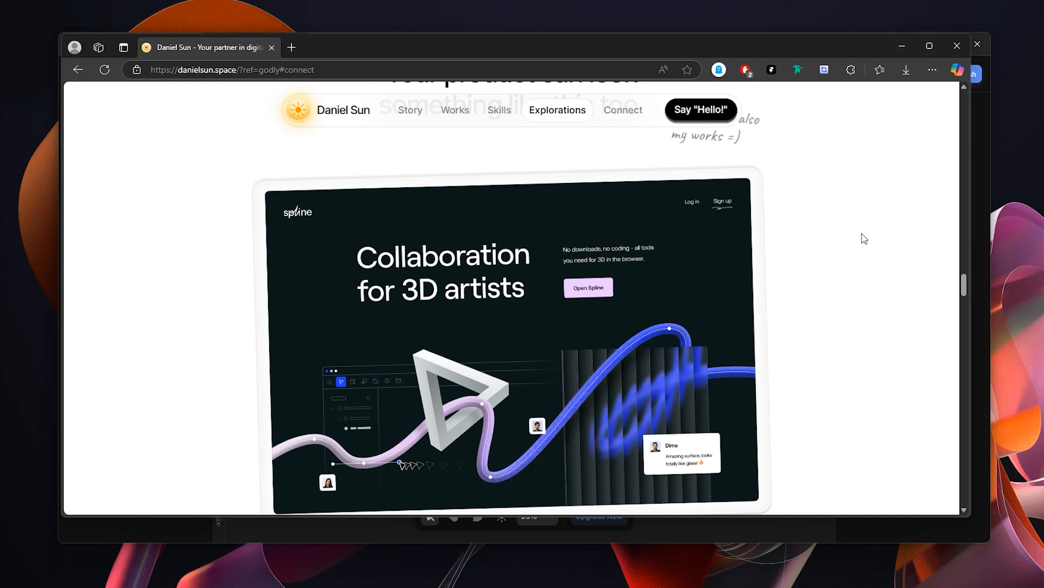
mouse_move(894, 142)
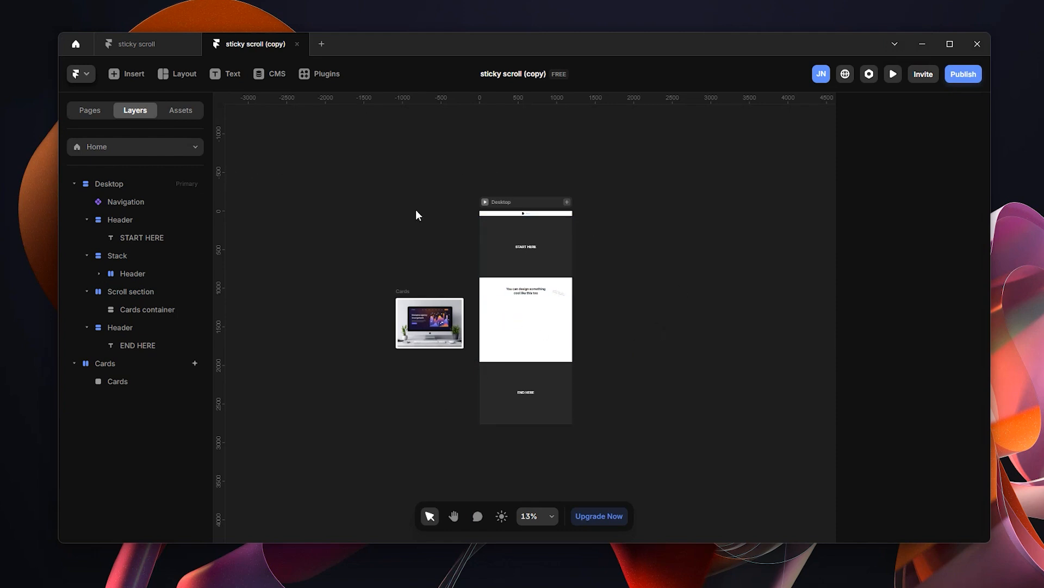
mouse_move(612, 159)
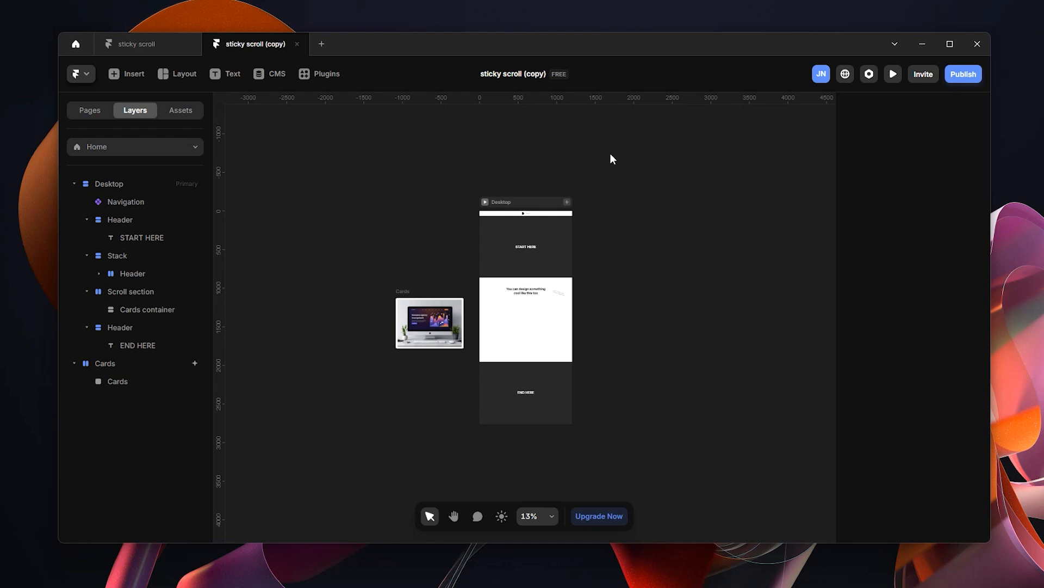
mouse_move(502, 181)
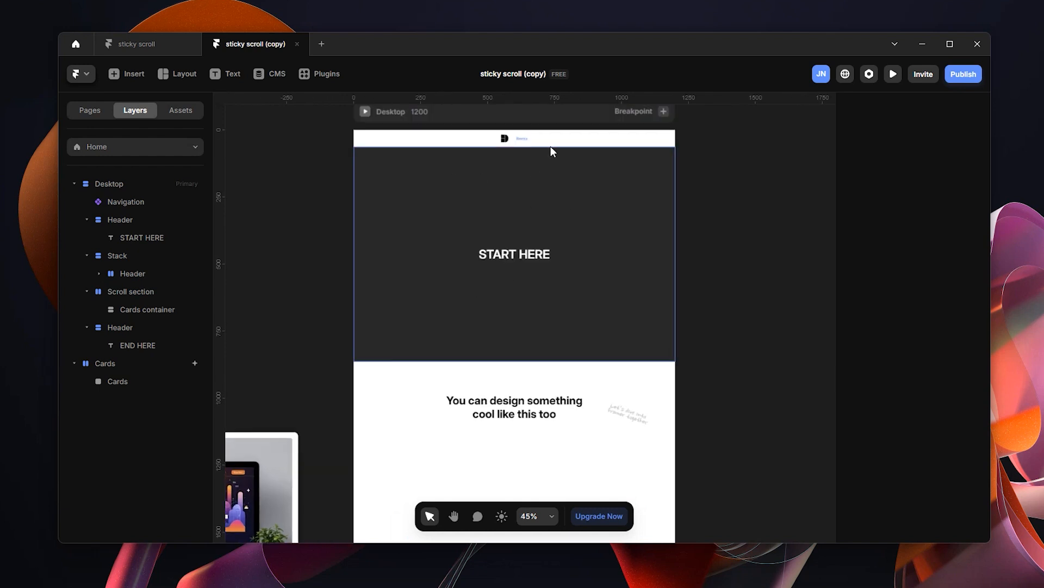
Step: Scroll the Framer canvas to view the empty scroll section beside the Cards frame
scroll("down", 3)
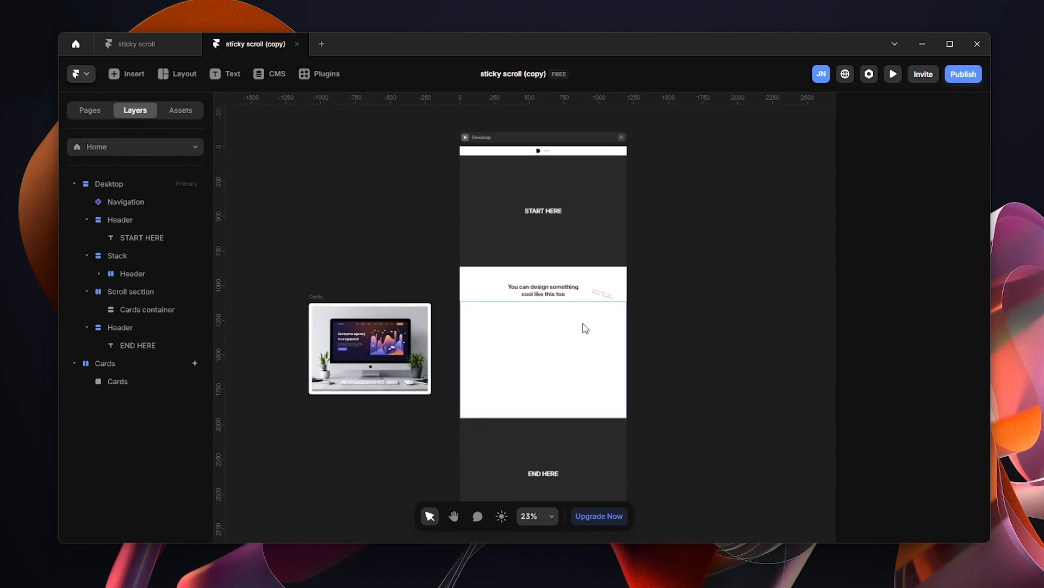
scroll("down", 3)
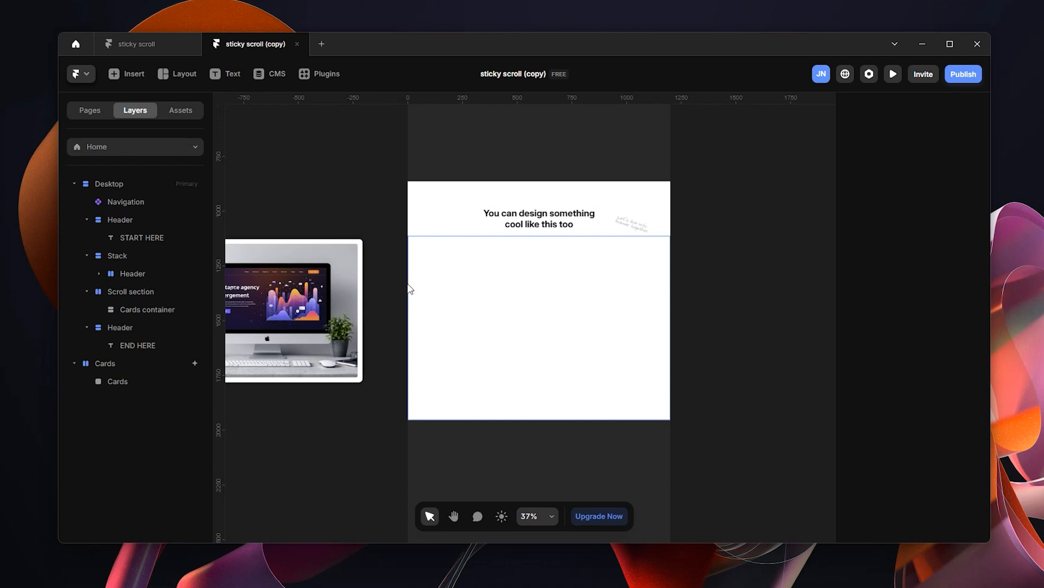
left_click(130, 292)
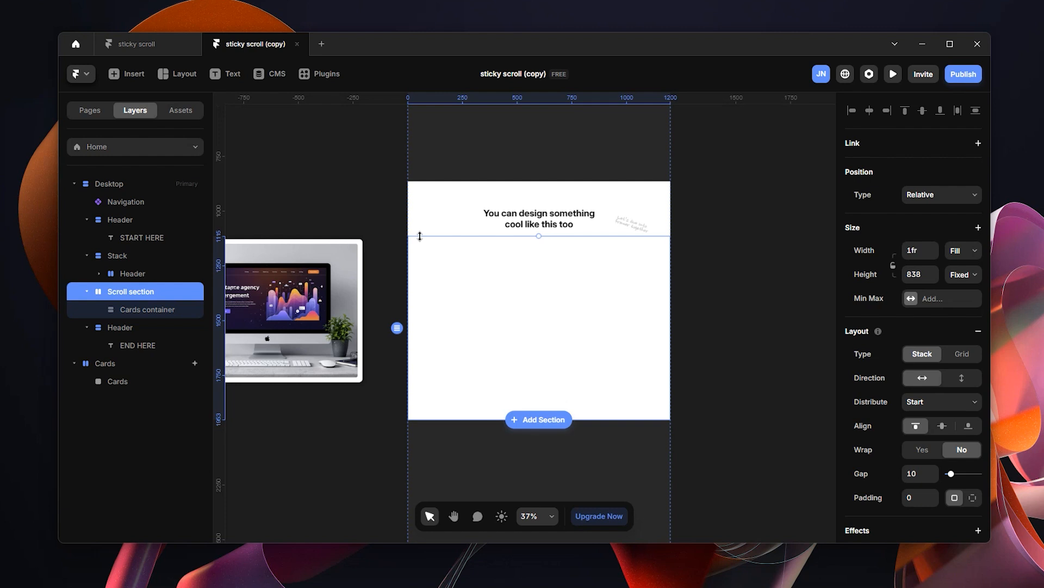
mouse_move(606, 245)
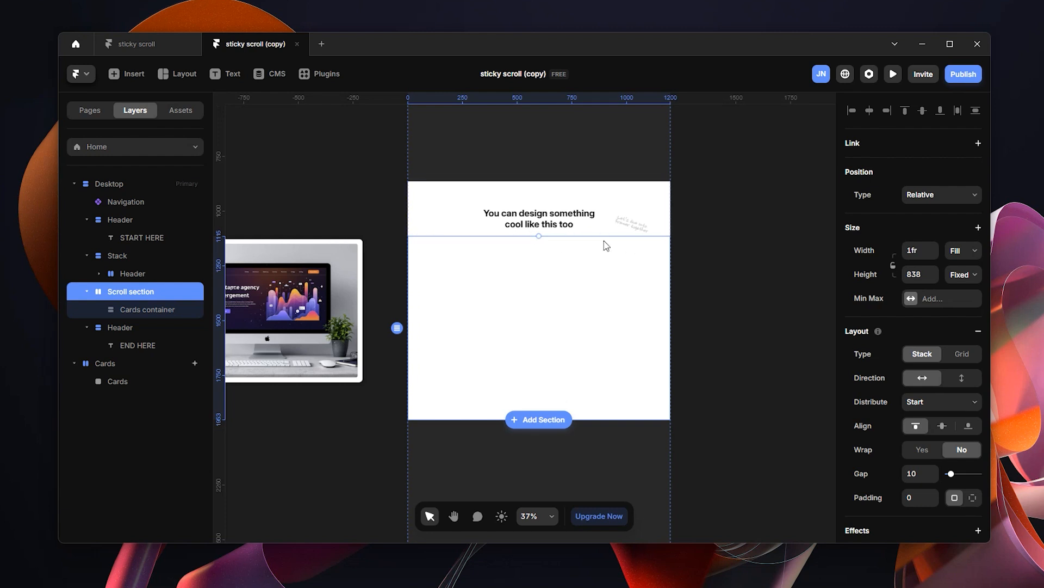
mouse_move(481, 234)
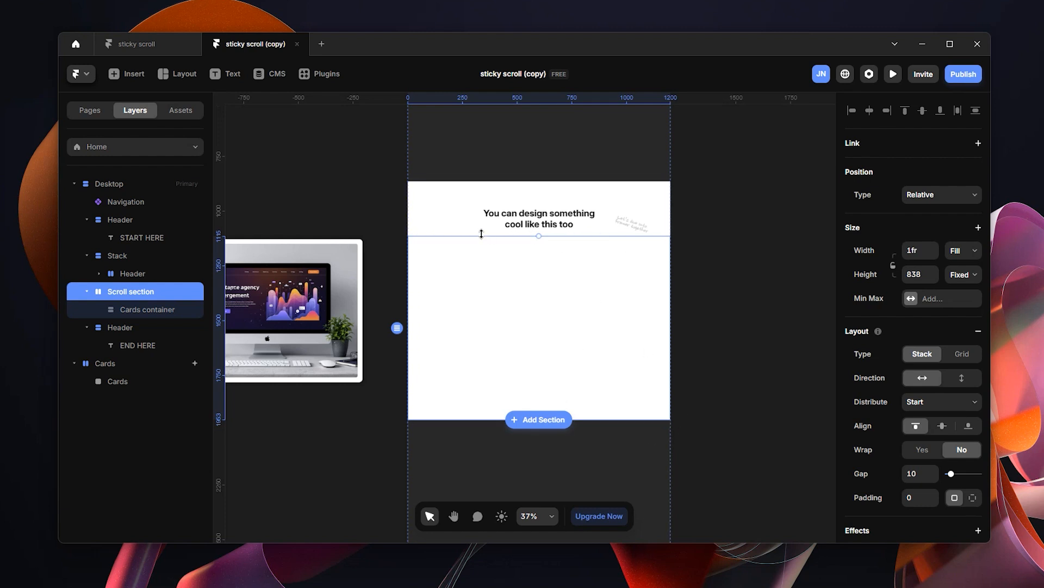
left_click(540, 218)
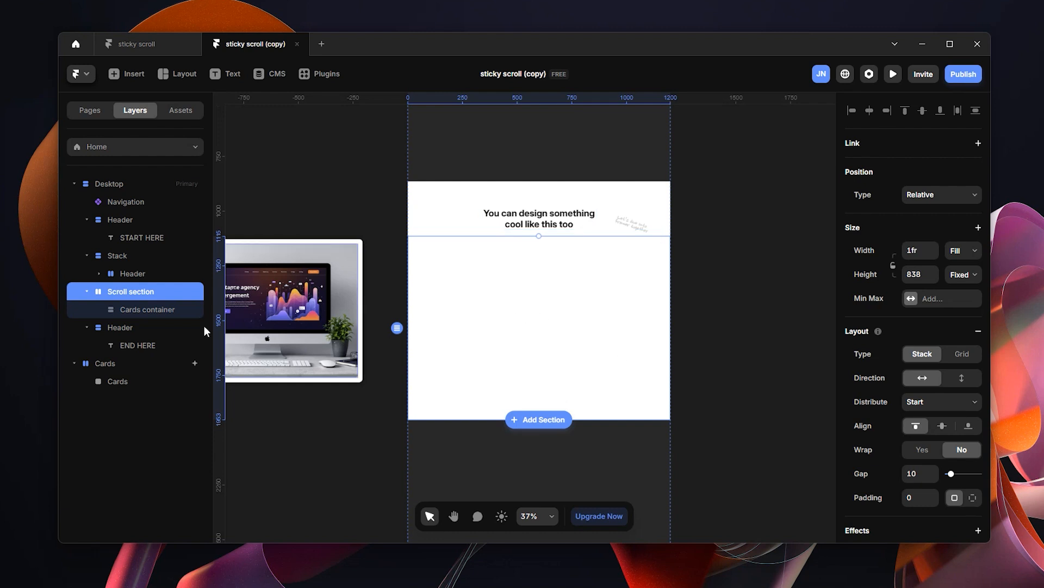
mouse_move(156, 318)
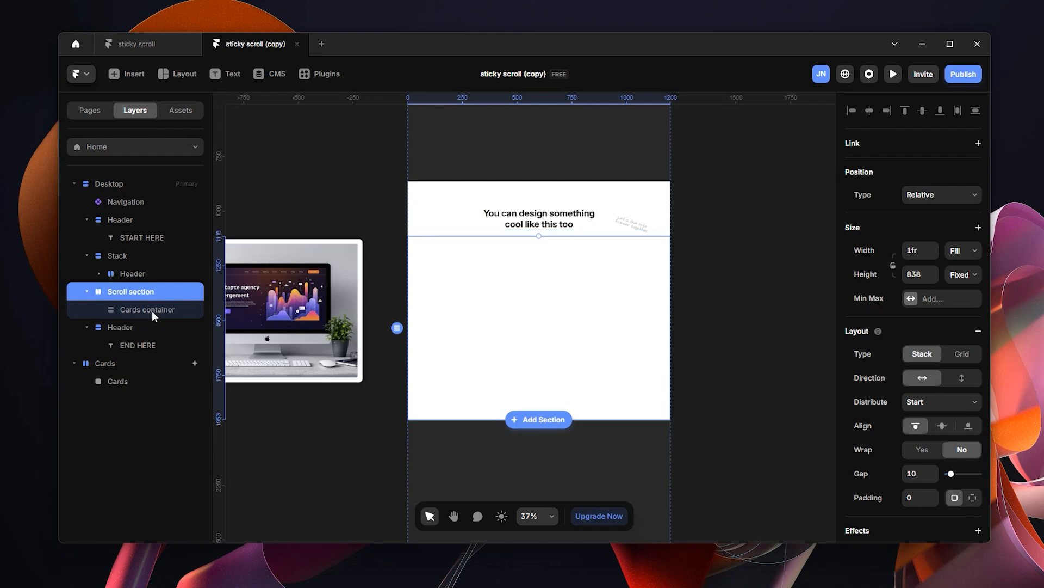
left_click(147, 309)
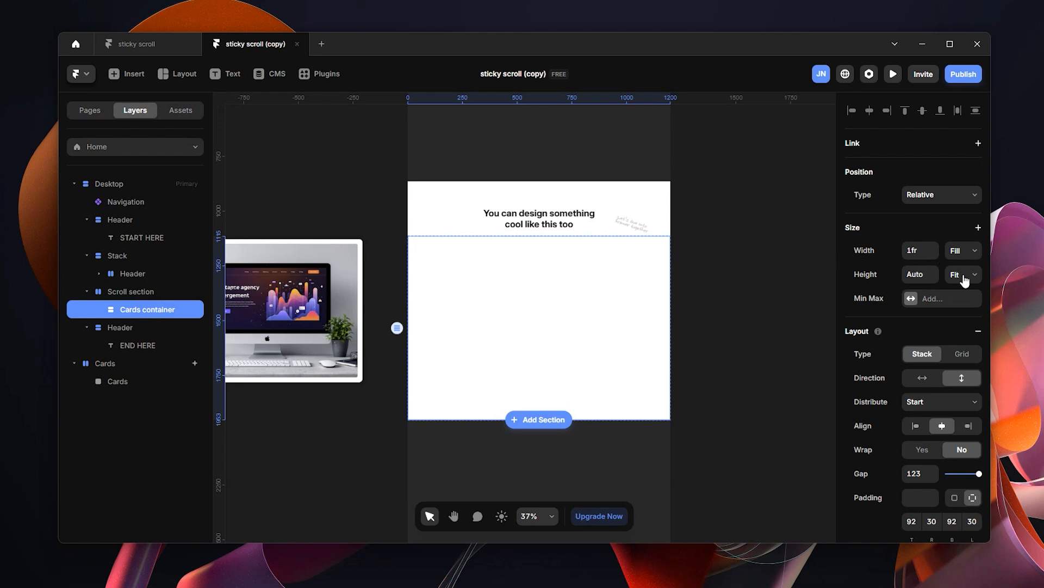
mouse_move(154, 321)
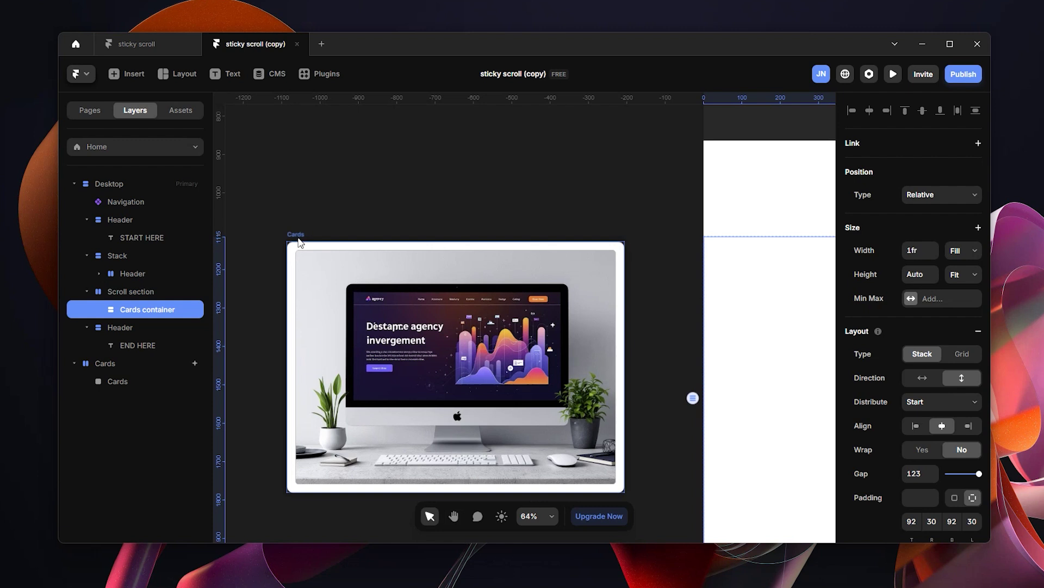
Step: Copy the Cards component into the Cards container inside the page's scroll section
left_click(105, 364)
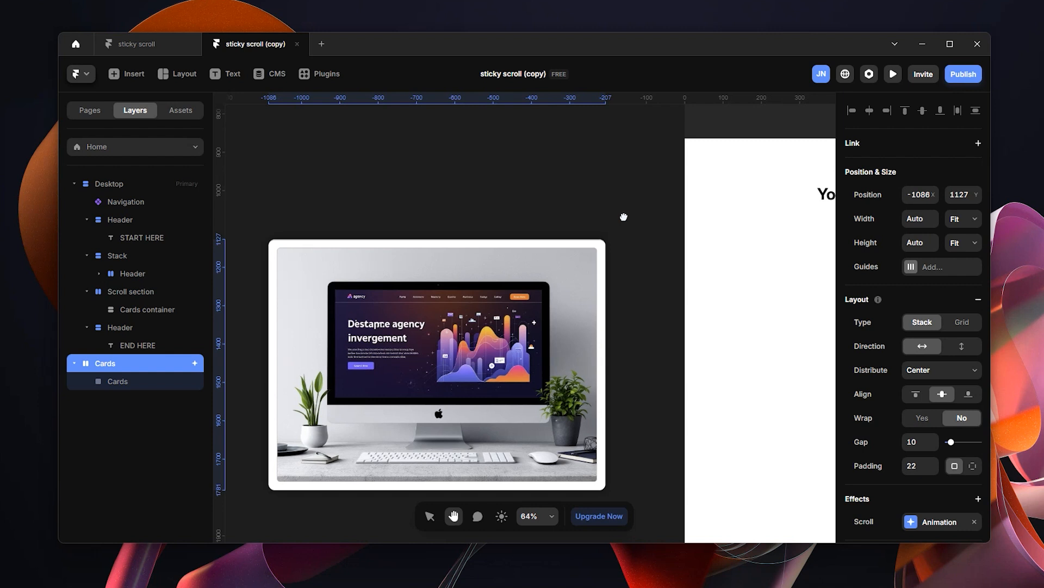
left_click_drag(625, 217, 641, 204)
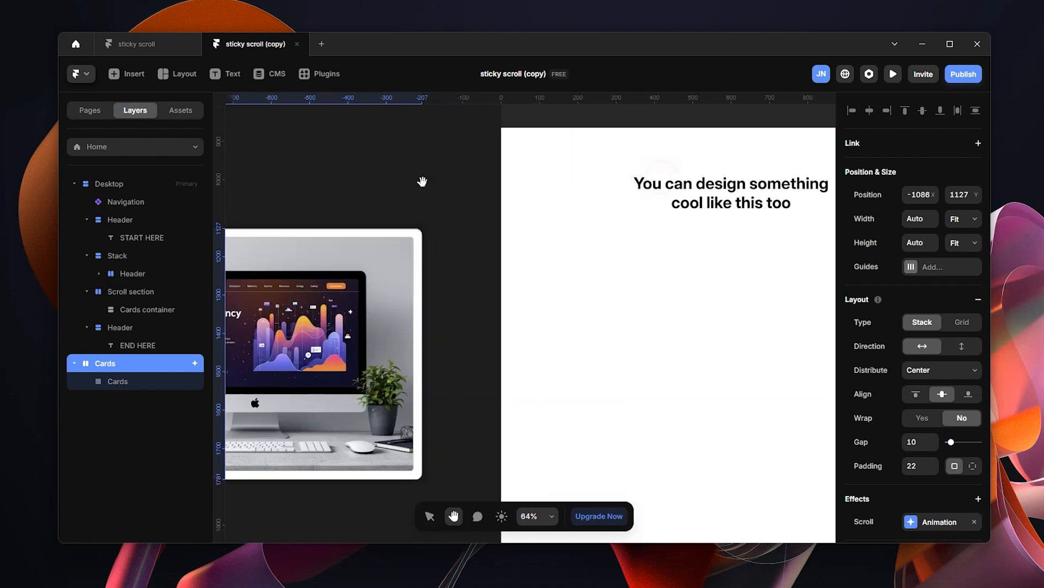
left_click(147, 309)
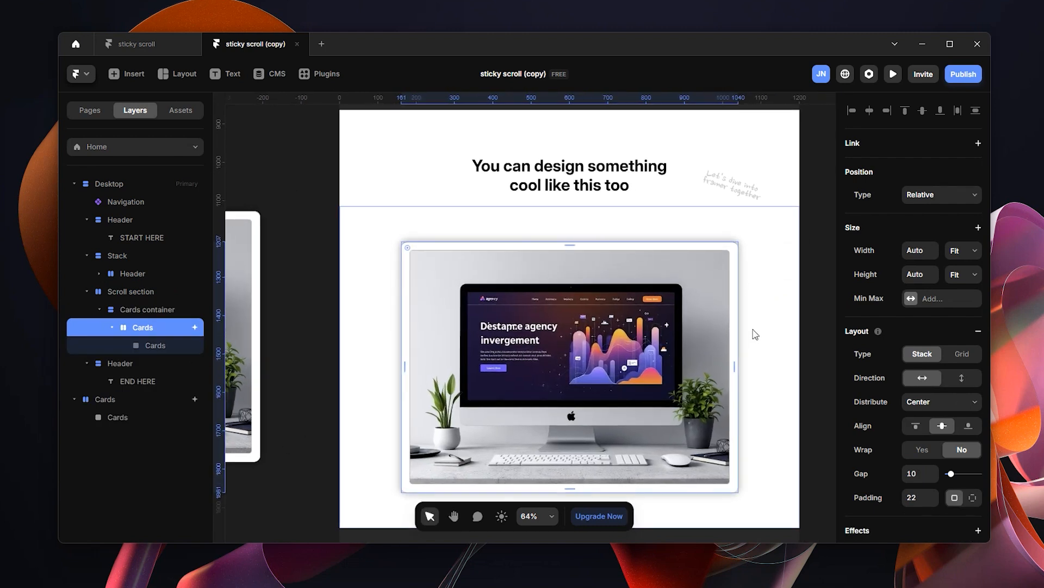
scroll("down", 3)
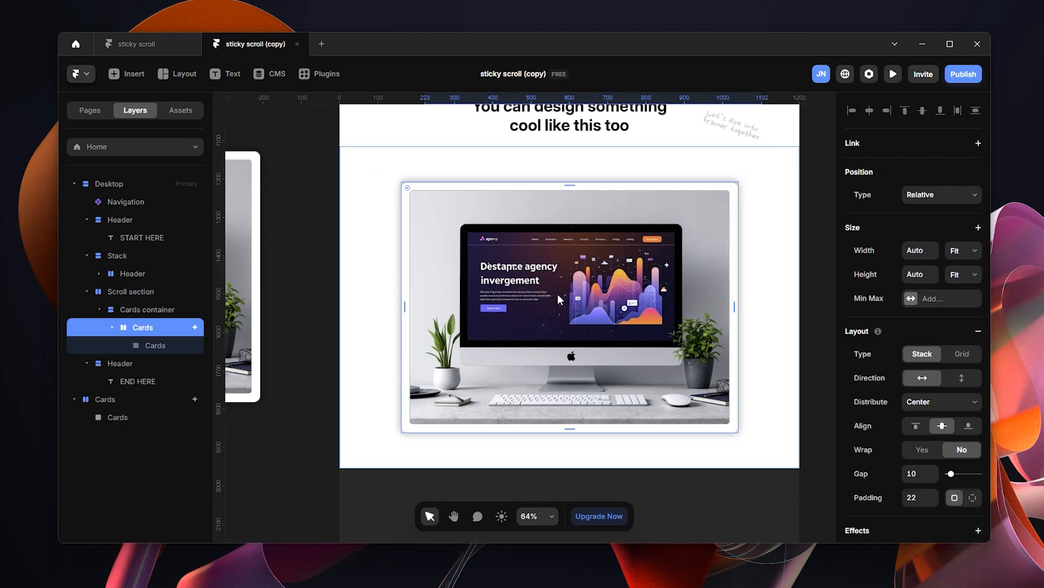
mouse_move(751, 211)
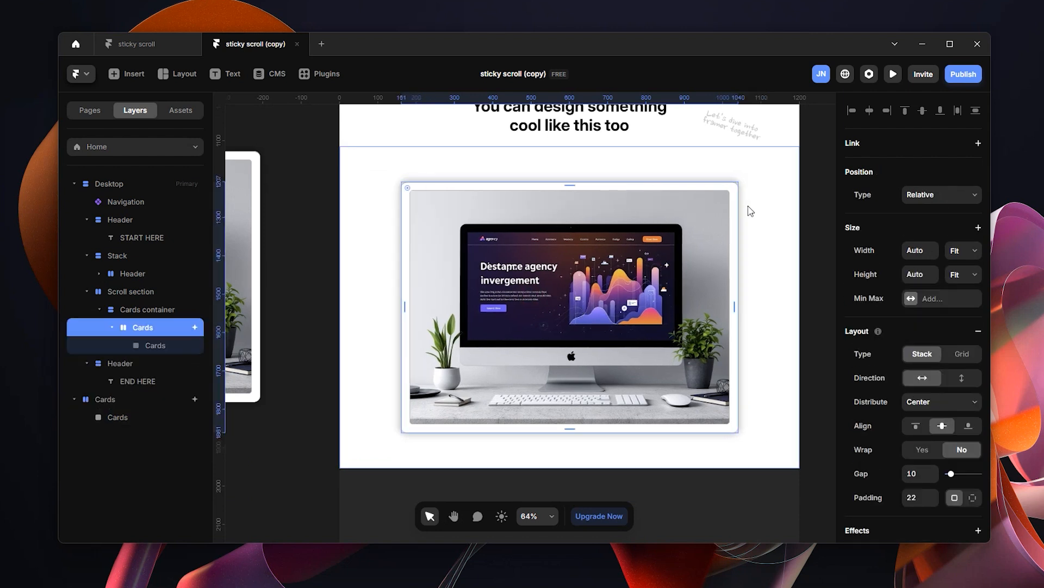
mouse_move(154, 313)
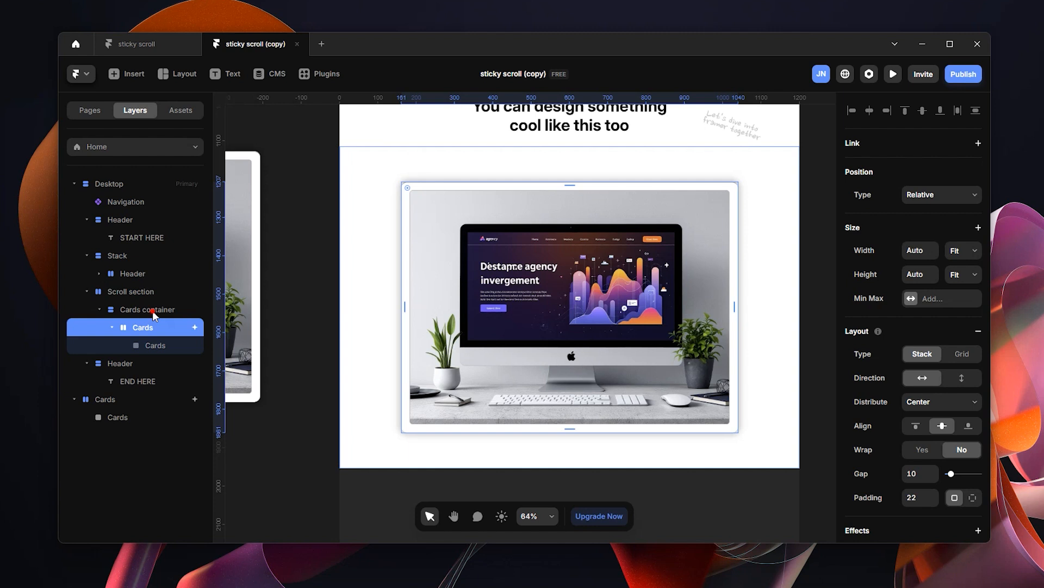
left_click(147, 309)
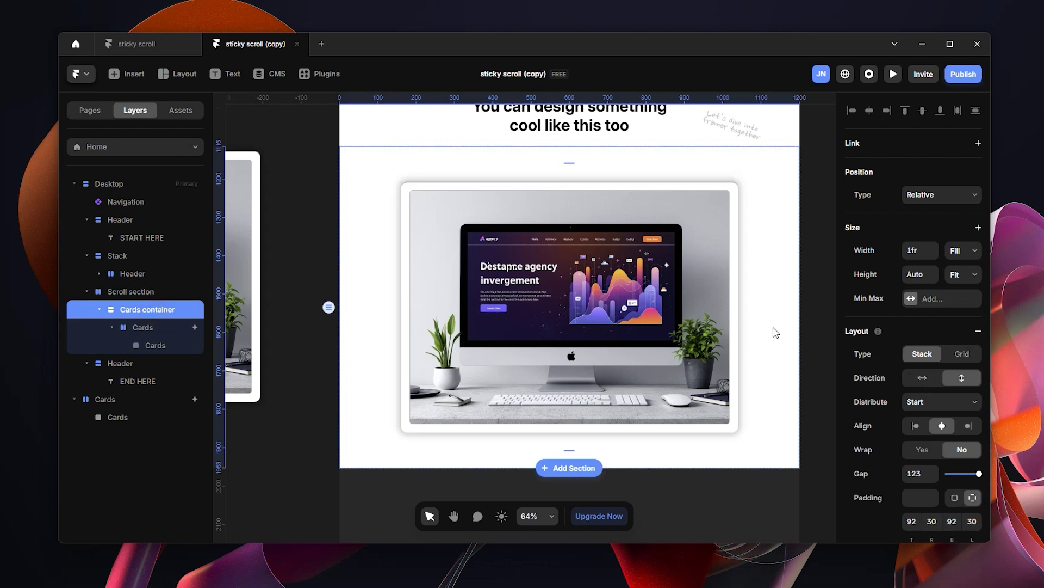
left_click(142, 327)
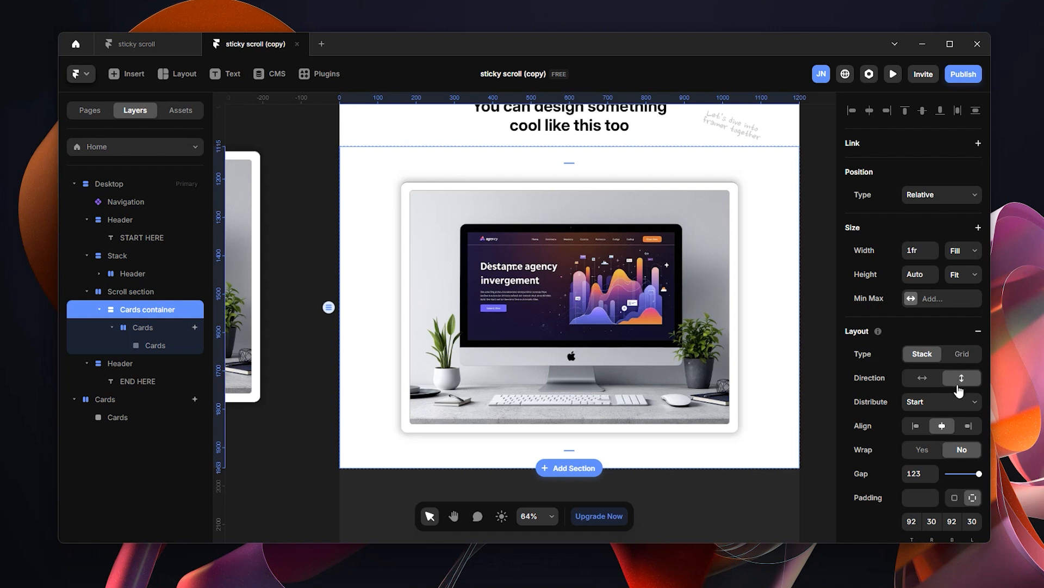
mouse_move(208, 325)
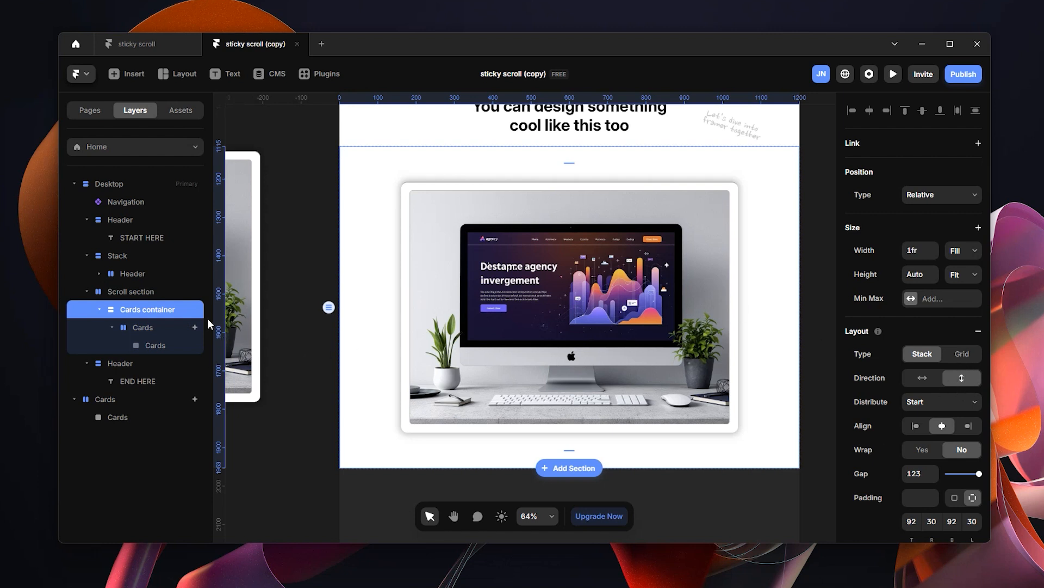
left_click(142, 326)
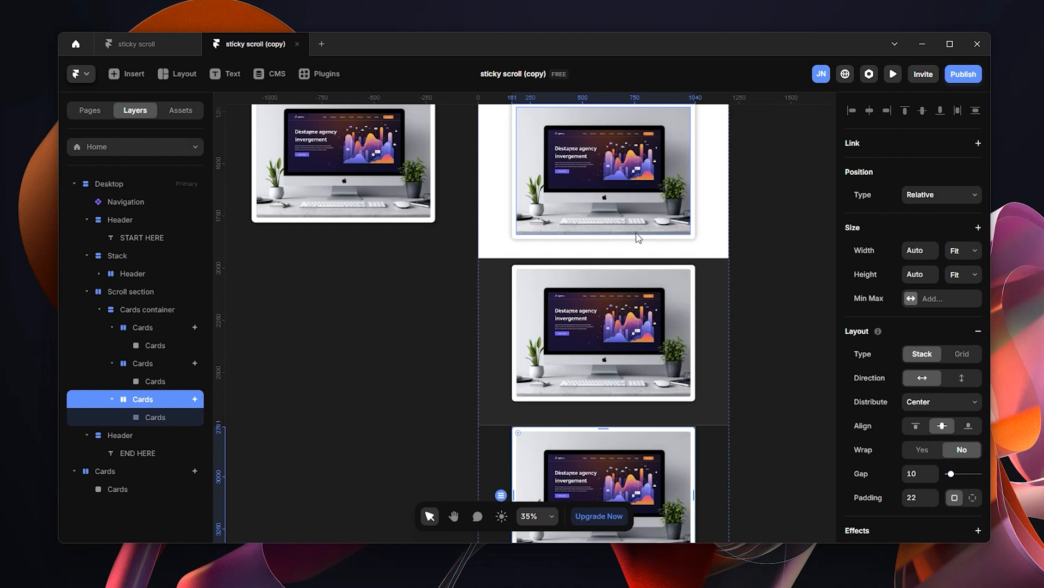
scroll("down", 3)
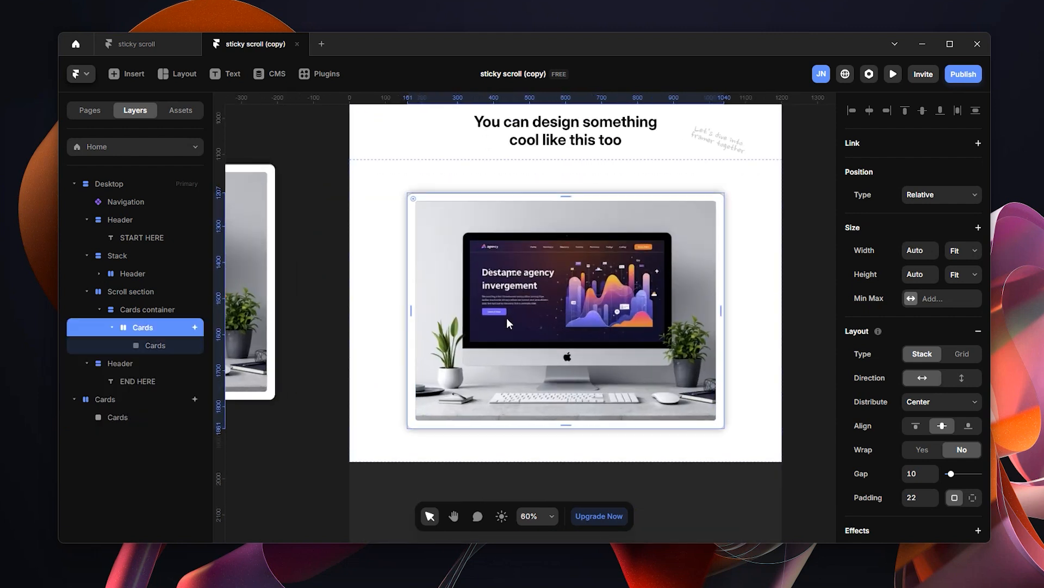
scroll("down", 3)
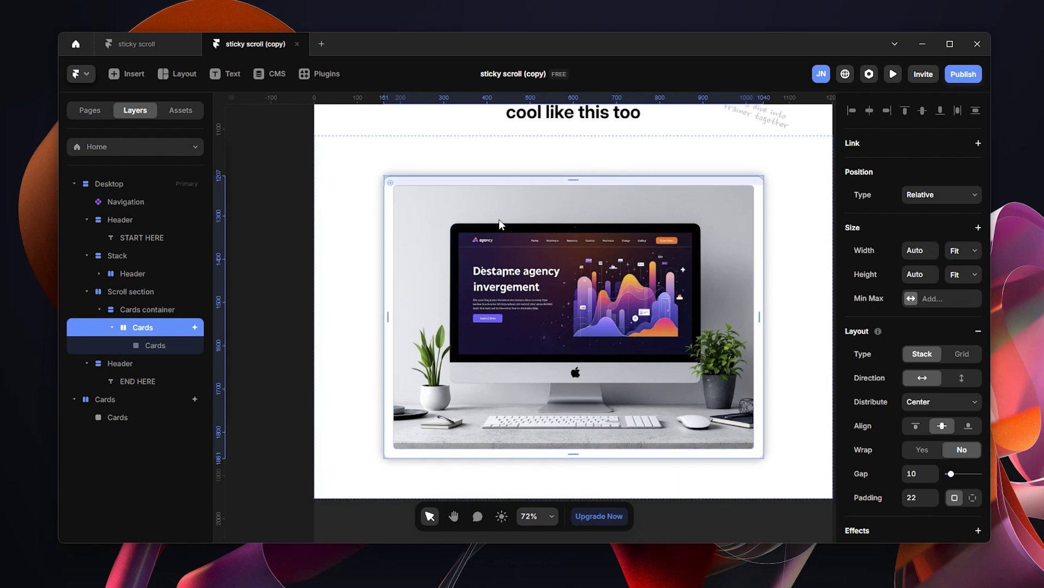
mouse_move(665, 232)
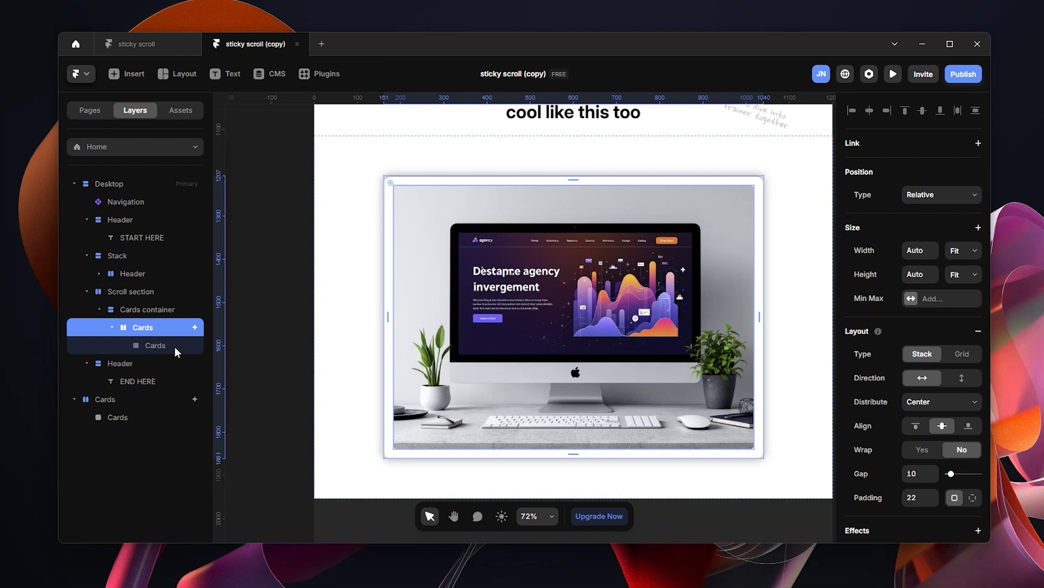
mouse_move(604, 296)
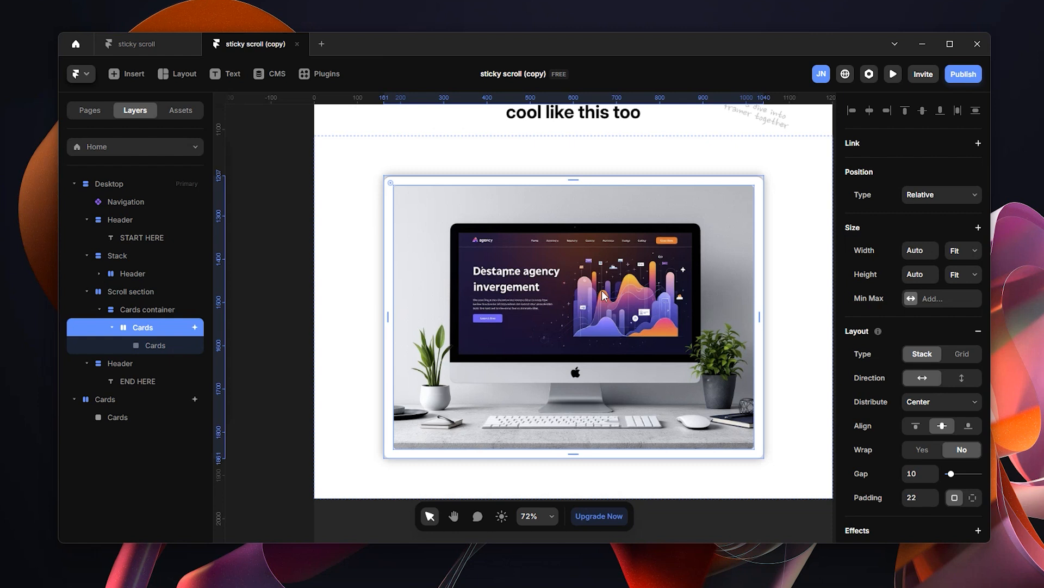
mouse_move(596, 356)
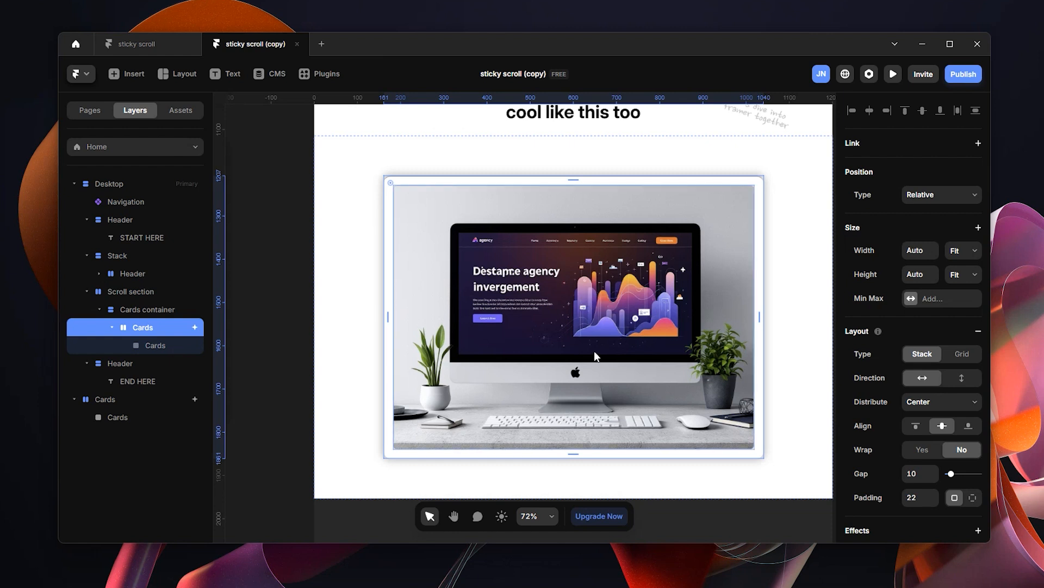
mouse_move(607, 331)
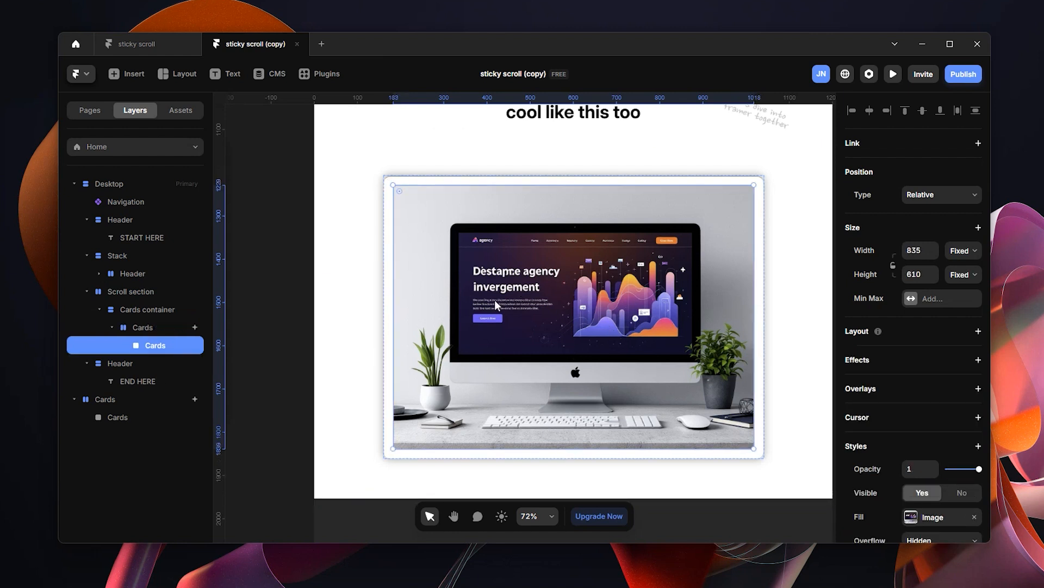
Step: Rename the card's inner image layer to 'IMAGE' and reselect the parent Cards stack
scroll("down", 3)
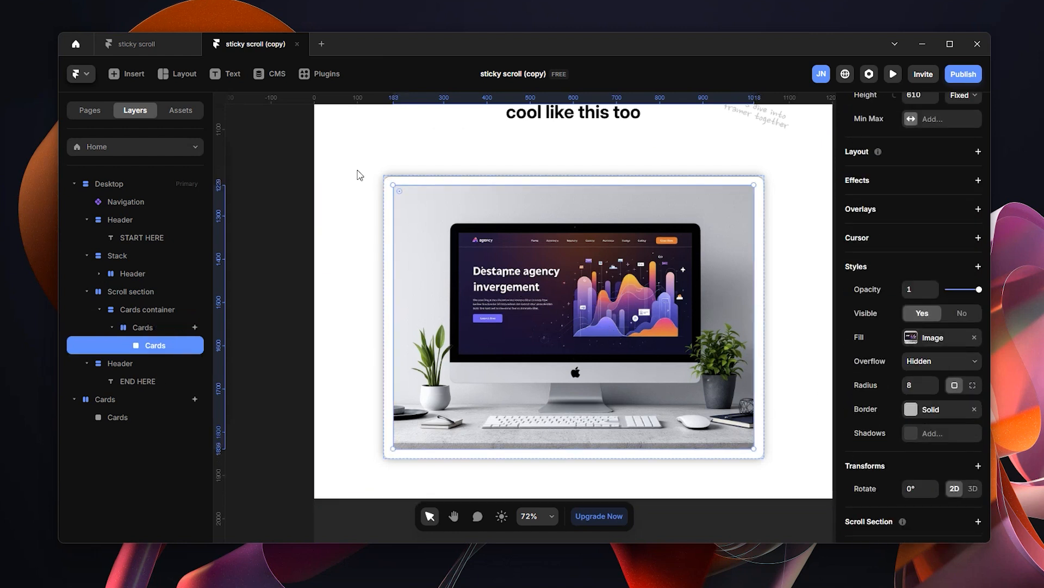
mouse_move(158, 351)
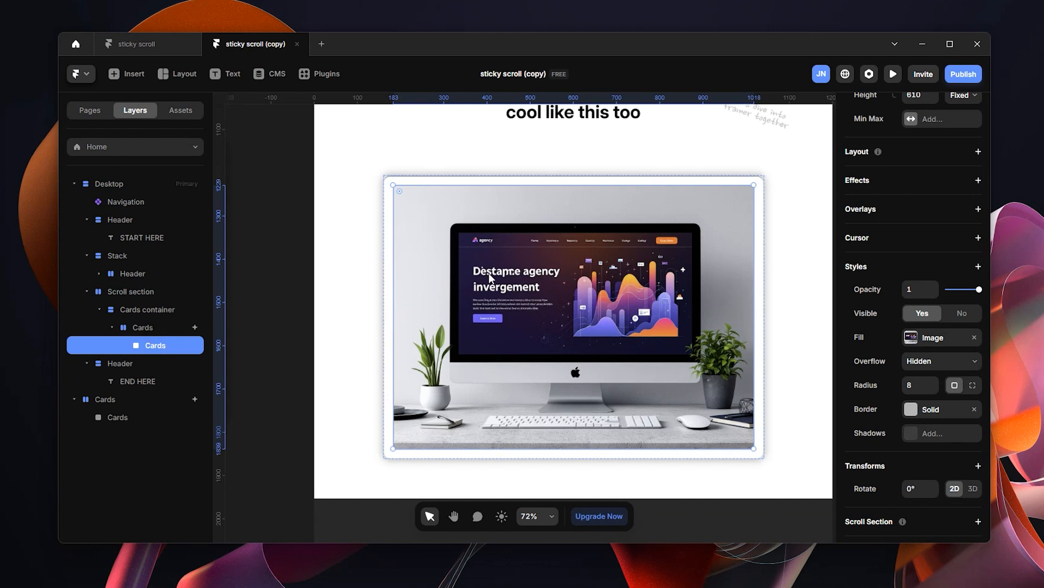
double_click(155, 345)
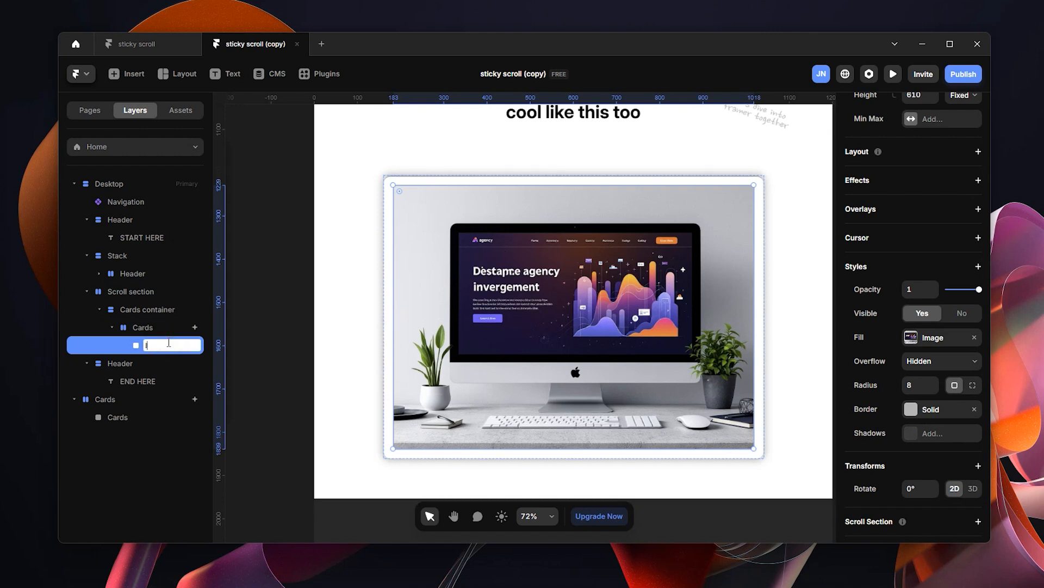
type("IMAGE")
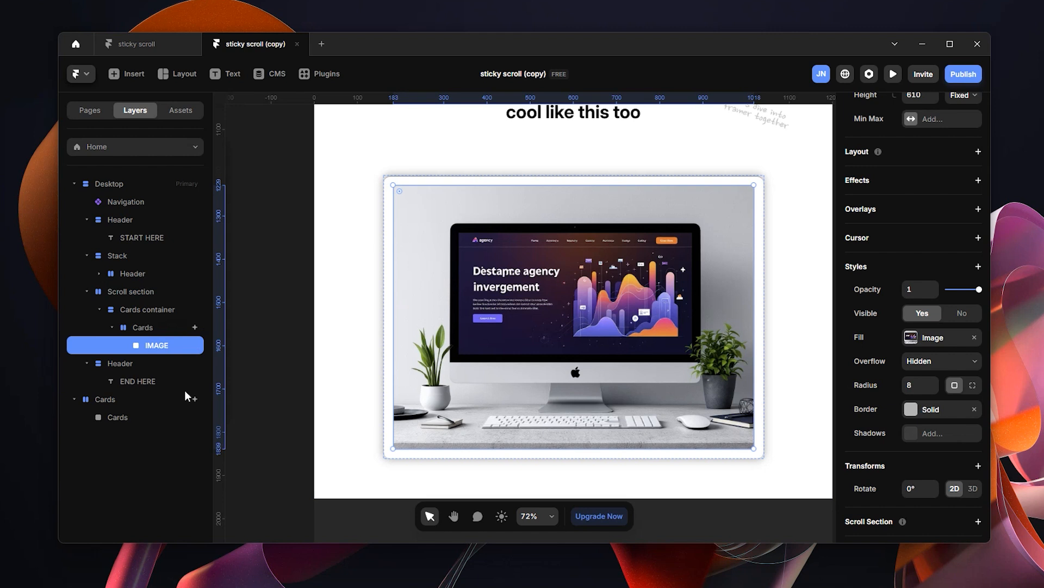
left_click(142, 326)
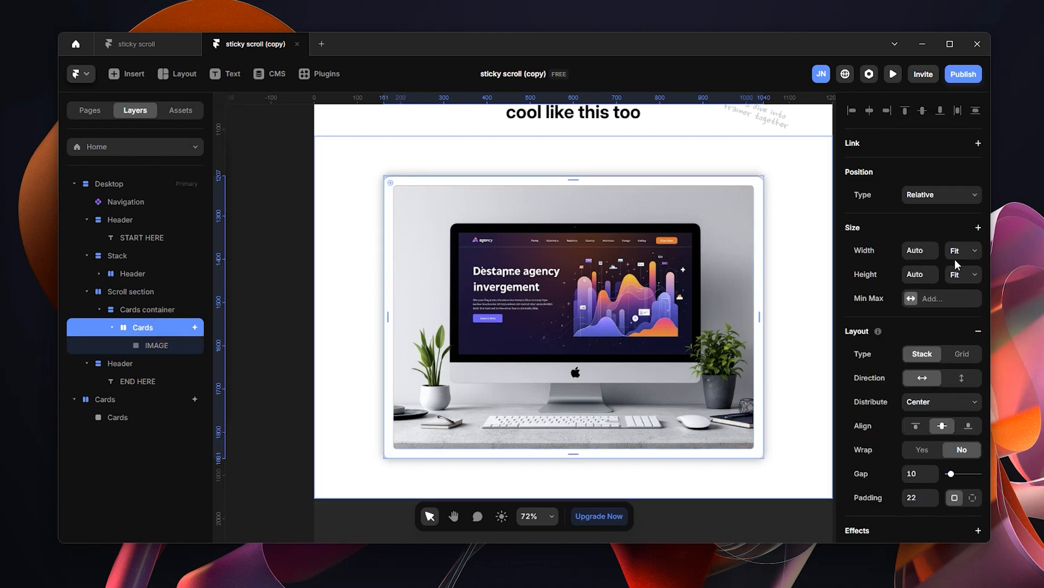
mouse_move(963, 285)
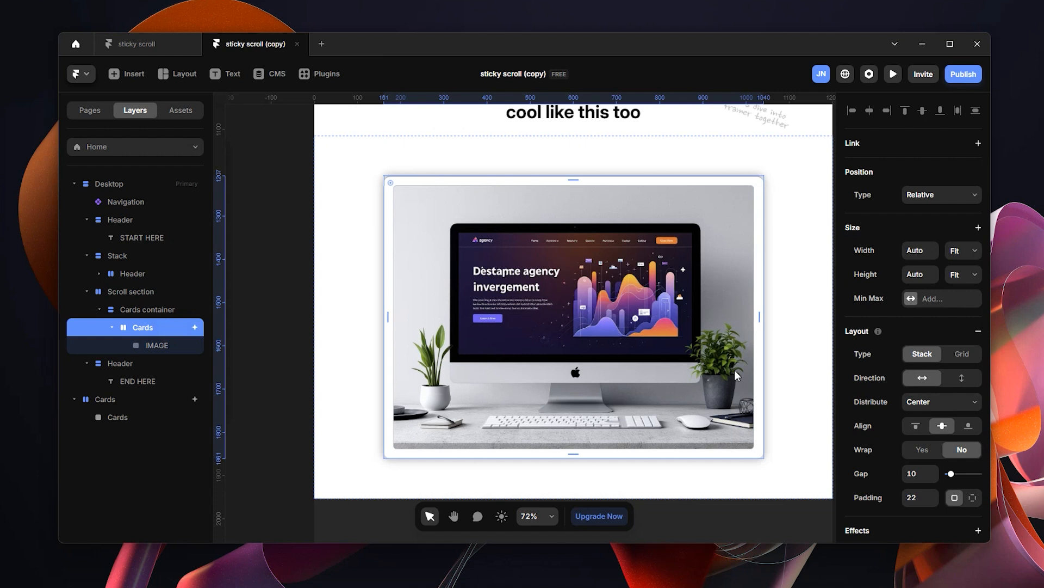
Step: Check the Cards frame styles: white fill, 16 radius, solid border and 0, 0, 17, 5 shadow
scroll("down", 3)
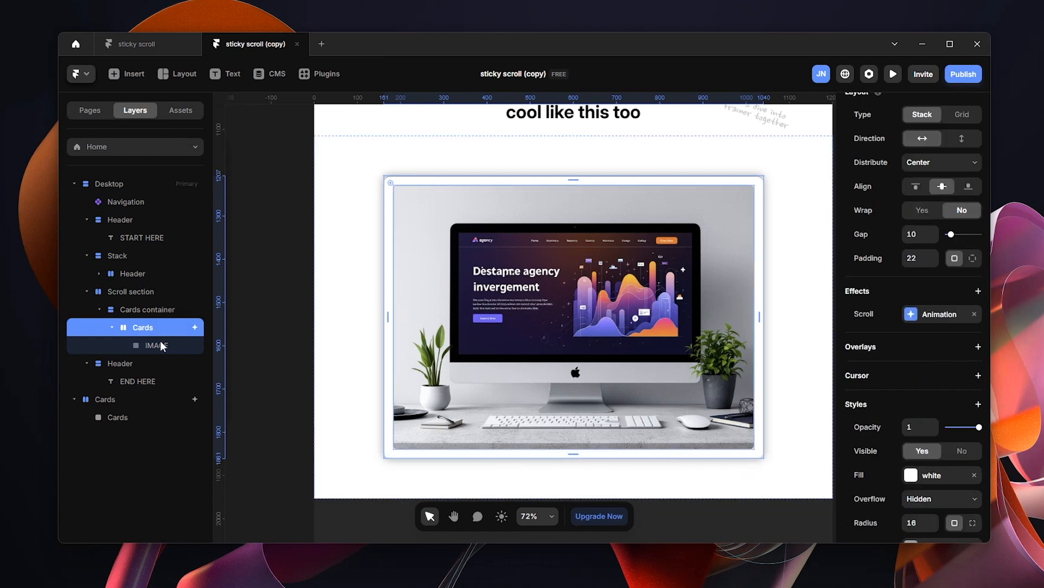
left_click(157, 345)
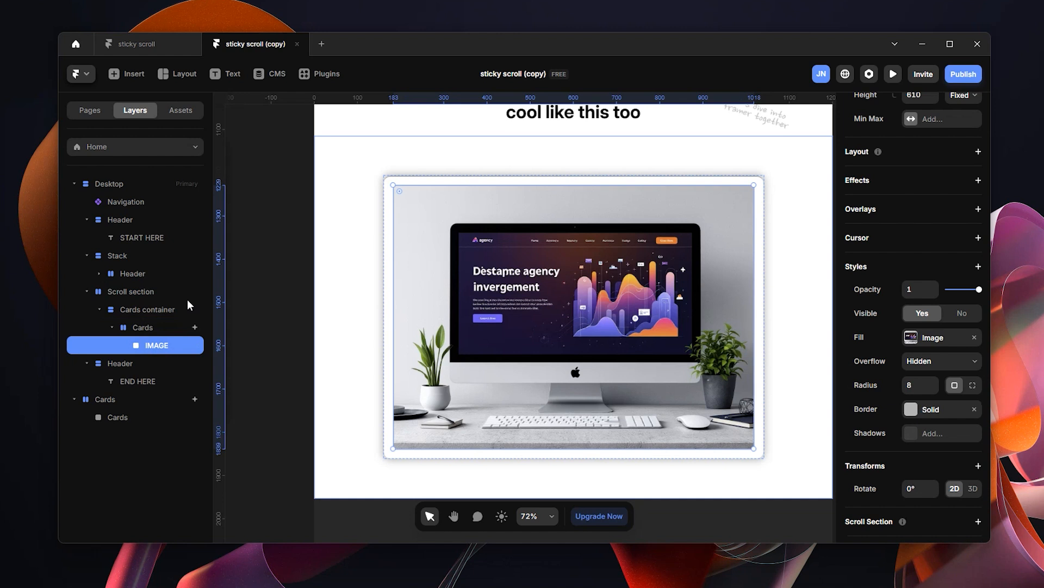
left_click(143, 327)
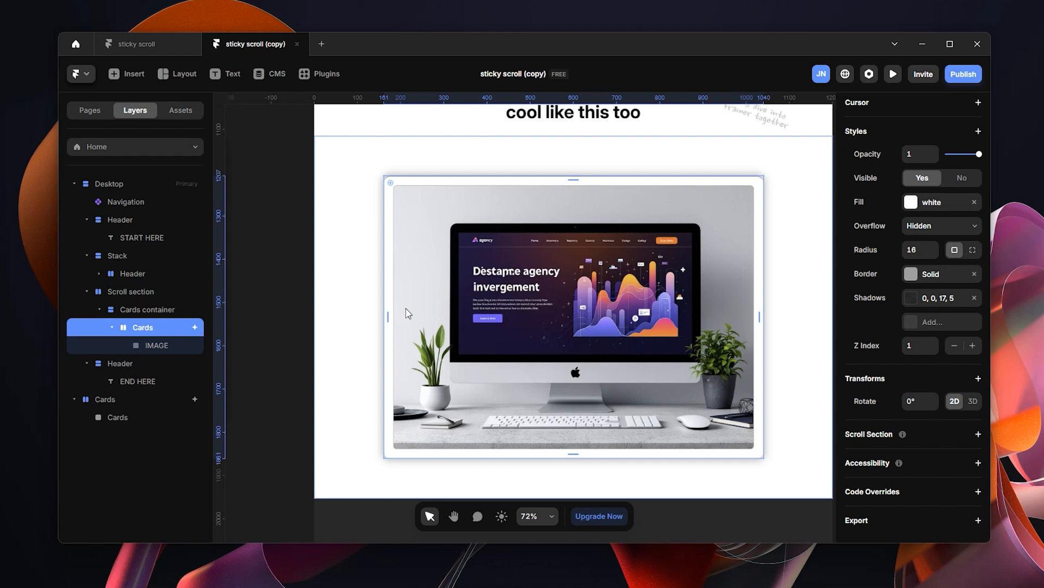
left_click(157, 345)
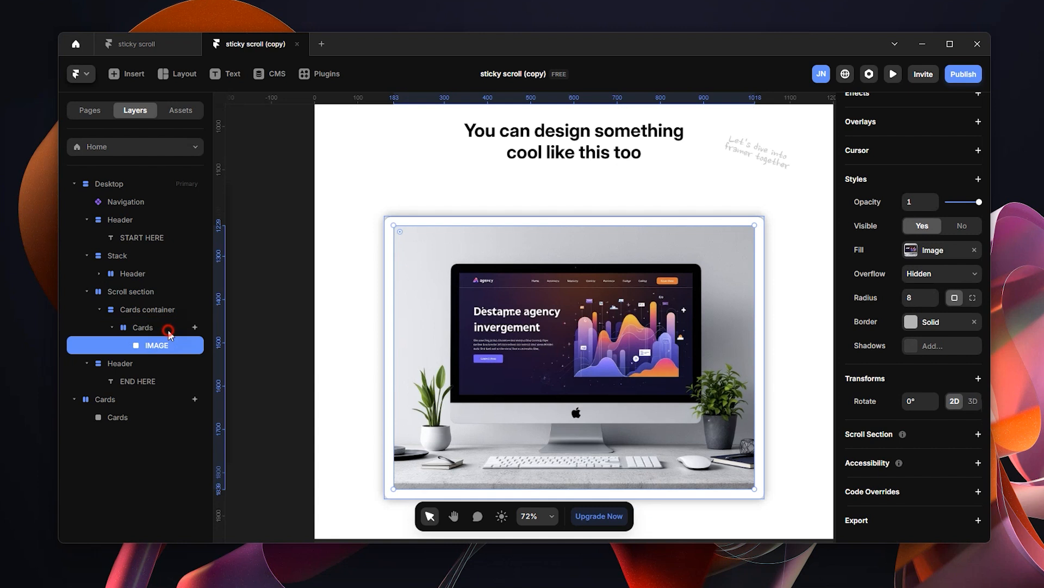
left_click(143, 326)
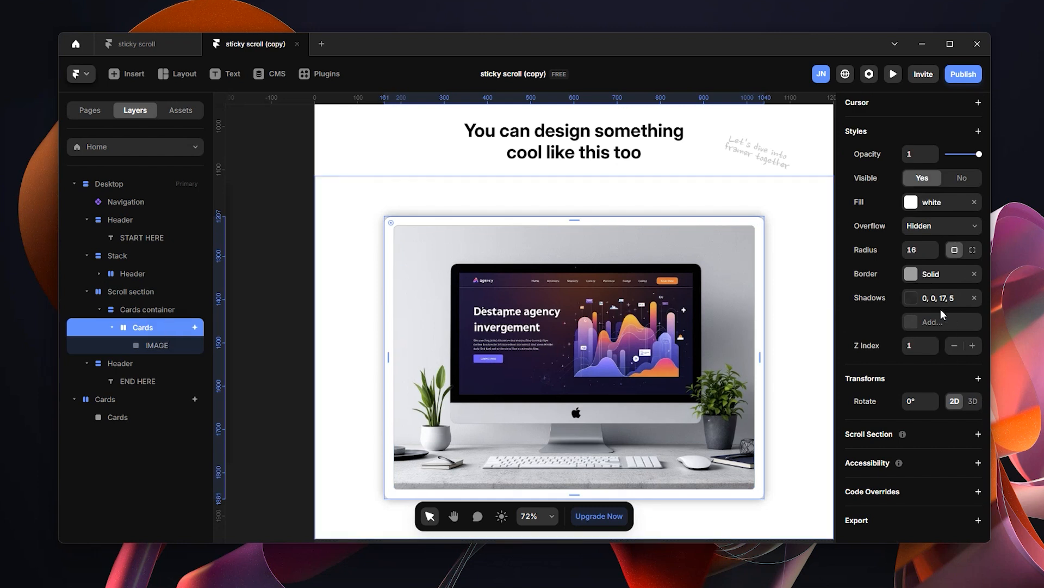
left_click(912, 274)
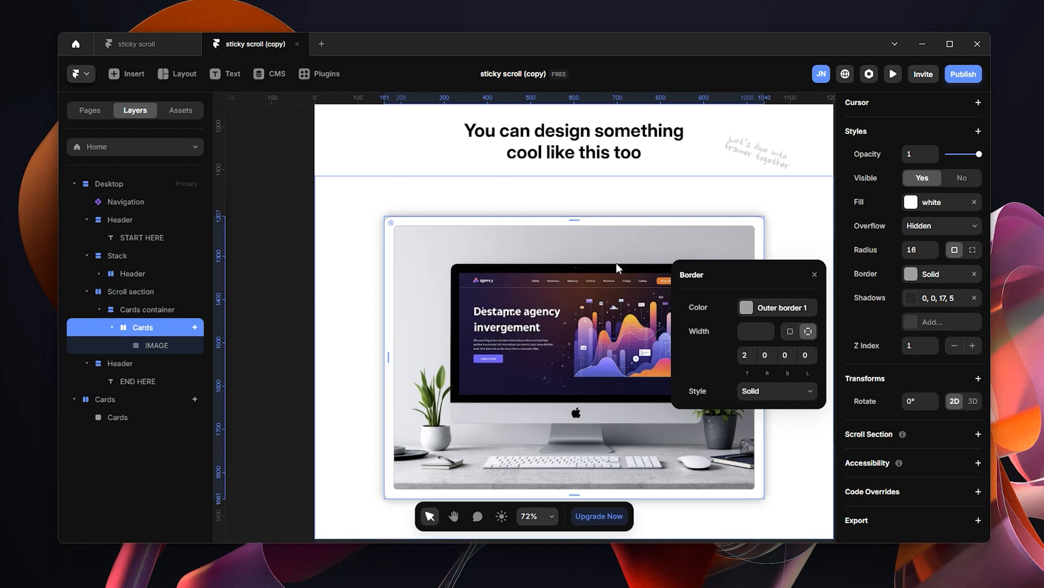
mouse_move(511, 226)
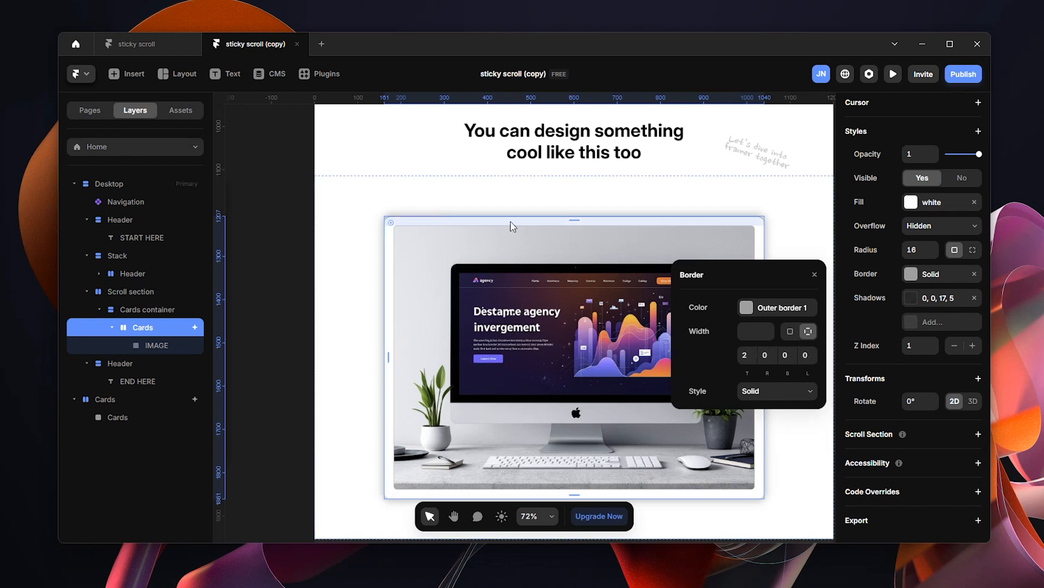
mouse_move(503, 461)
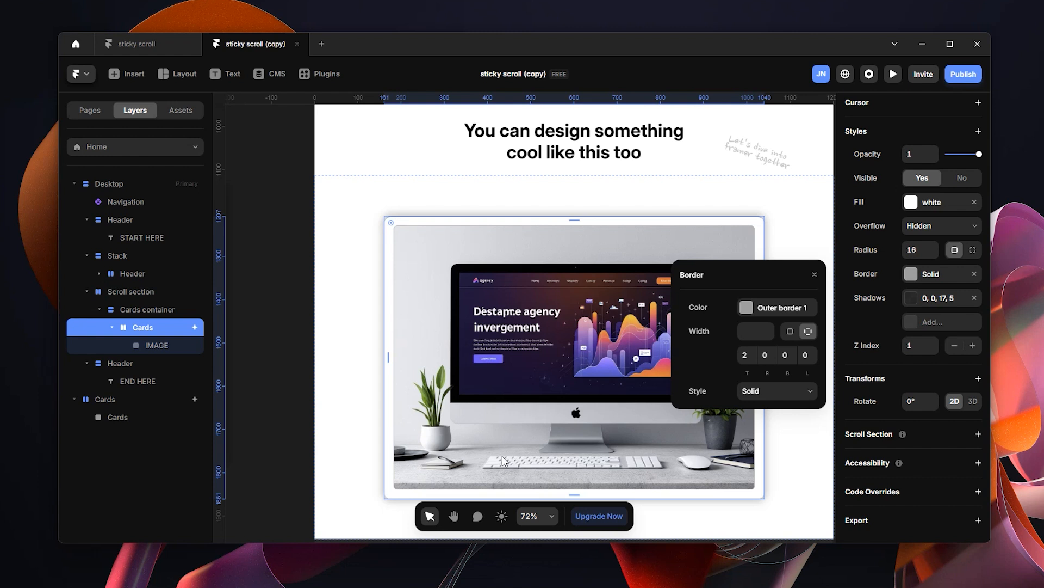
mouse_move(686, 523)
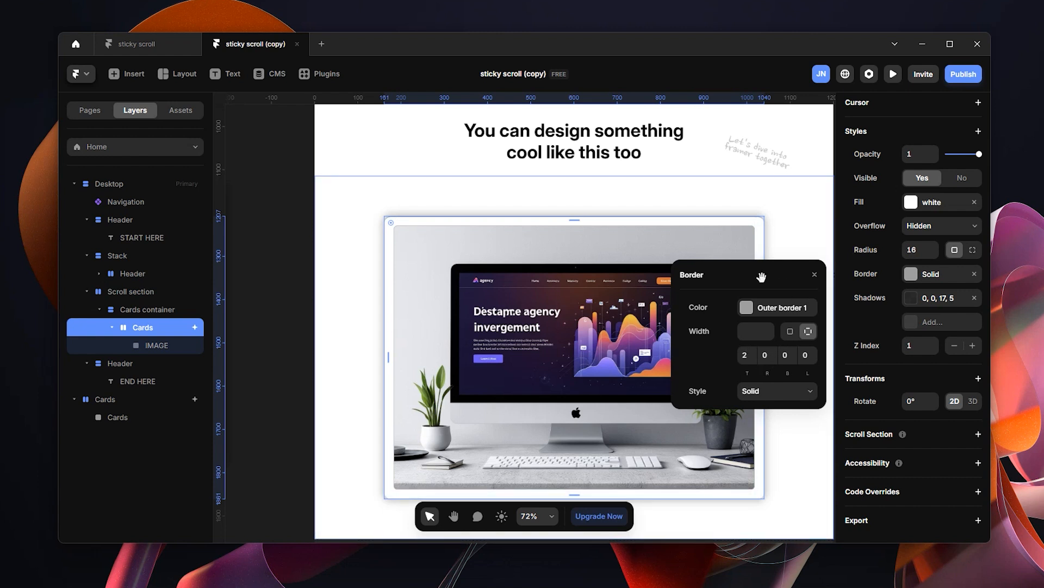
left_click(814, 275)
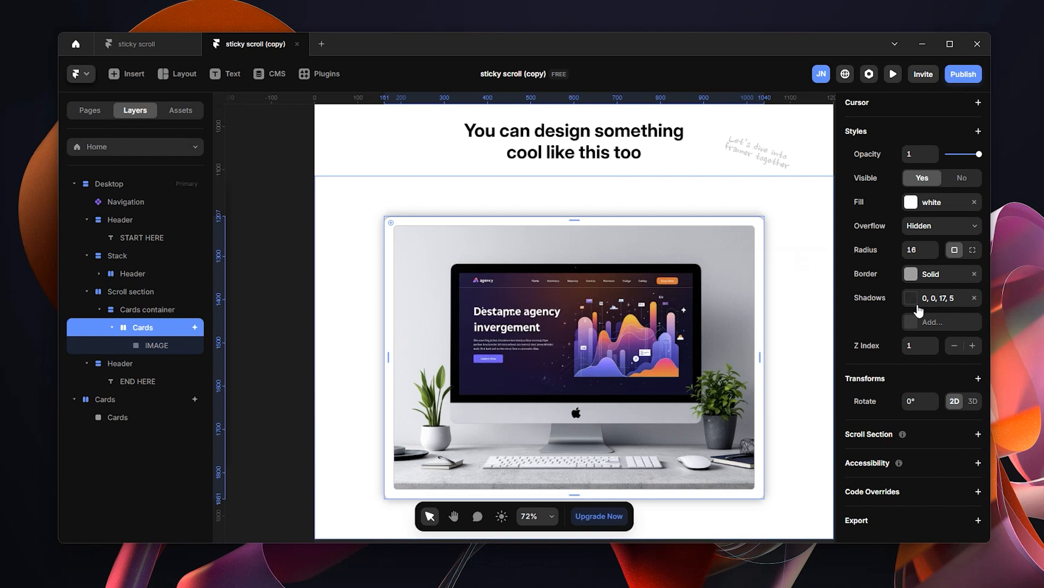
left_click(943, 298)
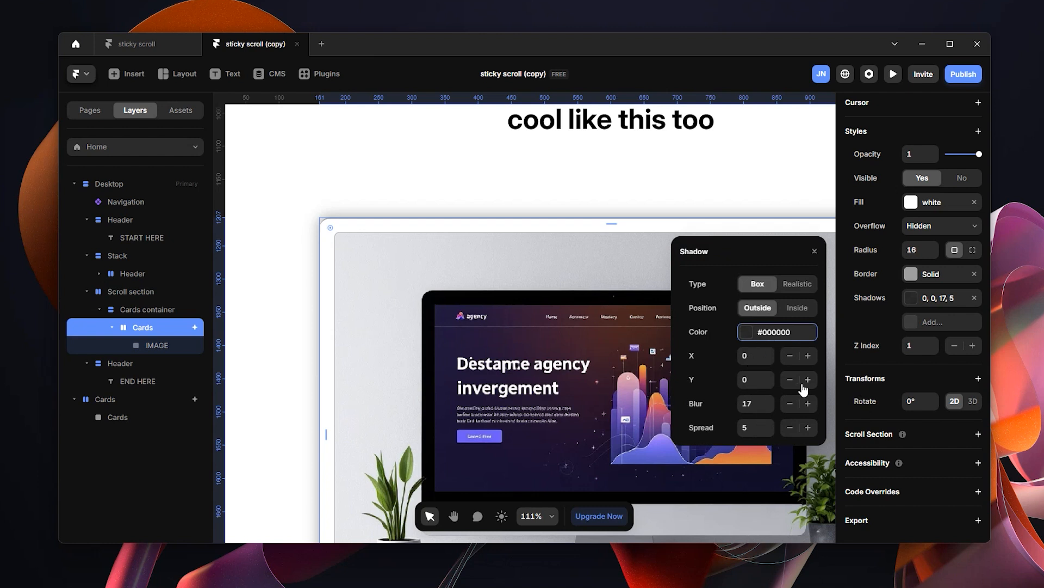
mouse_move(808, 380)
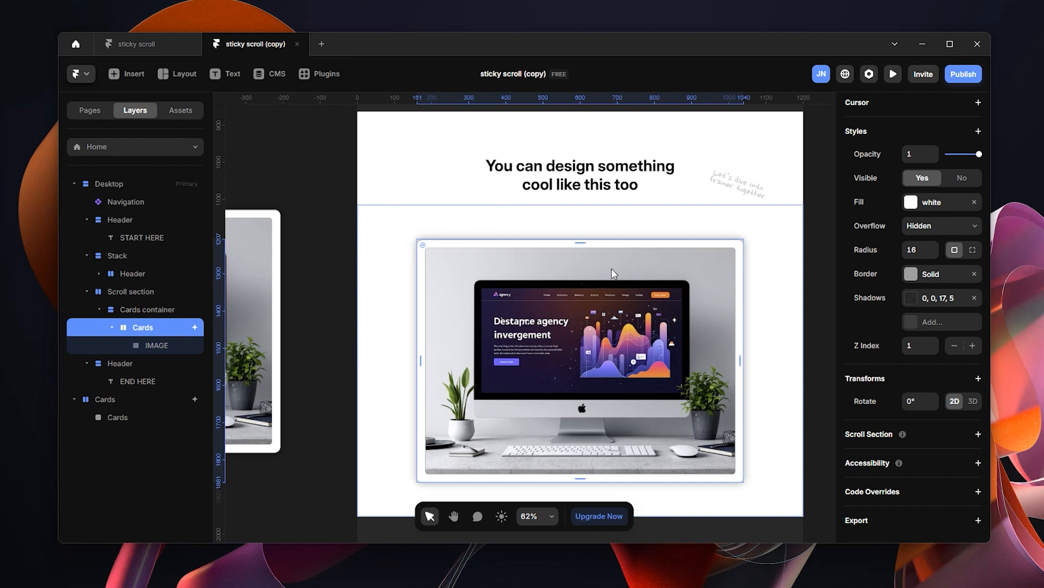
scroll("down", 3)
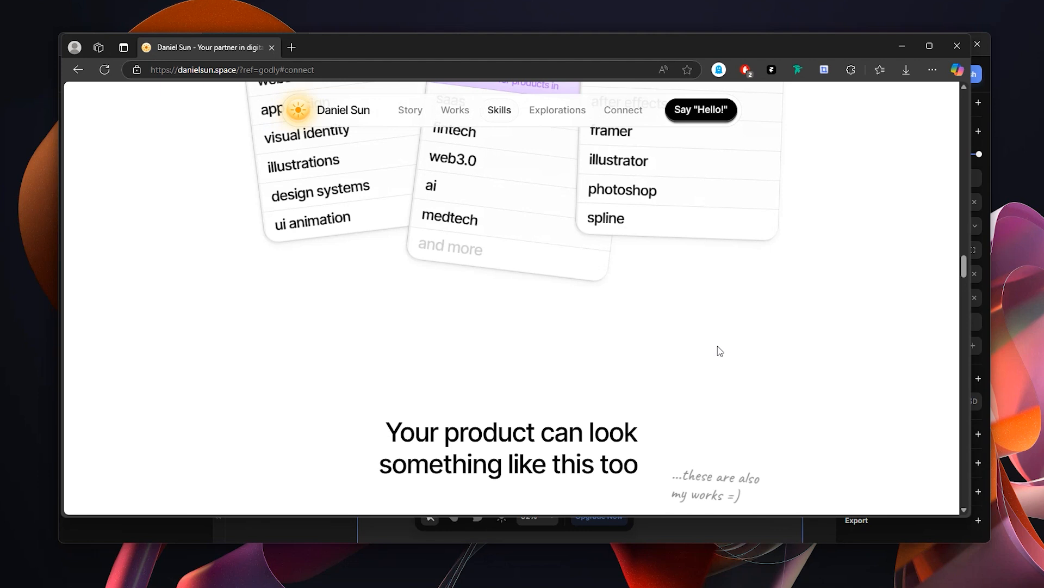
Step: Scroll the Edge reference page to its tilted sticky project cards section
scroll("down", 3)
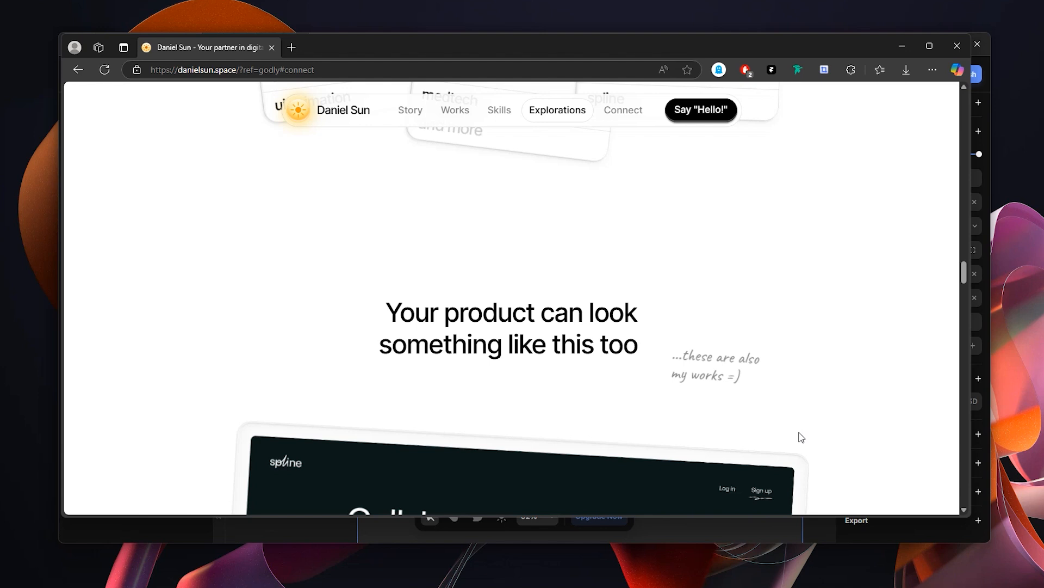
scroll("down", 3)
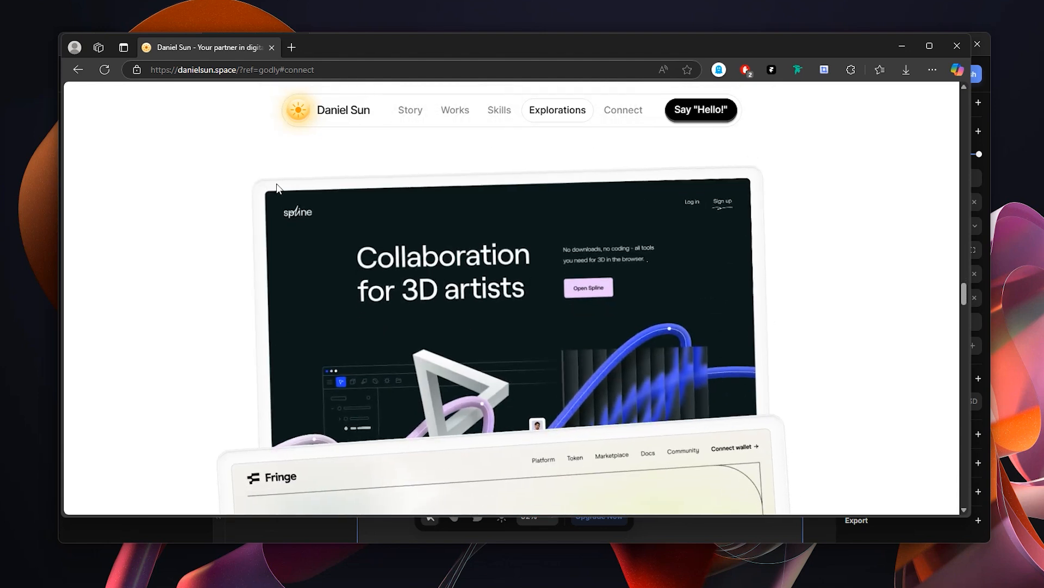
mouse_move(252, 206)
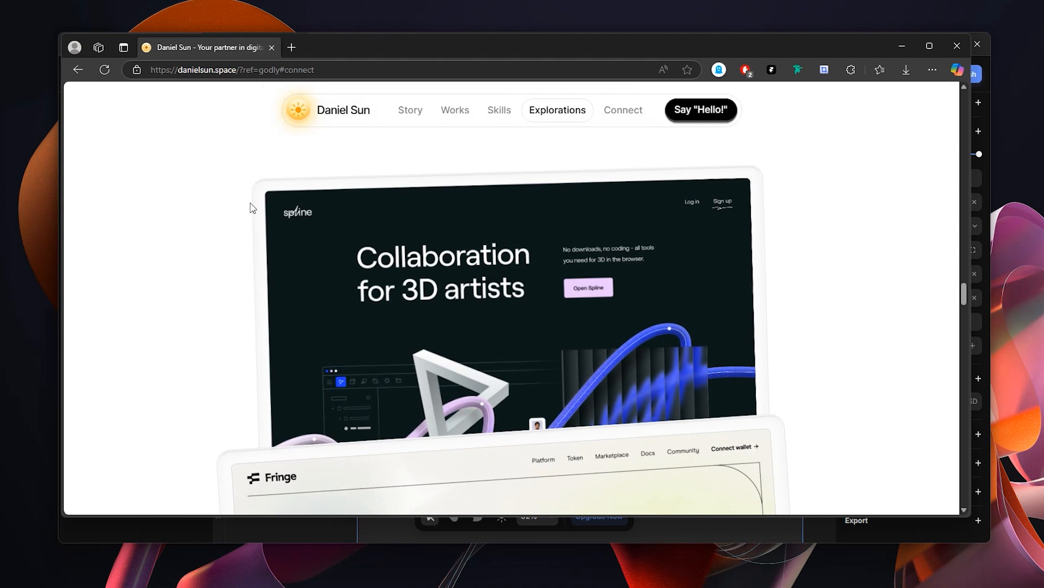
scroll("down", 3)
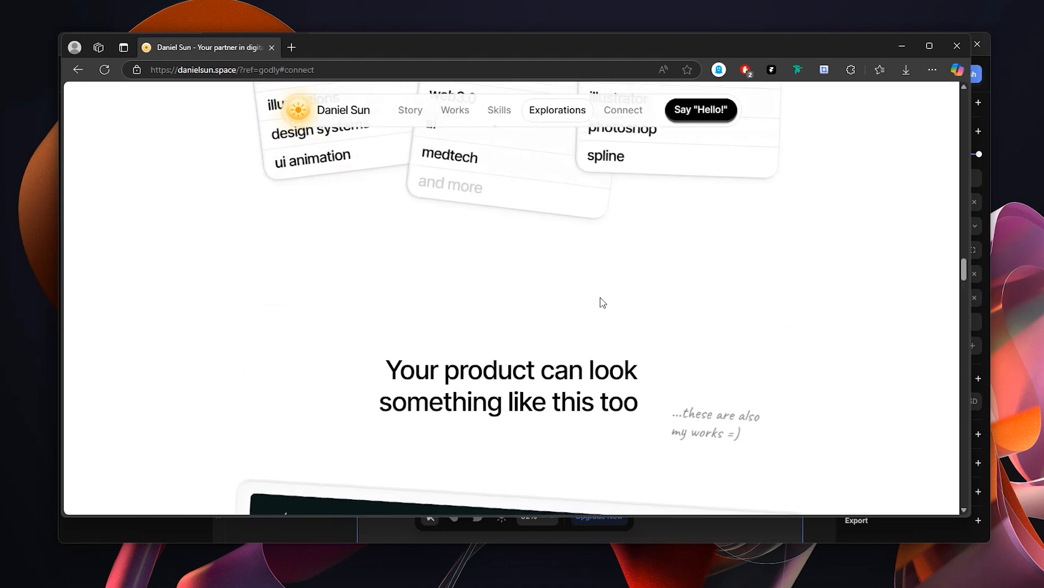
scroll("down", 3)
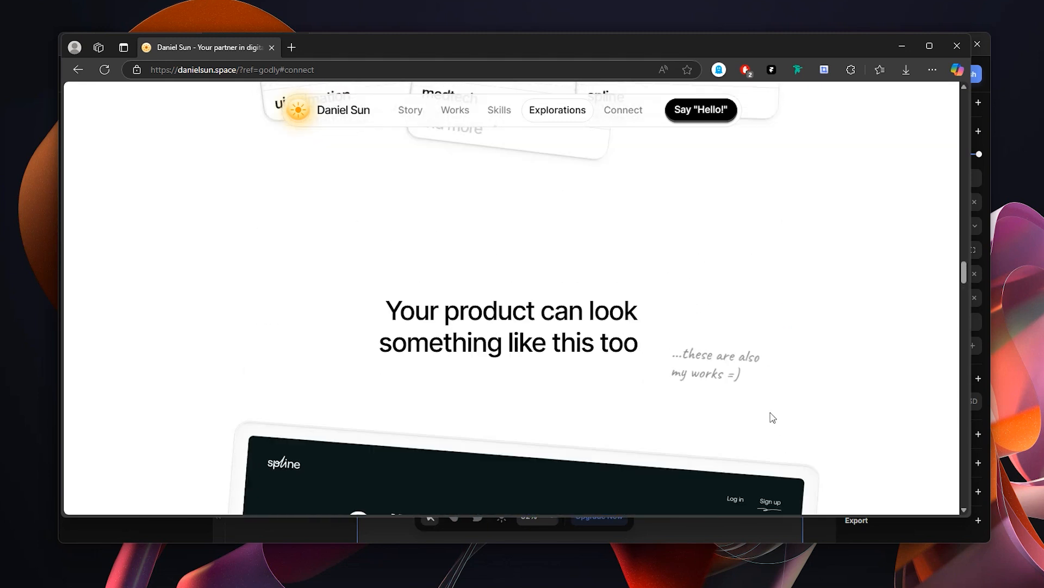
scroll("down", 3)
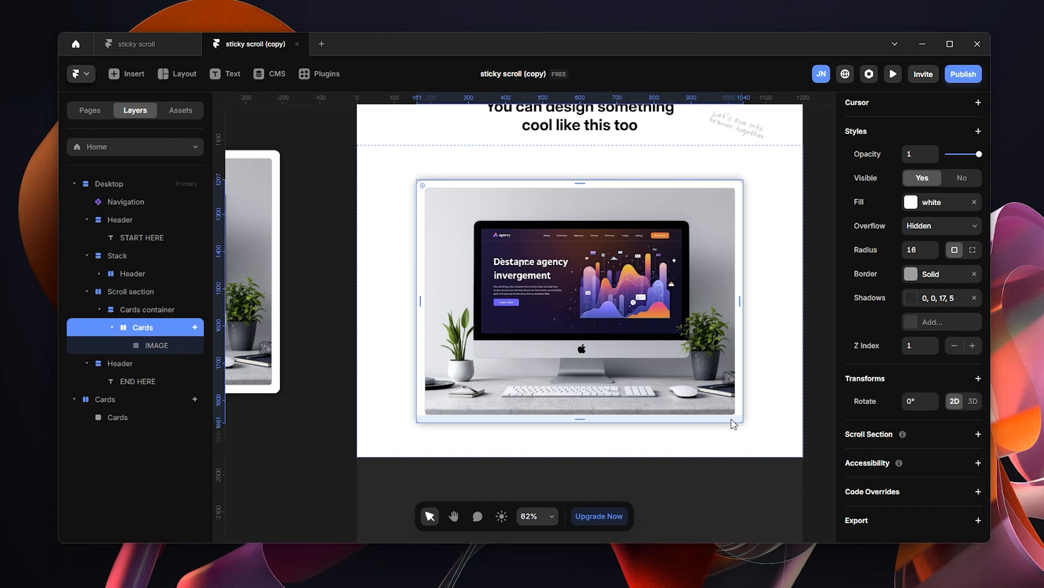
mouse_move(936, 404)
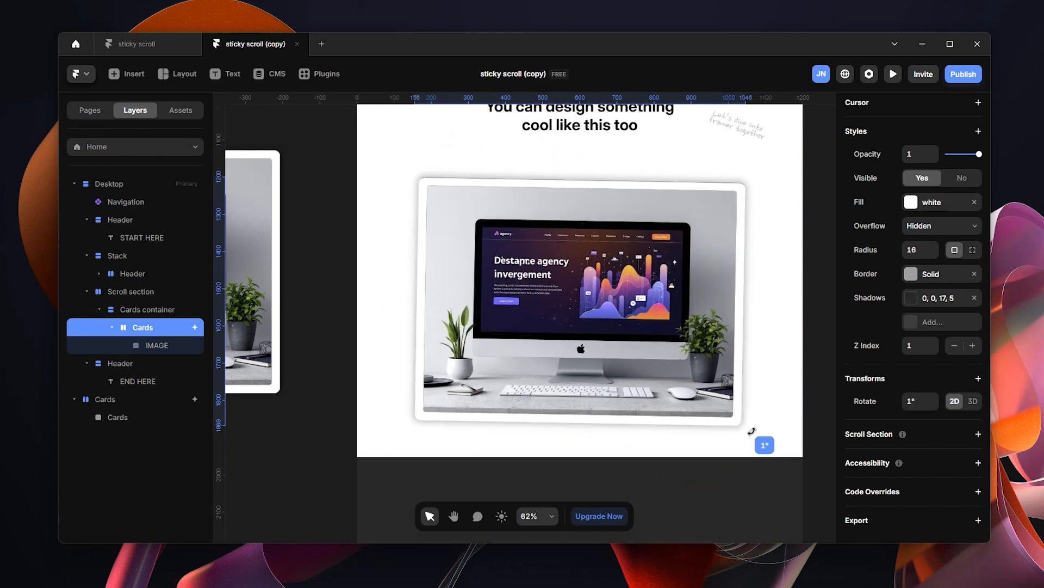
Step: Rotate the Cards frame about 1° with its corner rotation handle
left_click_drag(764, 445, 777, 431)
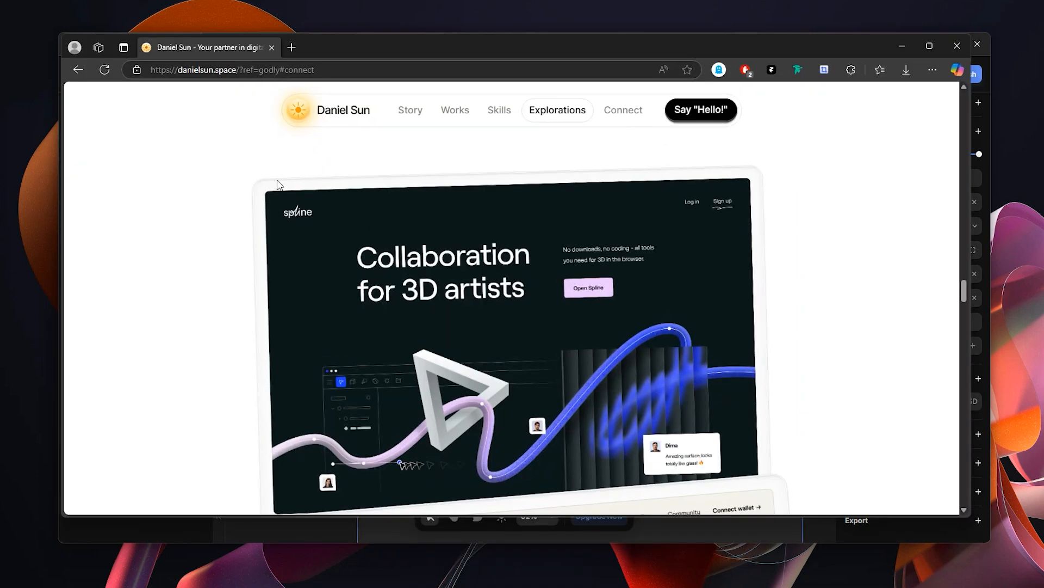
mouse_move(420, 198)
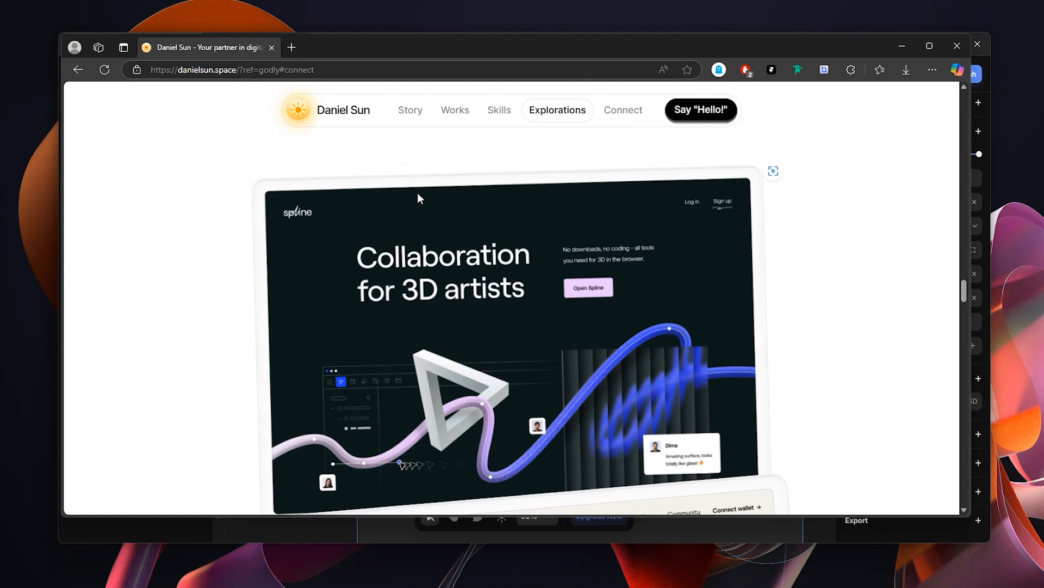
mouse_move(742, 191)
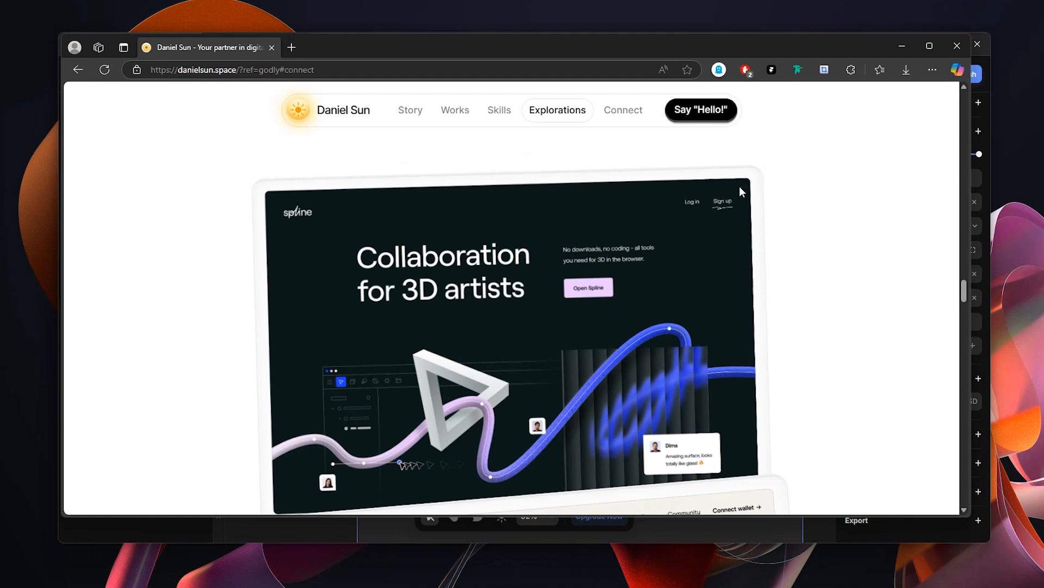
mouse_move(631, 200)
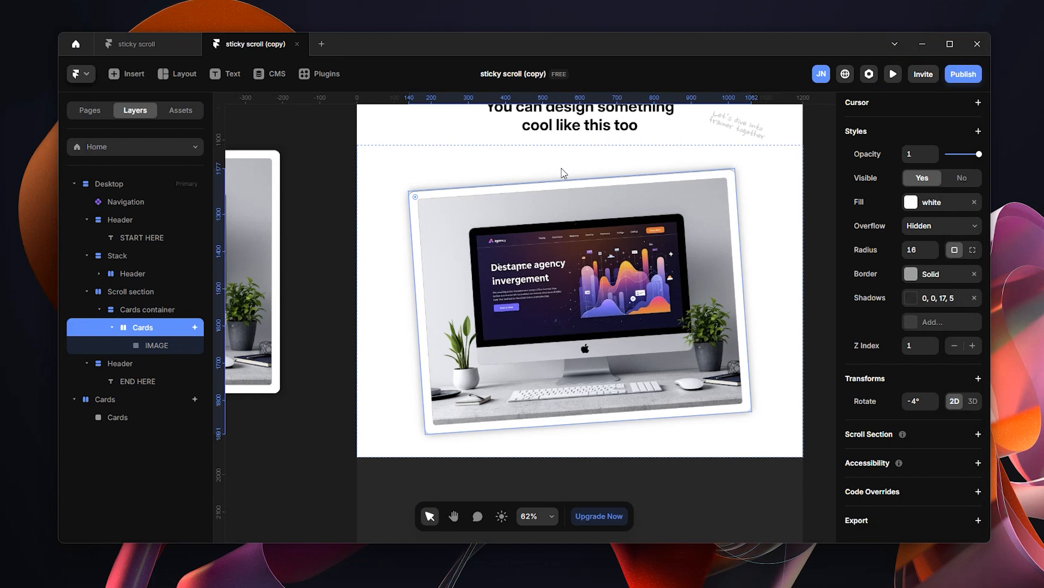
mouse_move(638, 251)
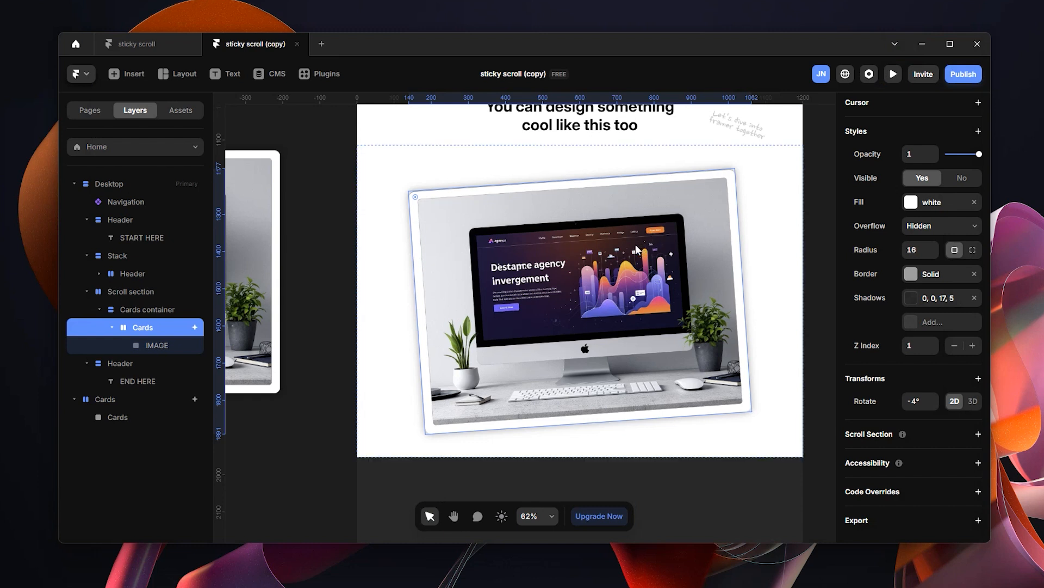
mouse_move(703, 183)
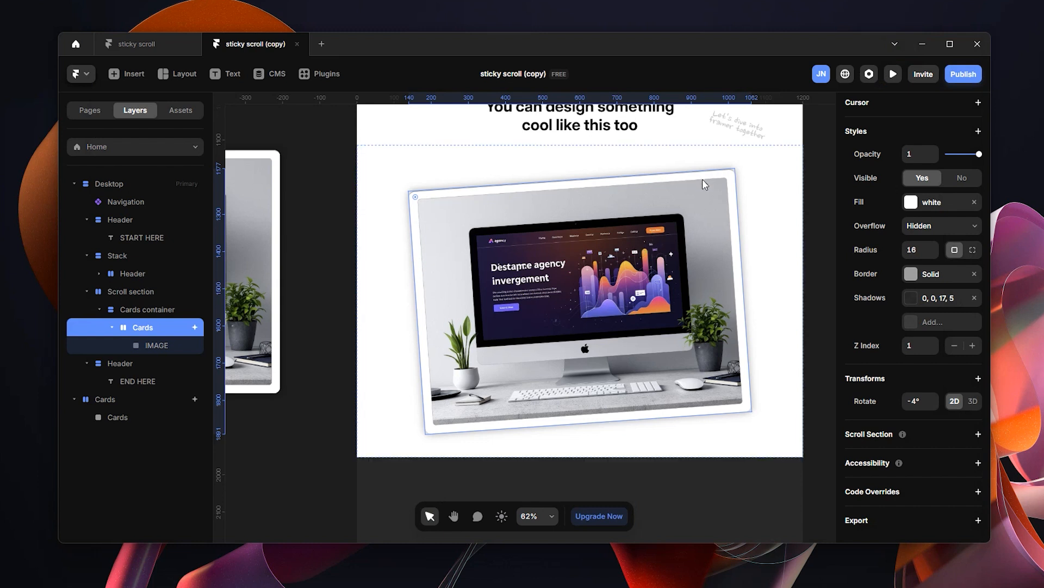
mouse_move(727, 179)
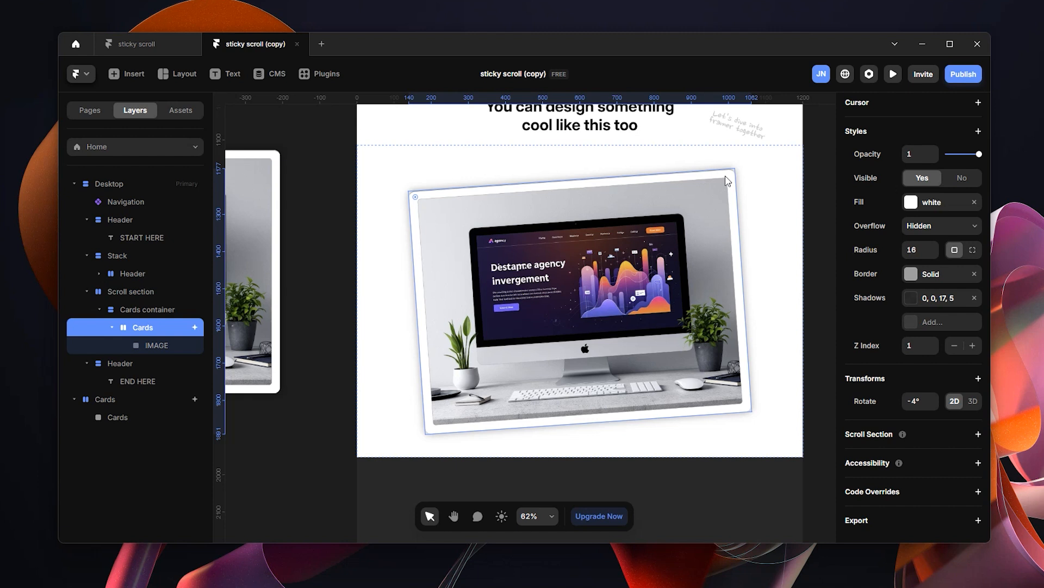
mouse_move(738, 214)
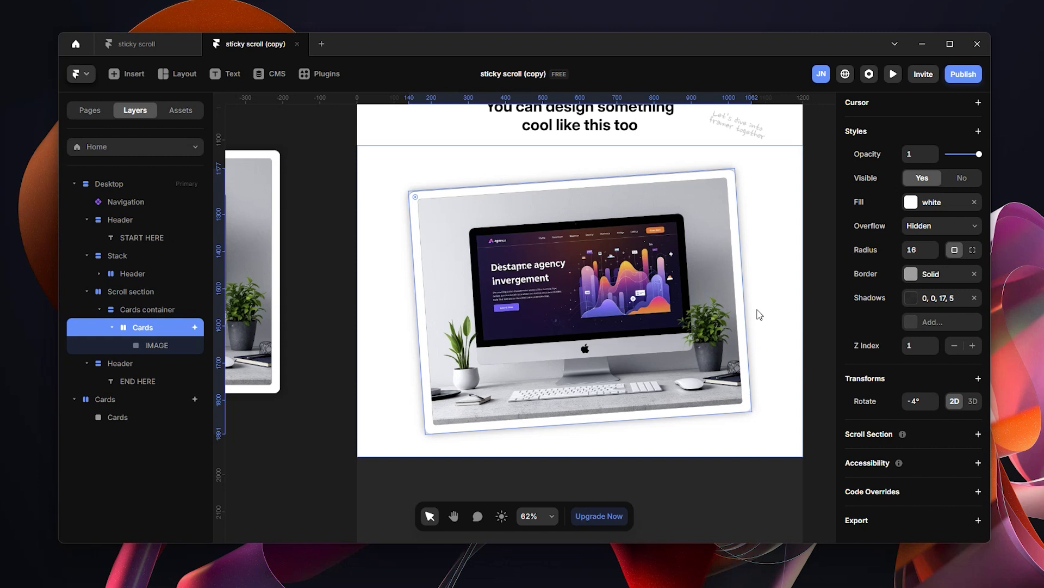
mouse_move(760, 176)
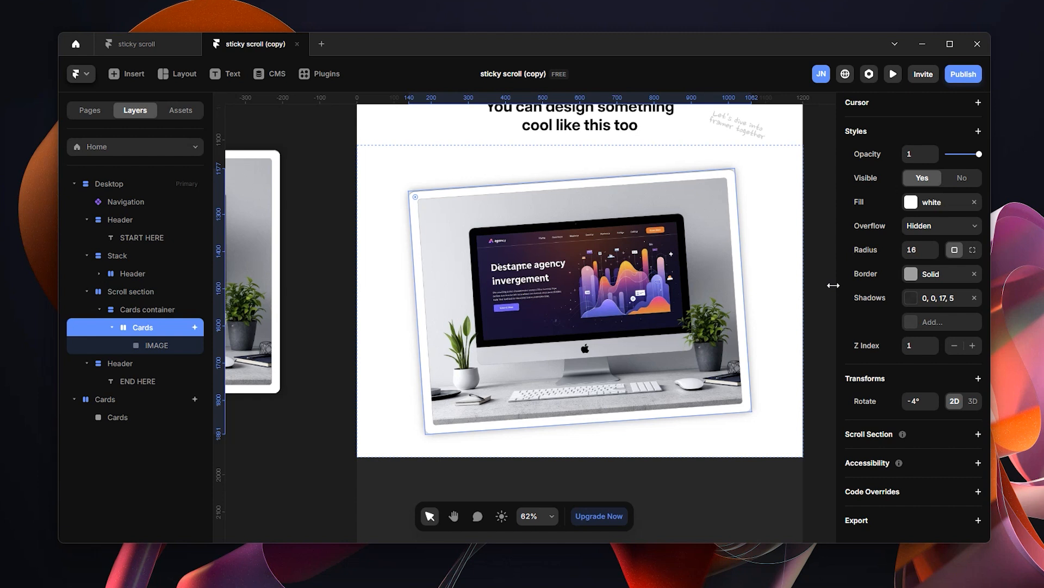
mouse_move(958, 256)
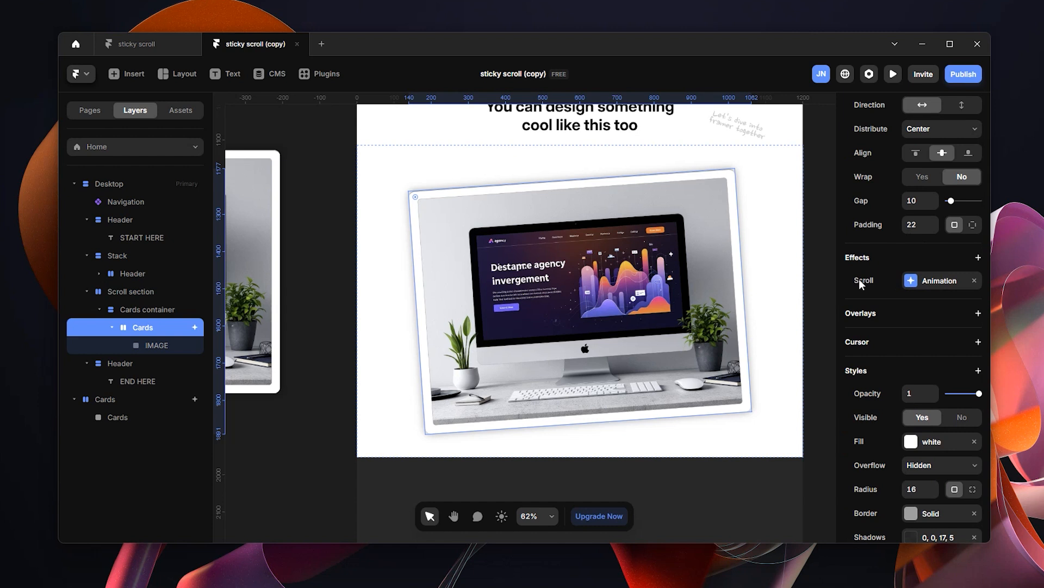
Step: Re-add the Scroll Animation effect with Layer in View trigger and Replay set to No
left_click(974, 280)
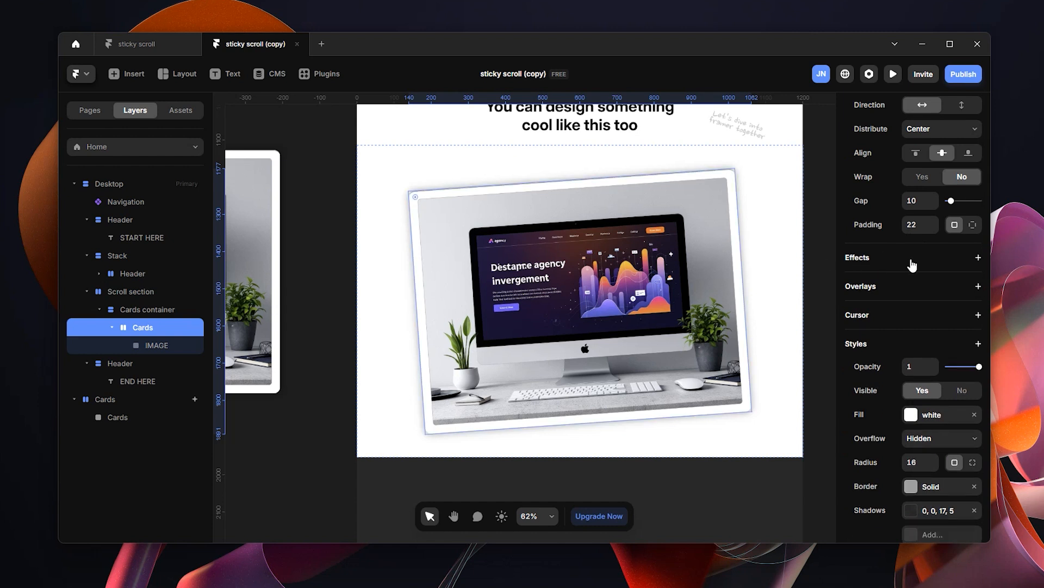
left_click(980, 257)
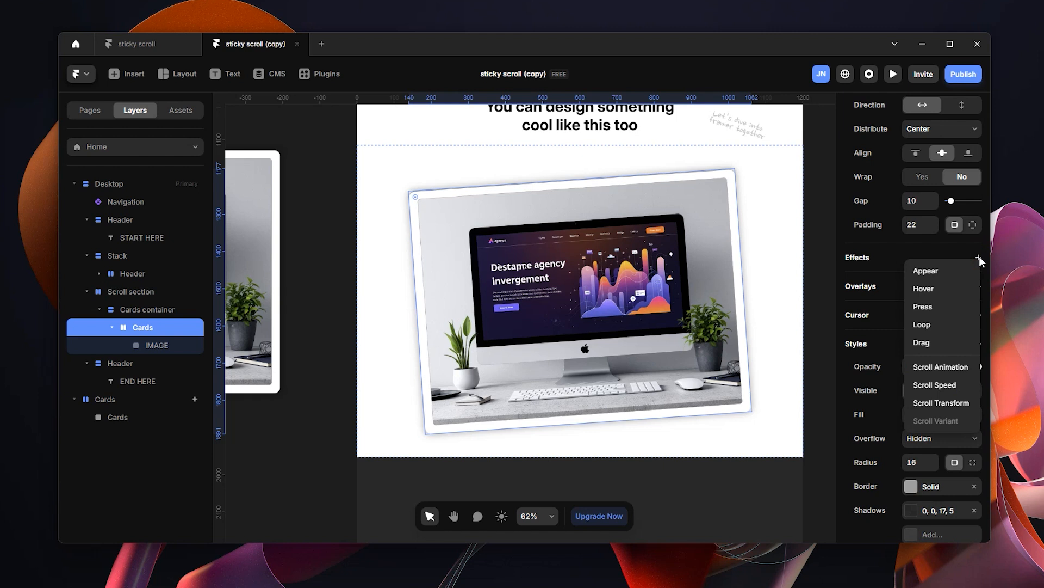
mouse_move(940, 403)
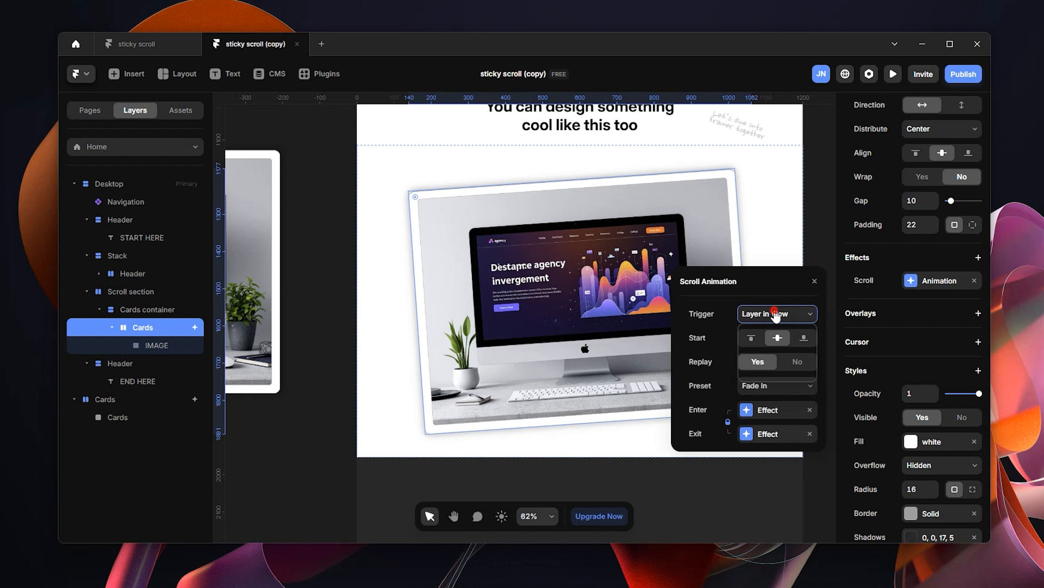
mouse_move(622, 272)
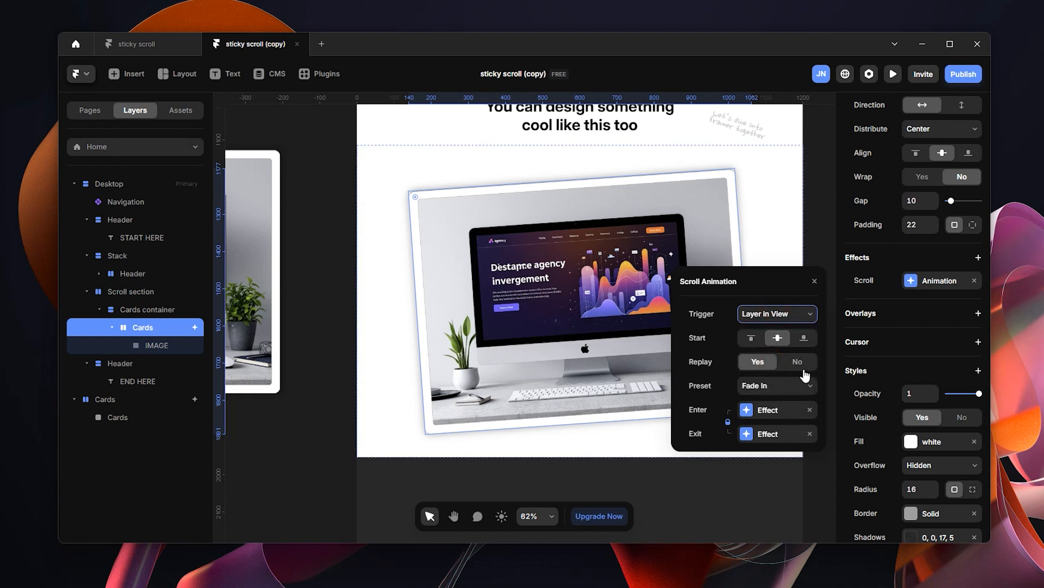
left_click(798, 361)
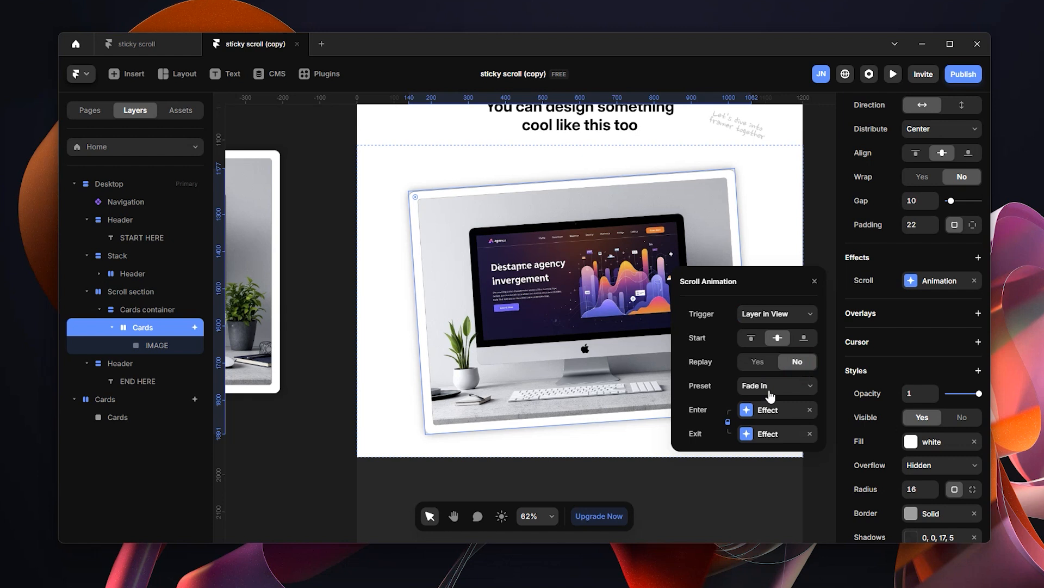
left_click(768, 409)
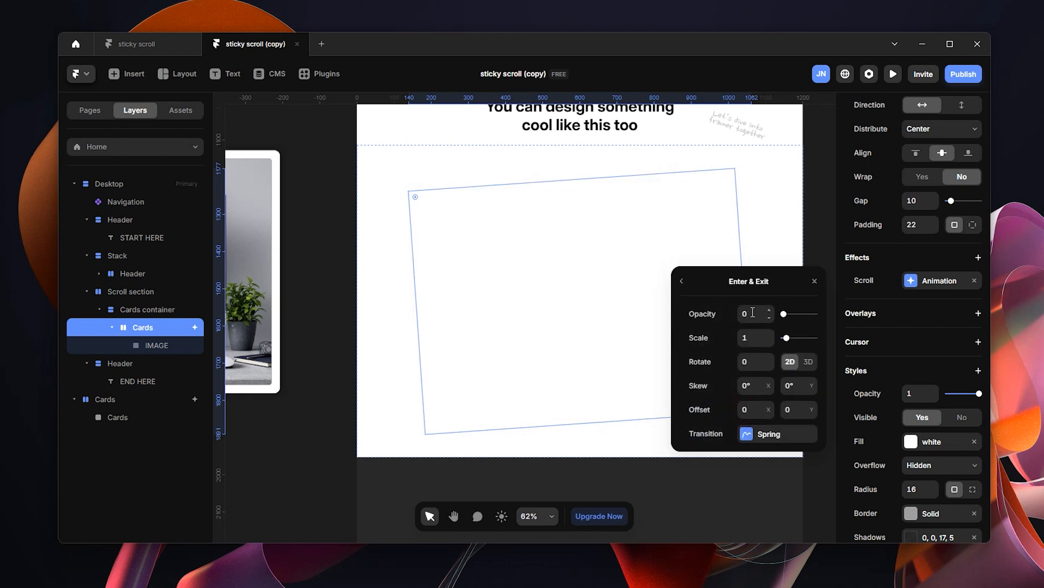
Step: Set the Cards enter effect to opacity 1 and scale 1.1
left_click(752, 313)
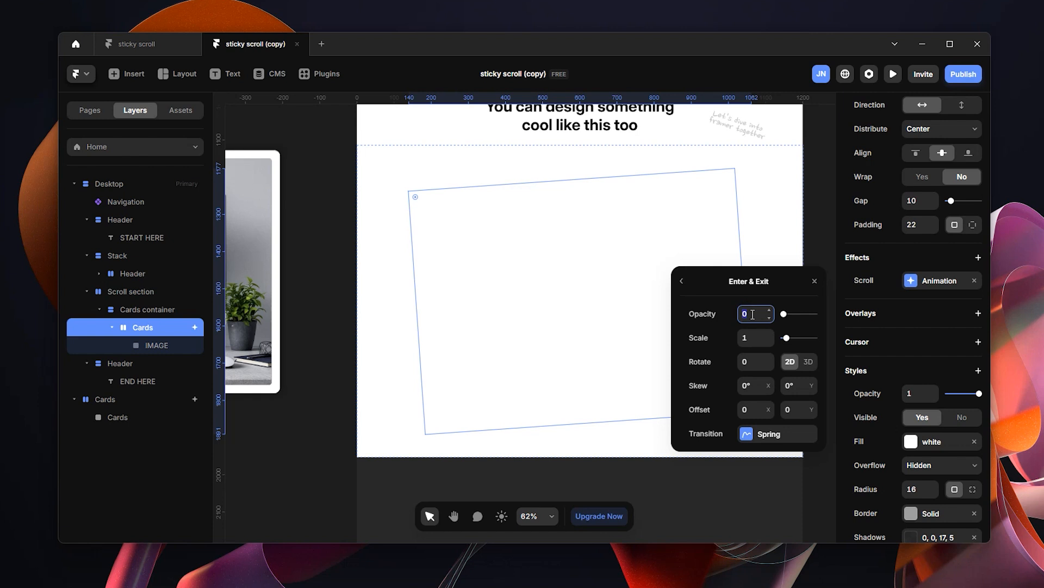
type("1")
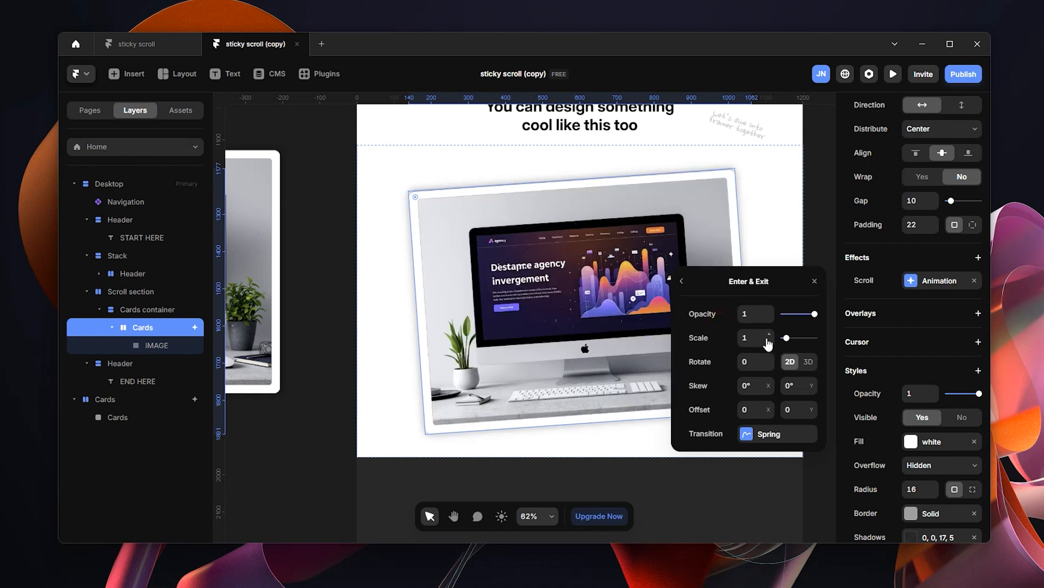
left_click(768, 334)
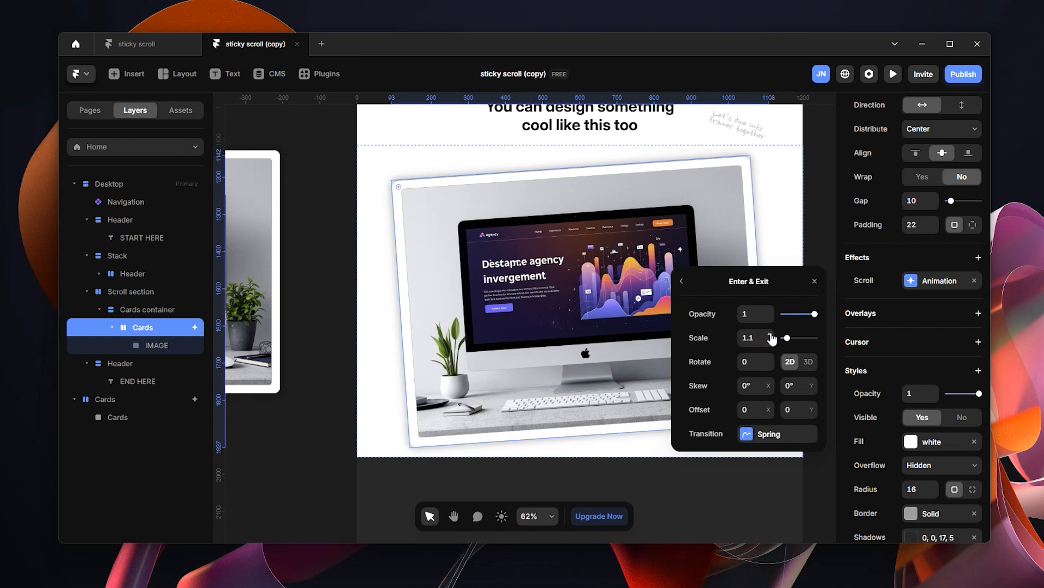
mouse_move(716, 405)
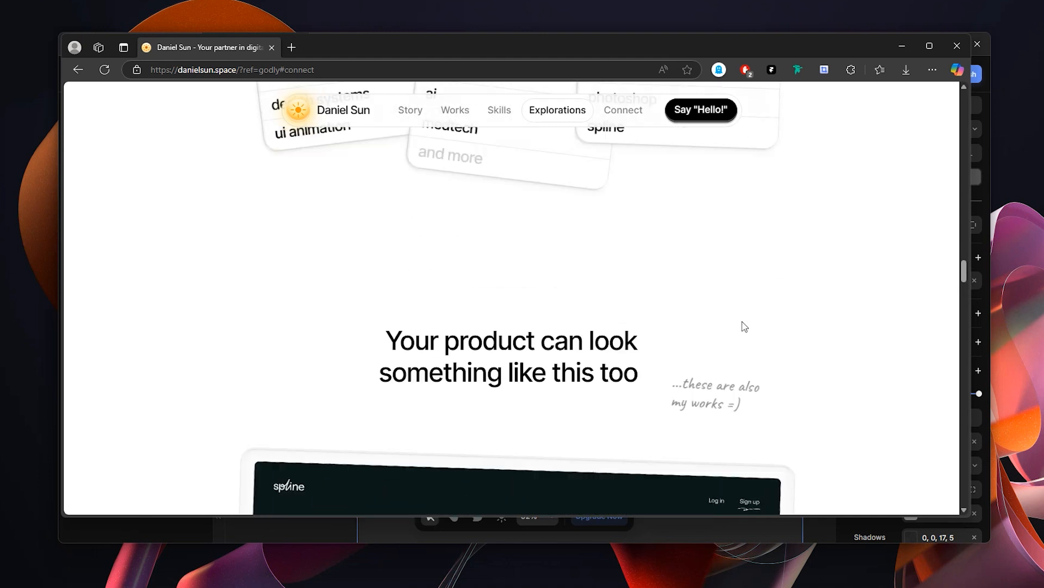
scroll("down", 3)
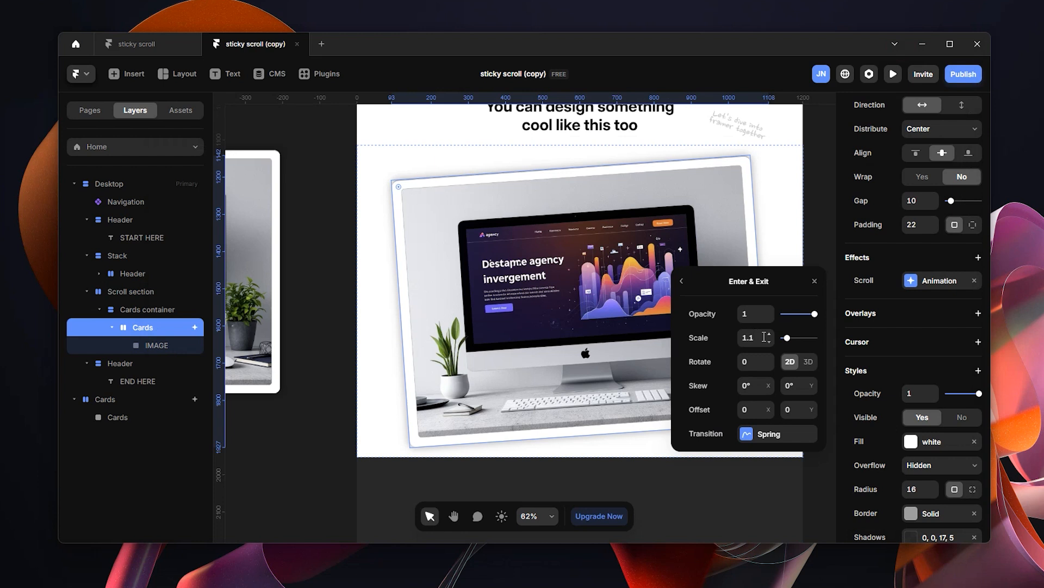
mouse_move(764, 403)
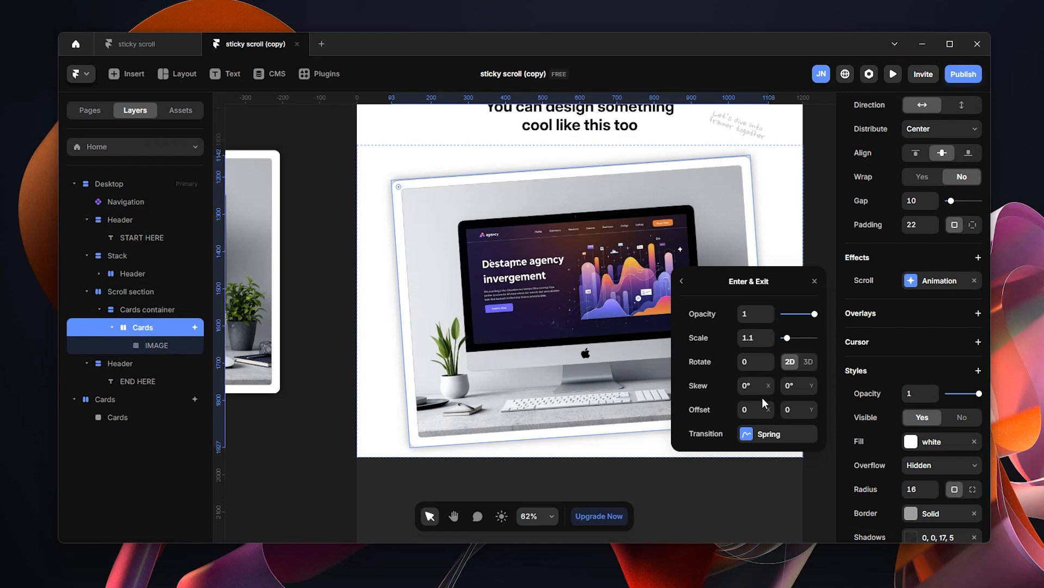
mouse_move(771, 364)
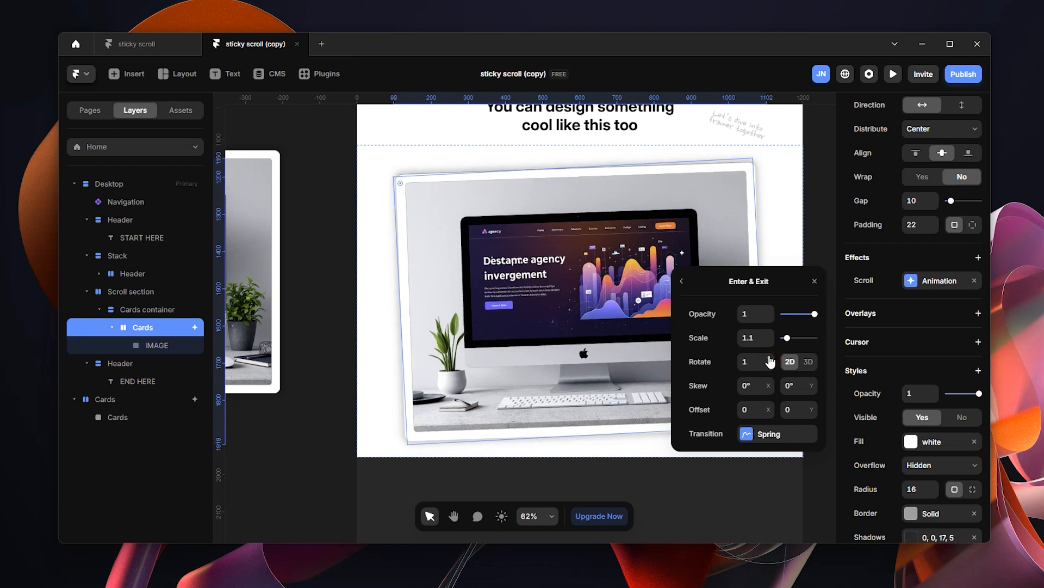
Step: Adjust the enter rotation, overshooting to 24 then settling it at 9 degrees
left_click(769, 358)
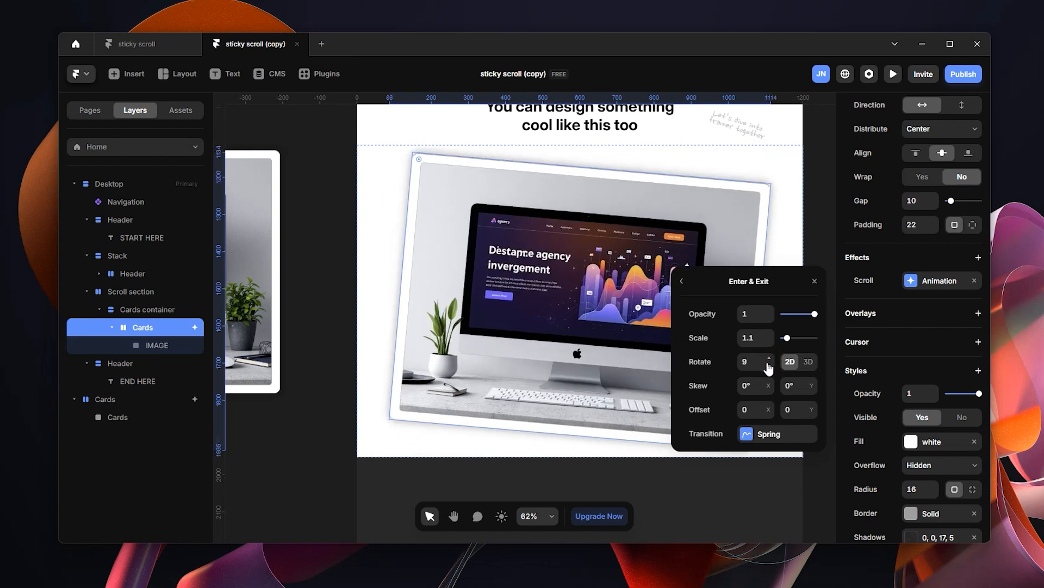
left_click(768, 366)
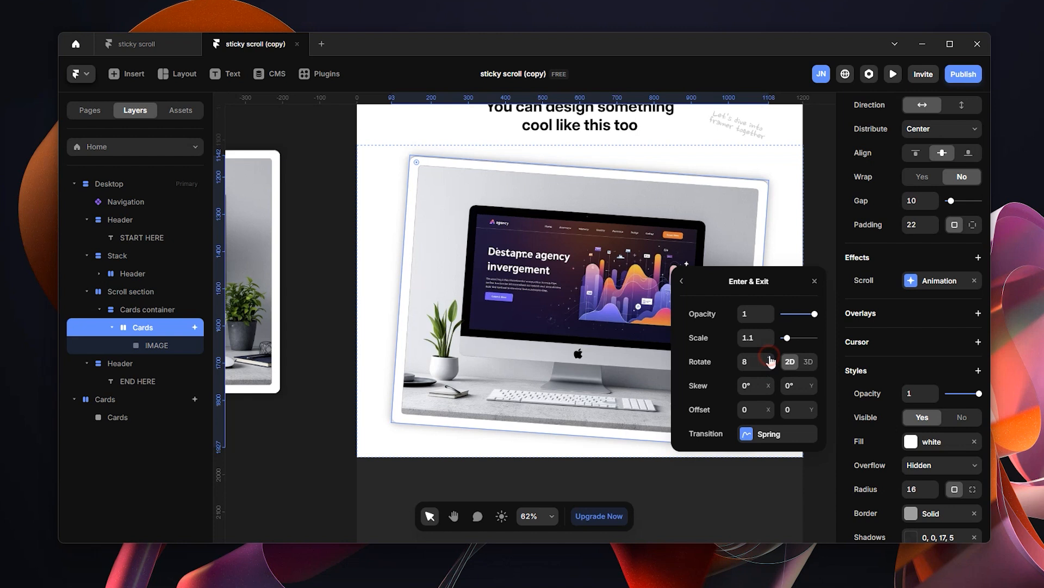
left_click_drag(766, 361, 766, 368)
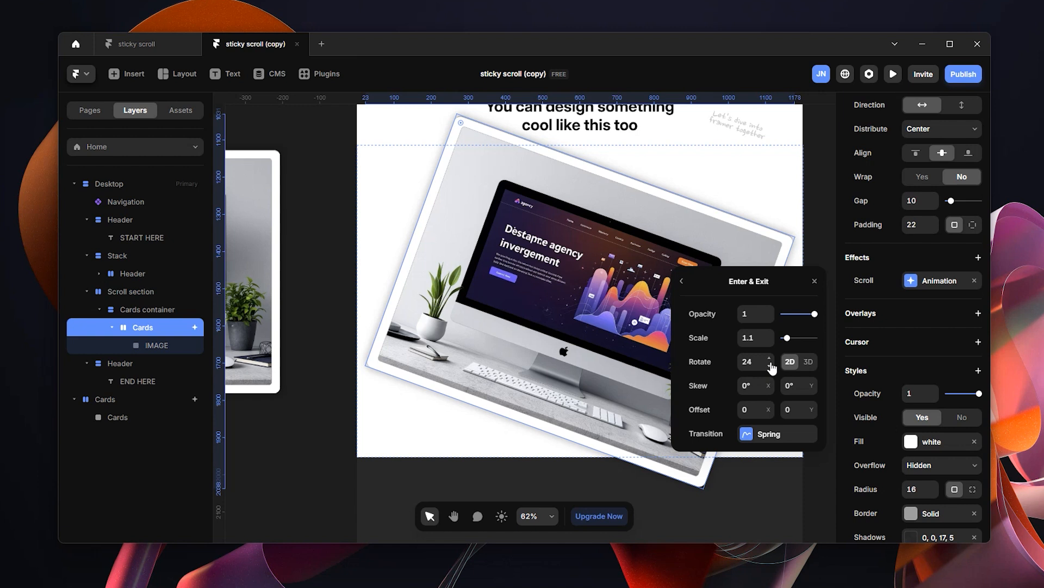
left_click(769, 365)
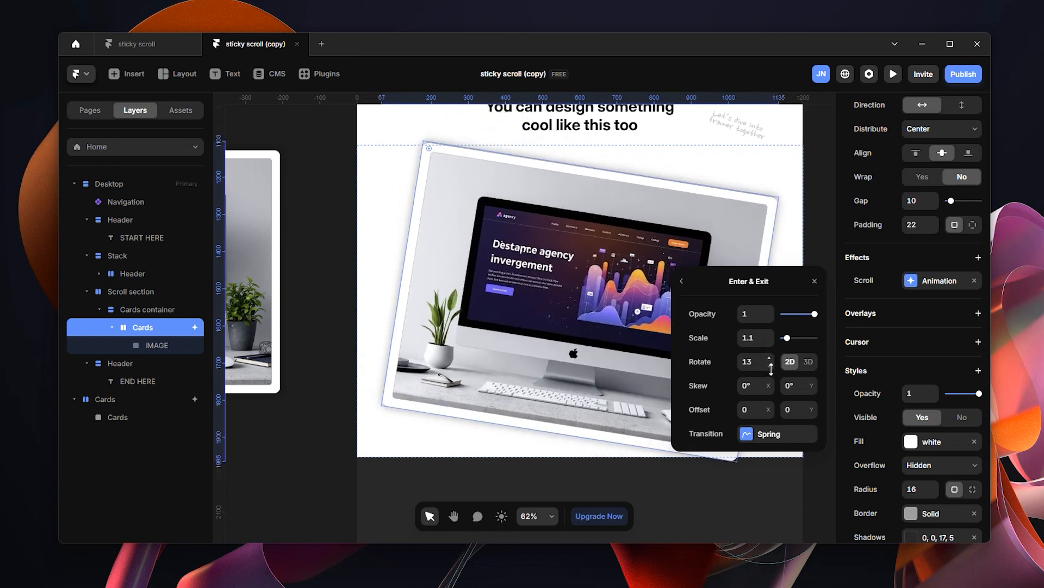
left_click(770, 366)
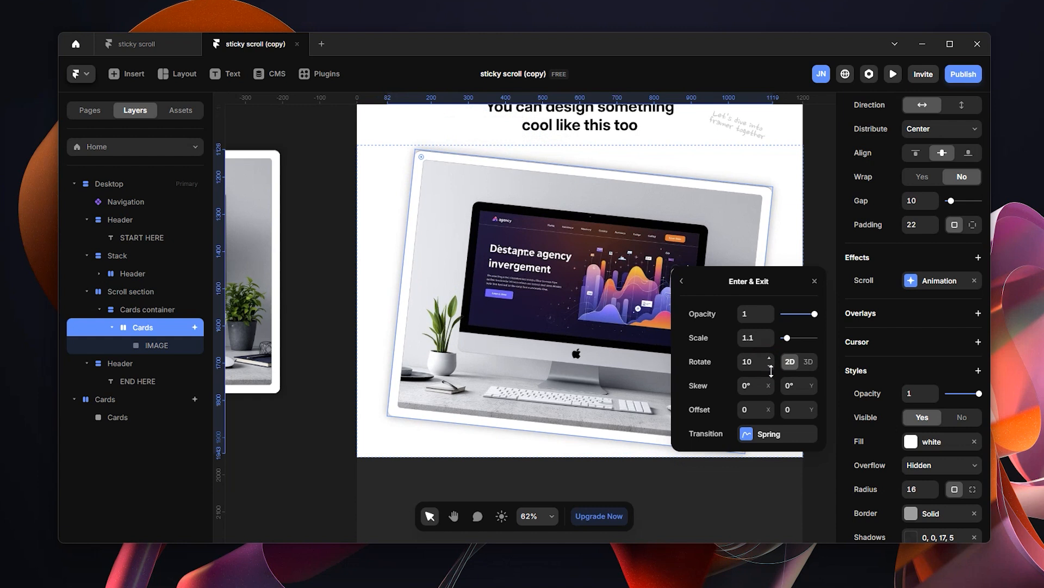
left_click(771, 366)
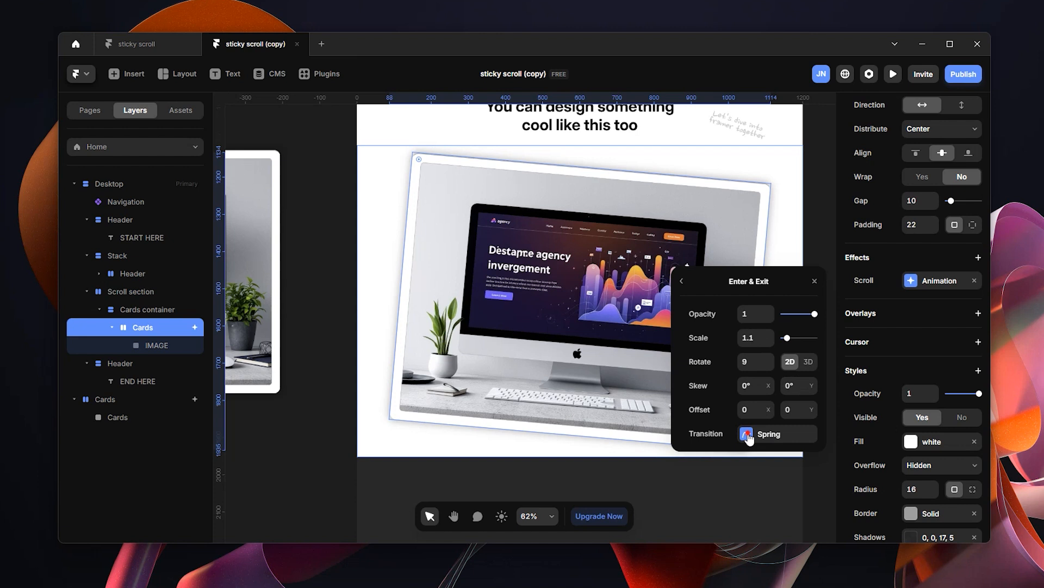
Step: Switch the enter transition from spring to an Ease Out curve lasting 0.8 seconds
left_click(745, 433)
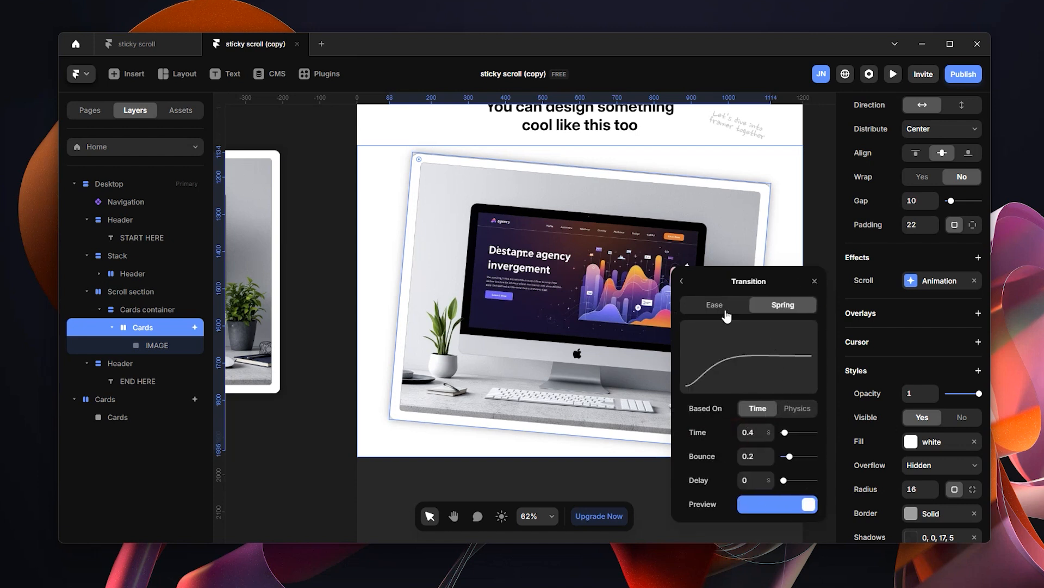
left_click(714, 304)
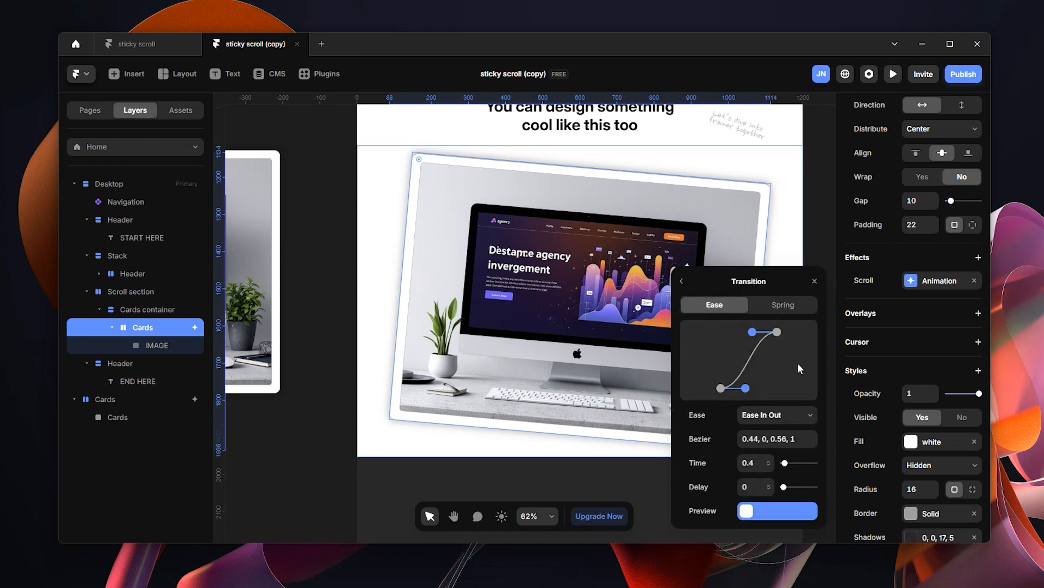
left_click(776, 414)
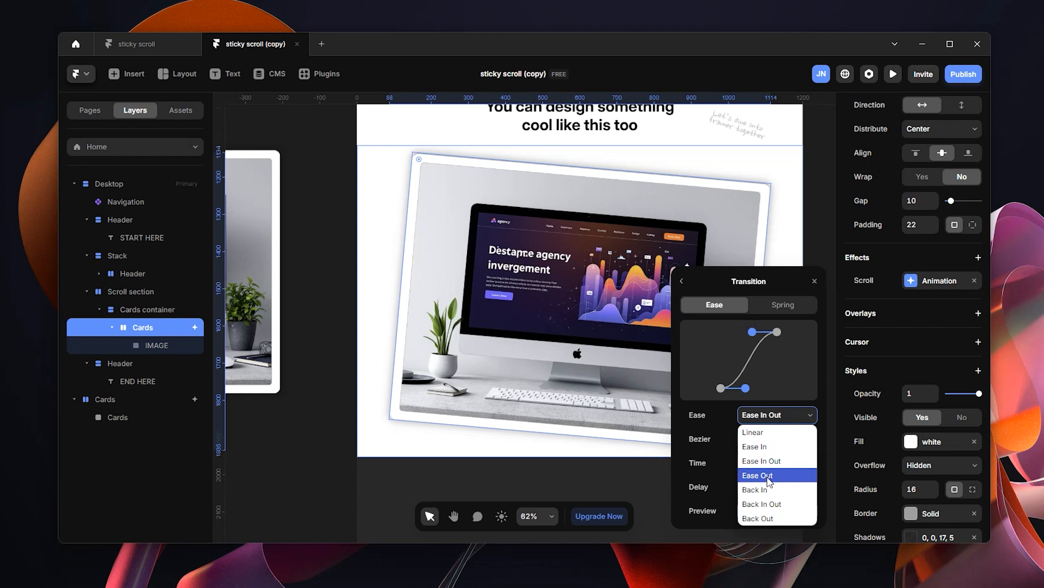
left_click(757, 474)
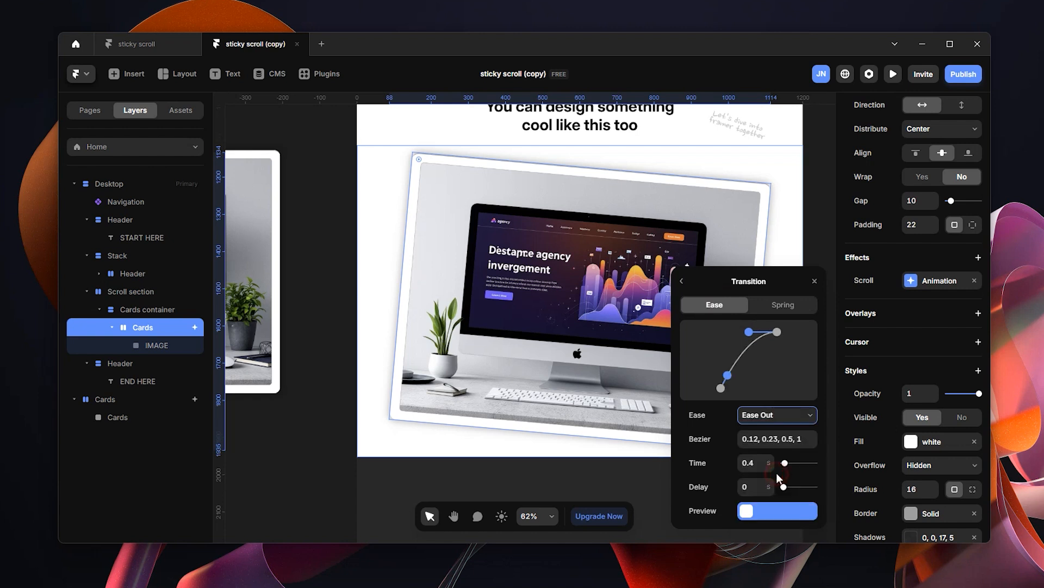
left_click(777, 415)
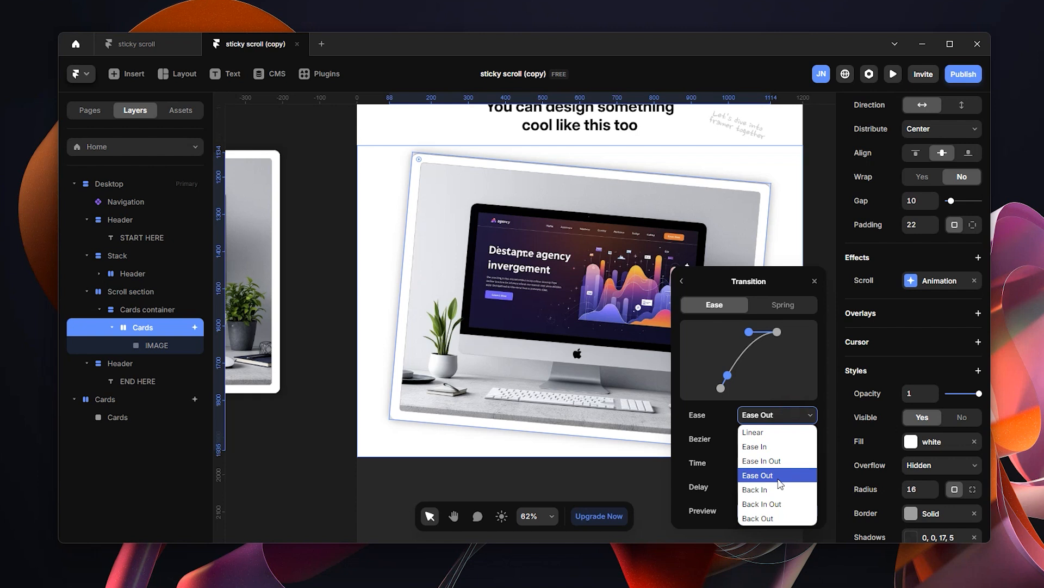
left_click(758, 475)
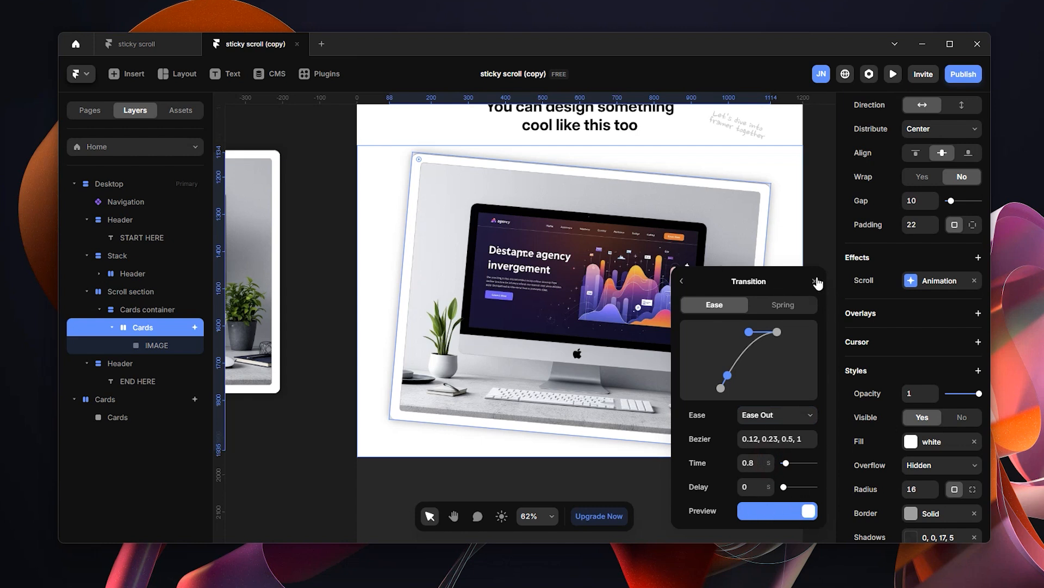
left_click(816, 280)
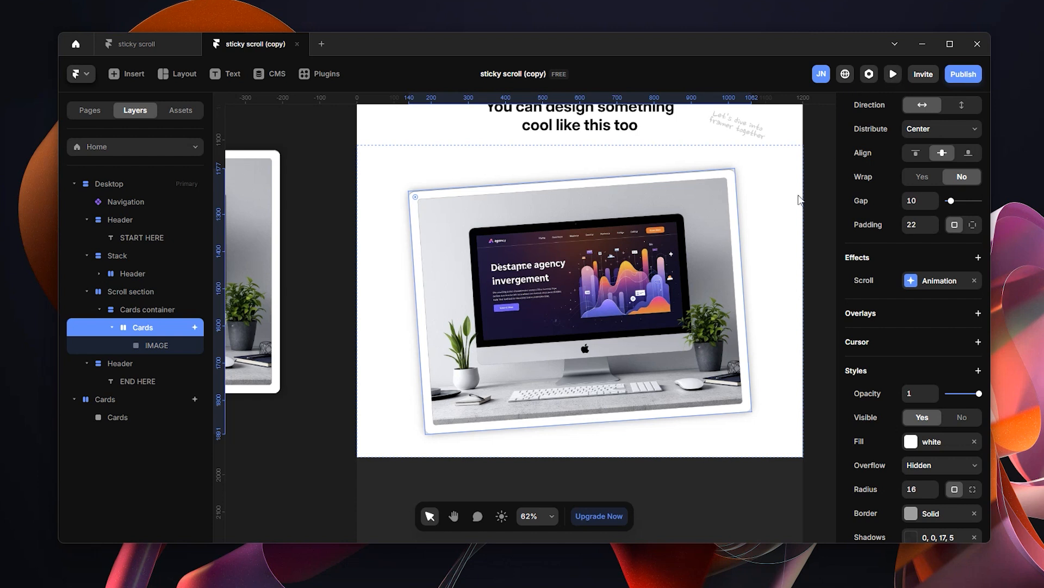
Step: Preview the page and scroll to the 'You can design something cool like this too' section with the tilted card
left_click(892, 74)
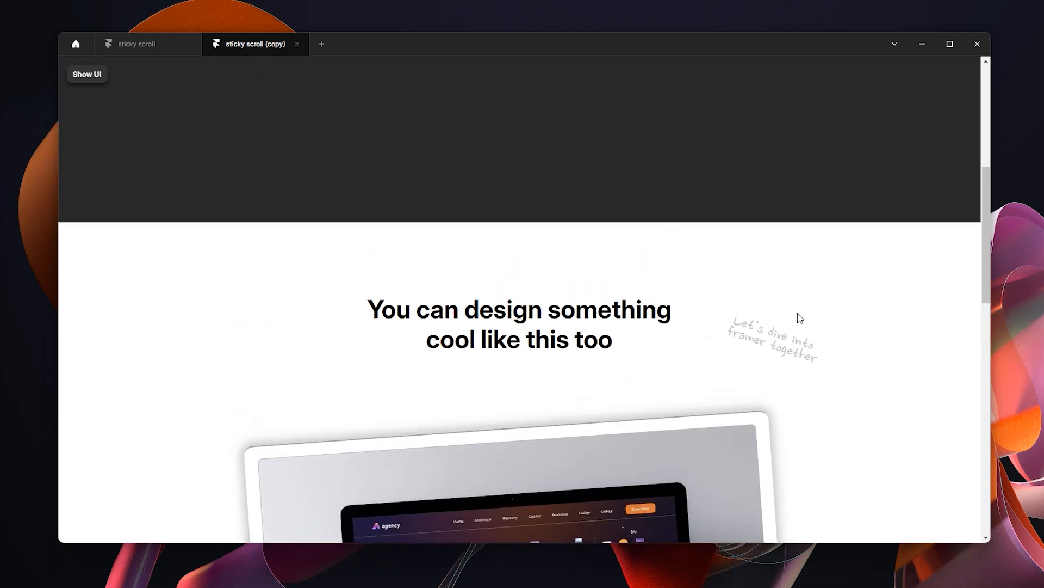
scroll("down", 3)
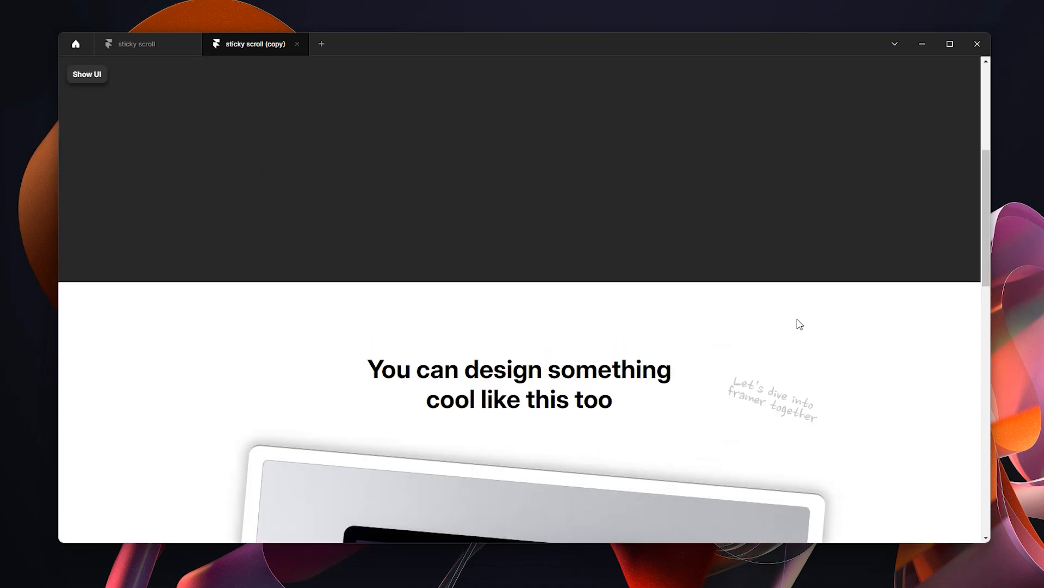
scroll("down", 3)
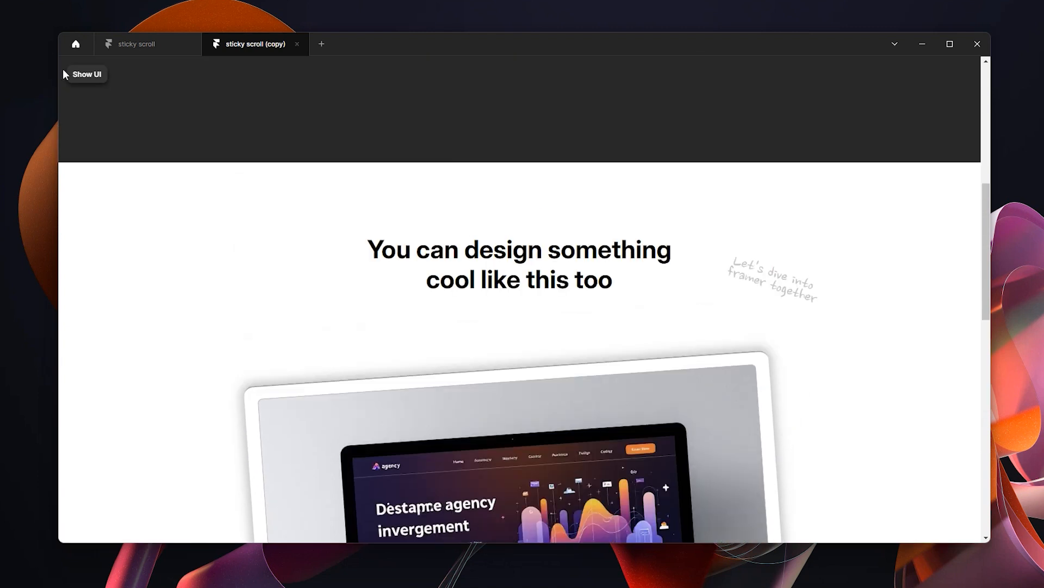
Step: Exit preview, select the Scroll section and scroll through the three stacked card copies
left_click(87, 74)
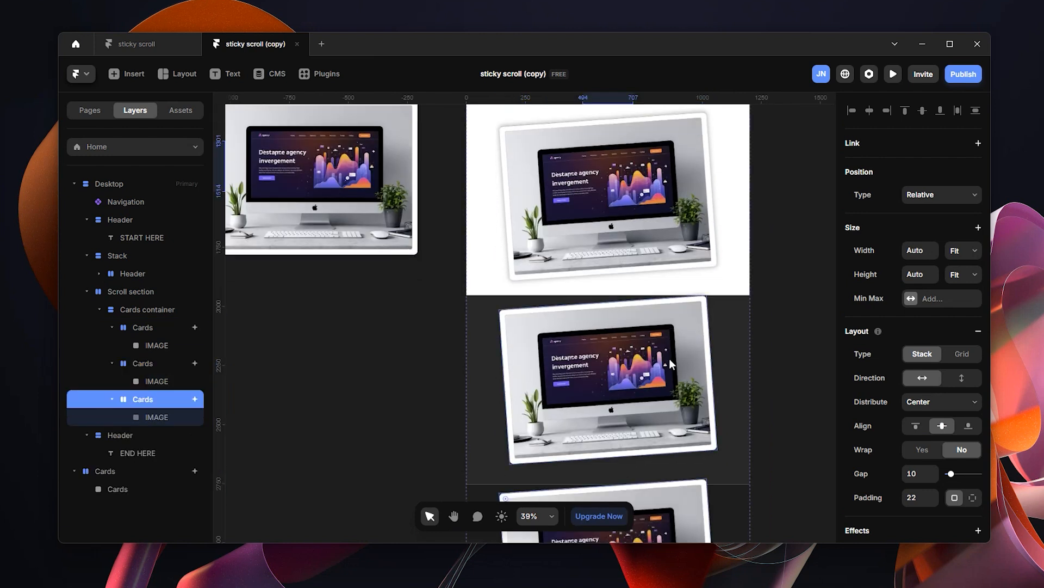
scroll("down", 3)
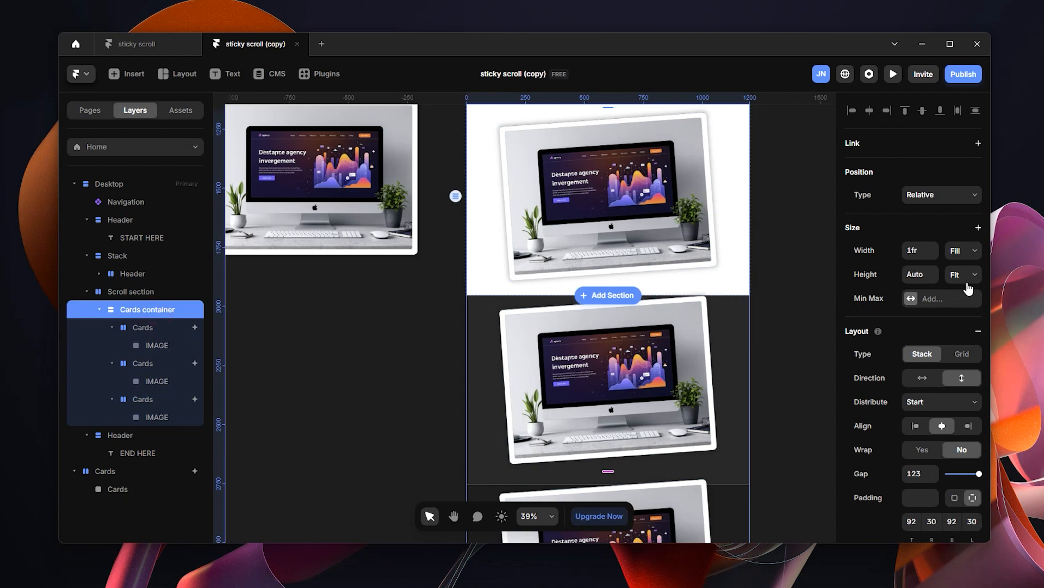
left_click(964, 274)
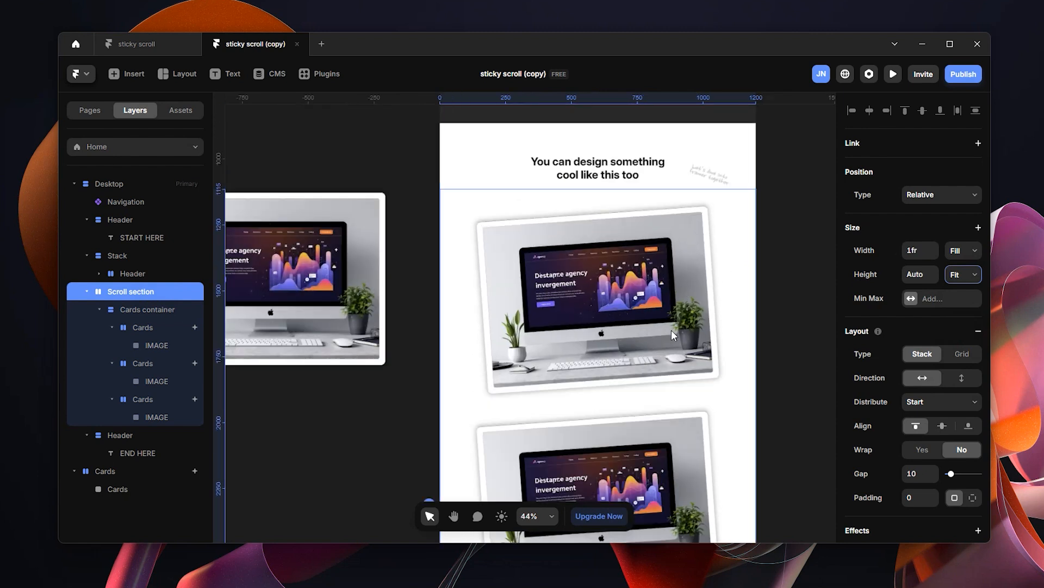
scroll("down", 3)
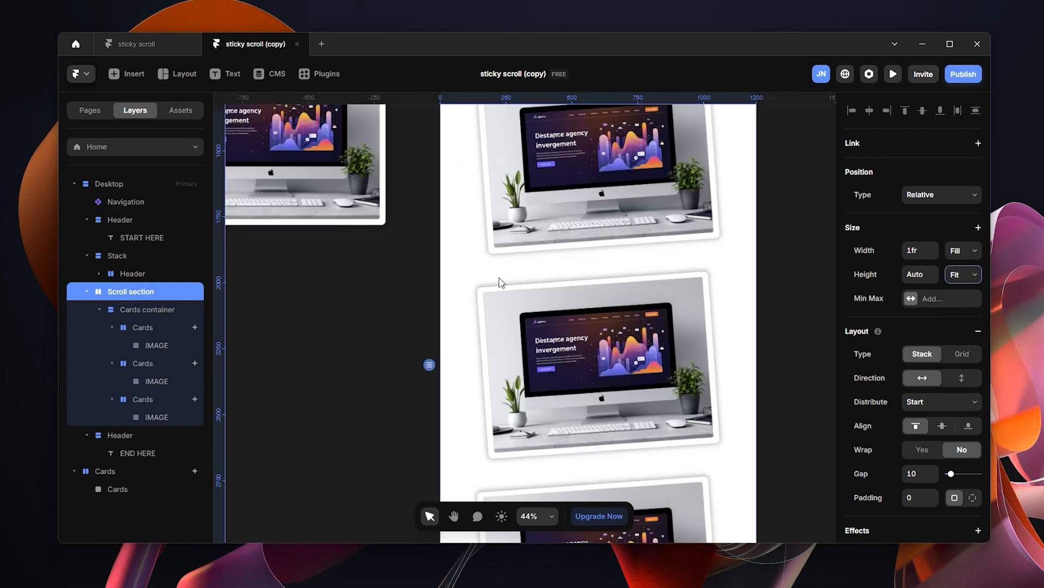
mouse_move(649, 372)
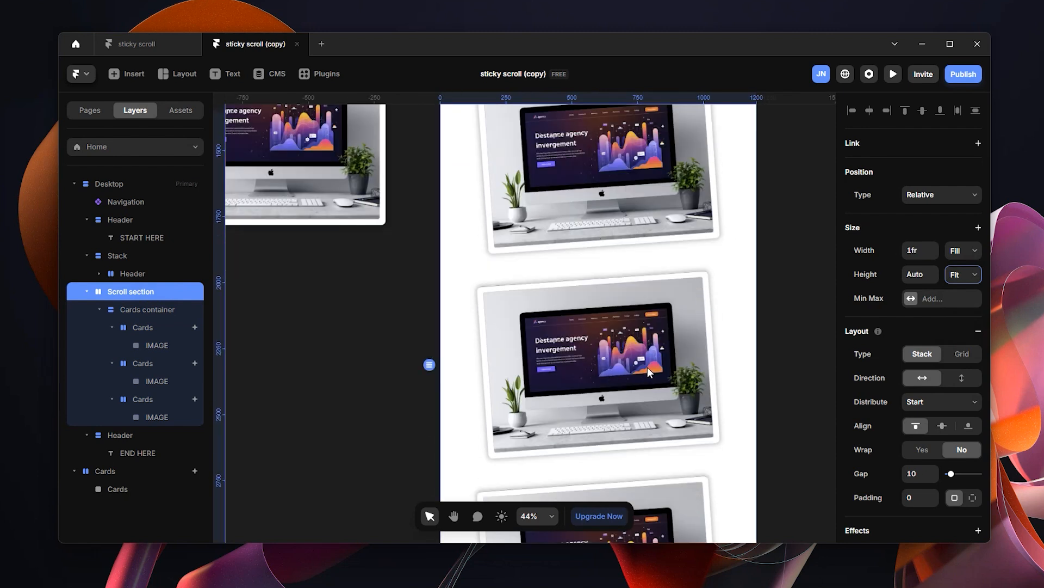
scroll("down", 3)
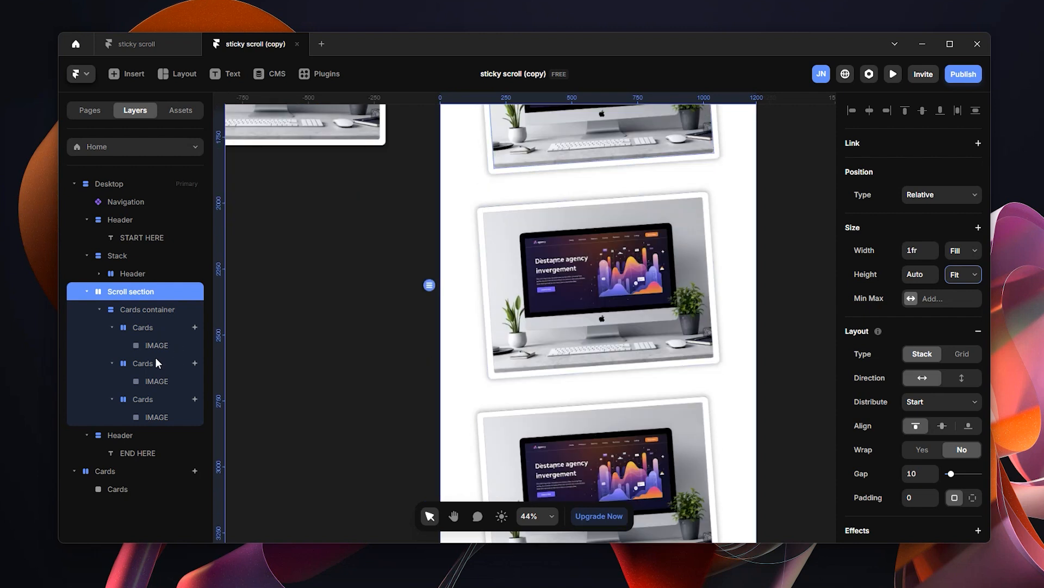
Step: Fill the second card's image with the PhotoBase laptop website photo
left_click(156, 381)
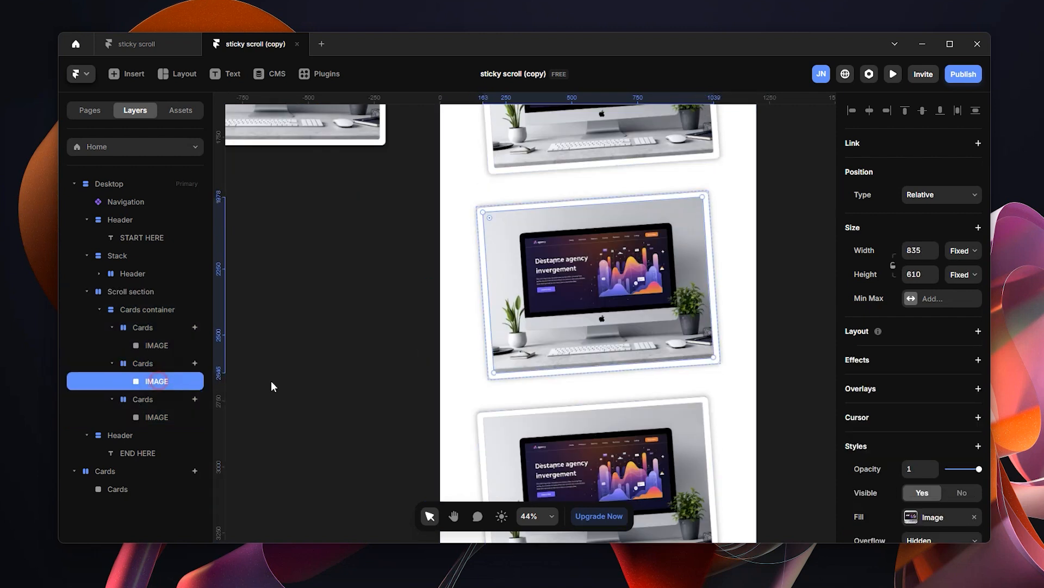
left_click(909, 517)
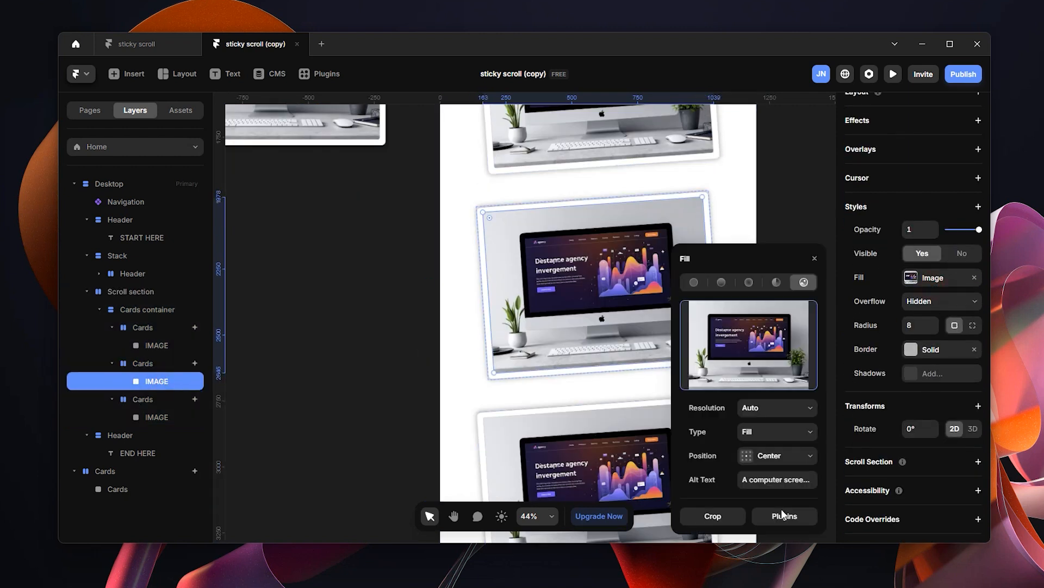
left_click(785, 516)
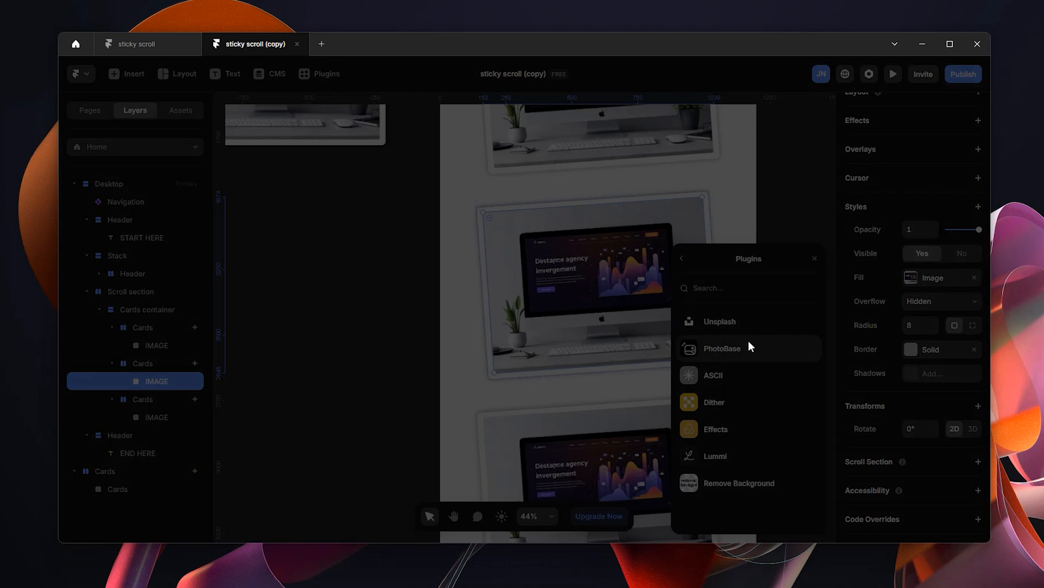
left_click(722, 348)
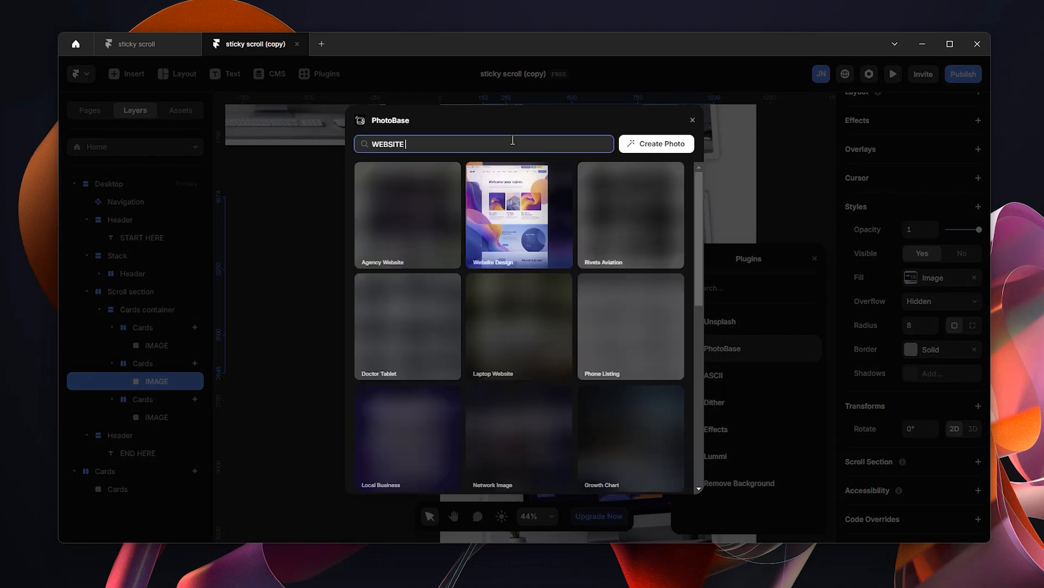
left_click(693, 119)
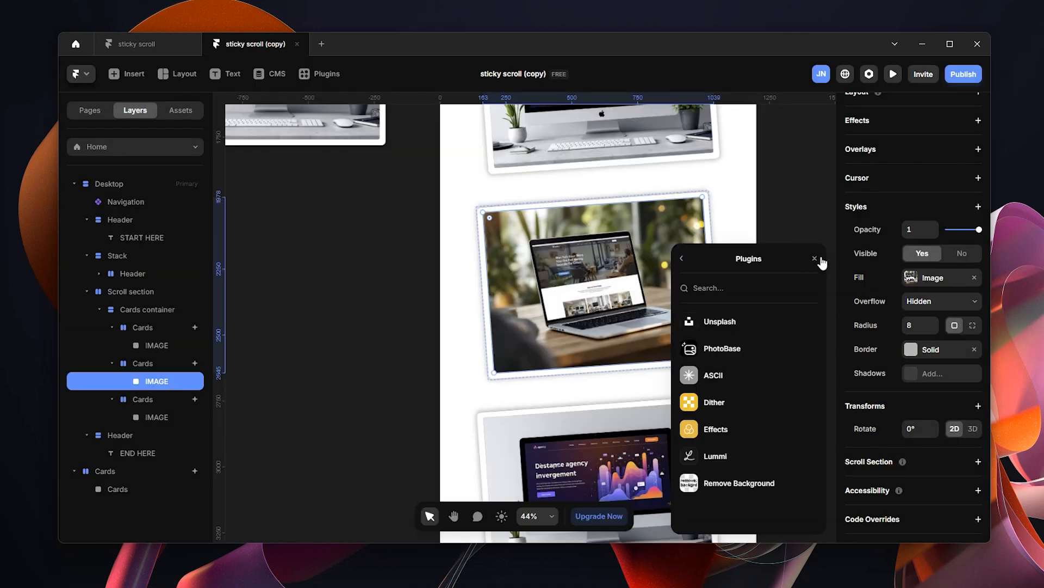
left_click(815, 257)
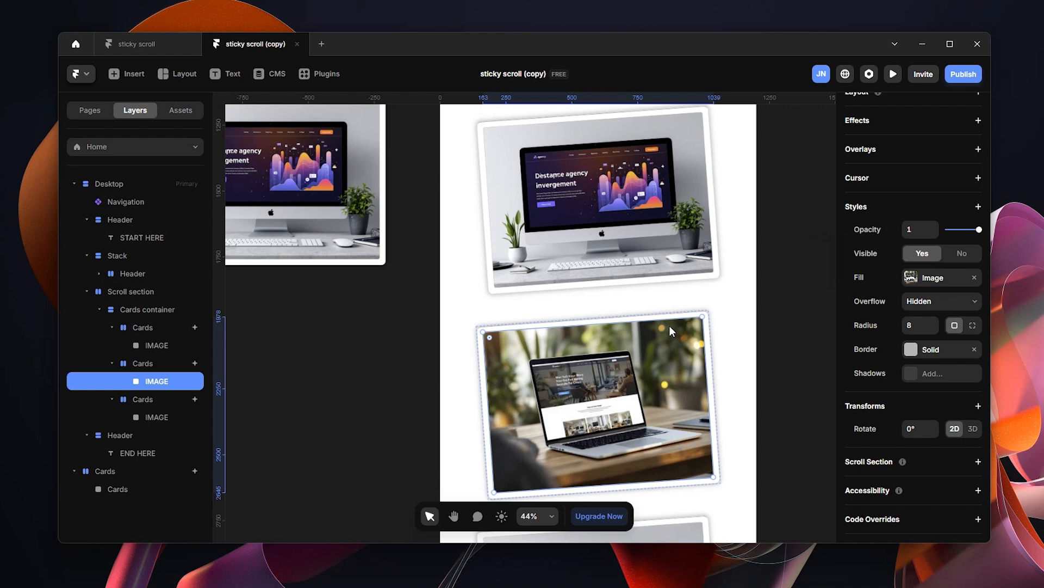
Step: Tilt the second Cards frame a few degrees to its own angle
scroll("down", 3)
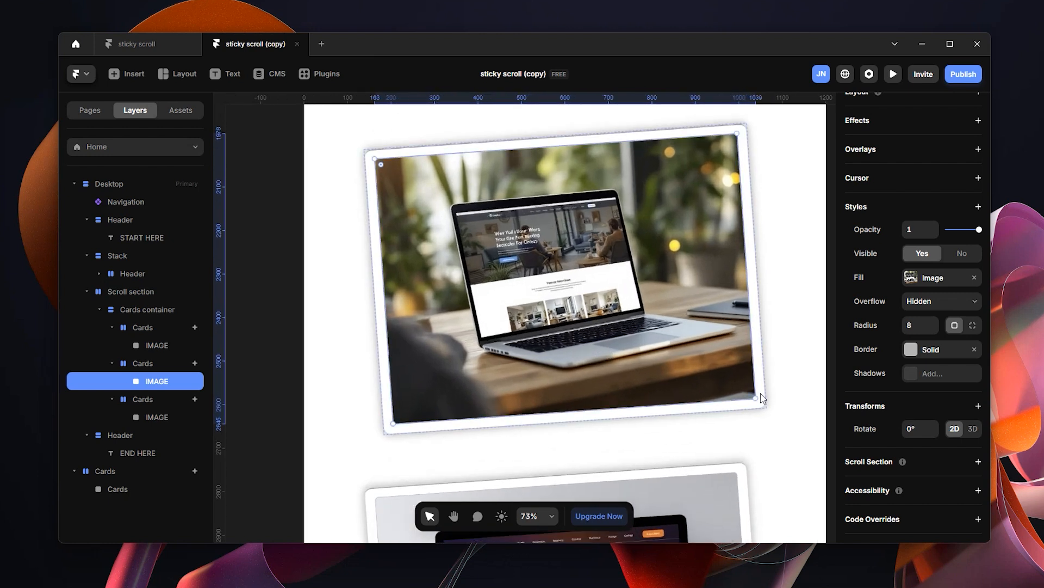
scroll("down", 3)
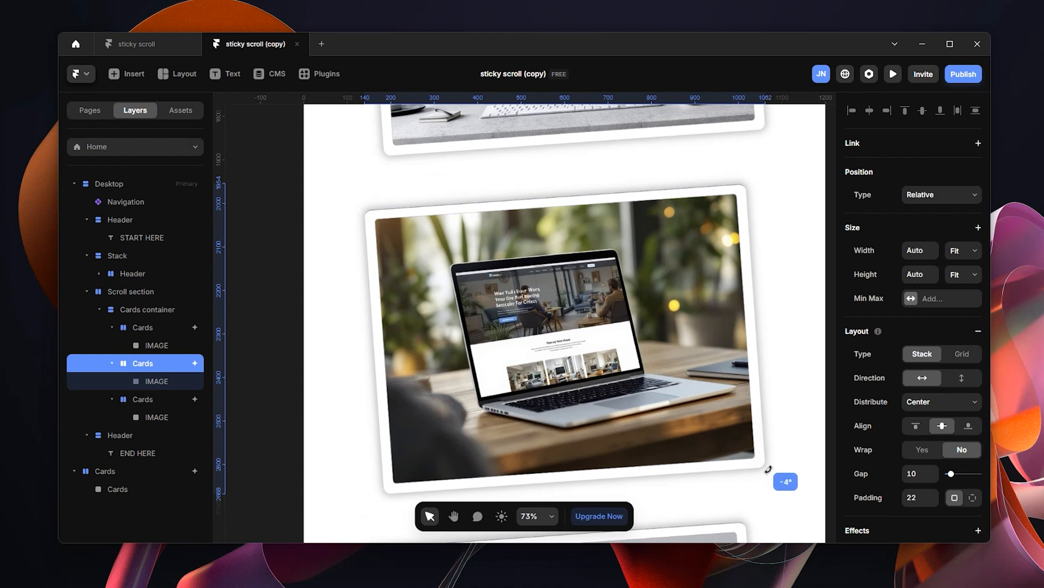
left_click_drag(767, 469, 763, 482)
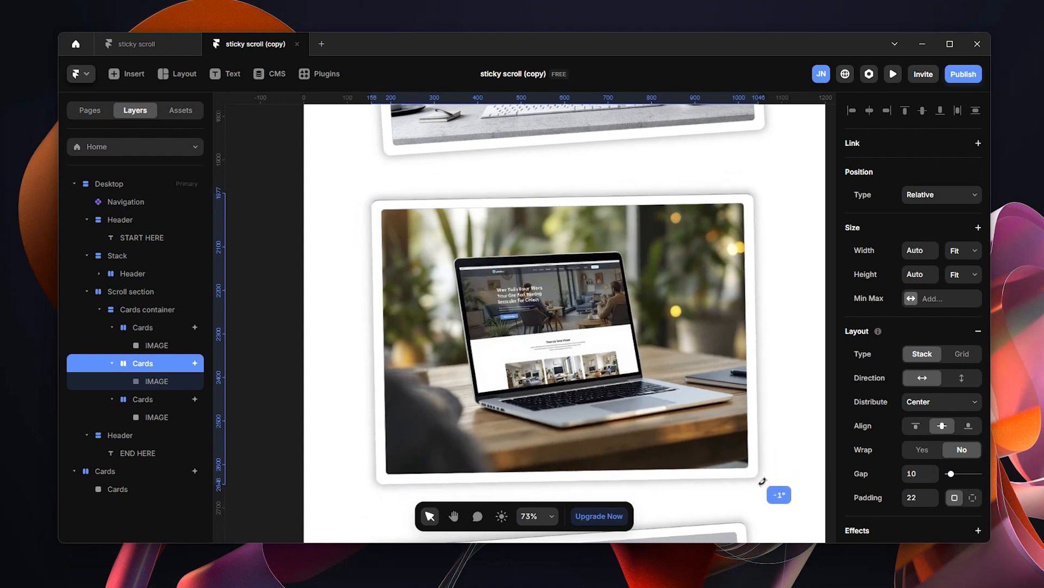
left_click_drag(763, 480, 755, 498)
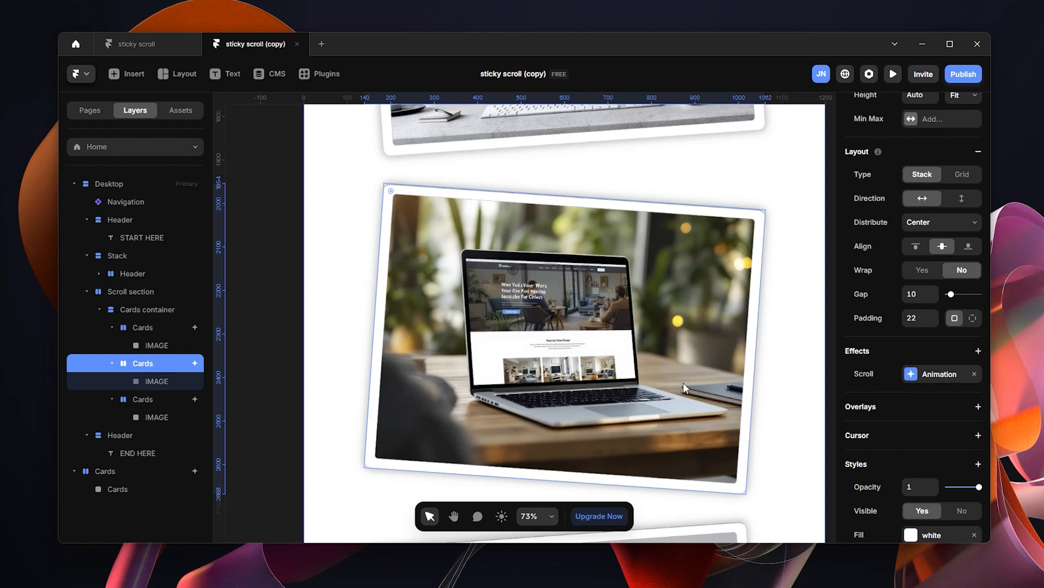
mouse_move(186, 366)
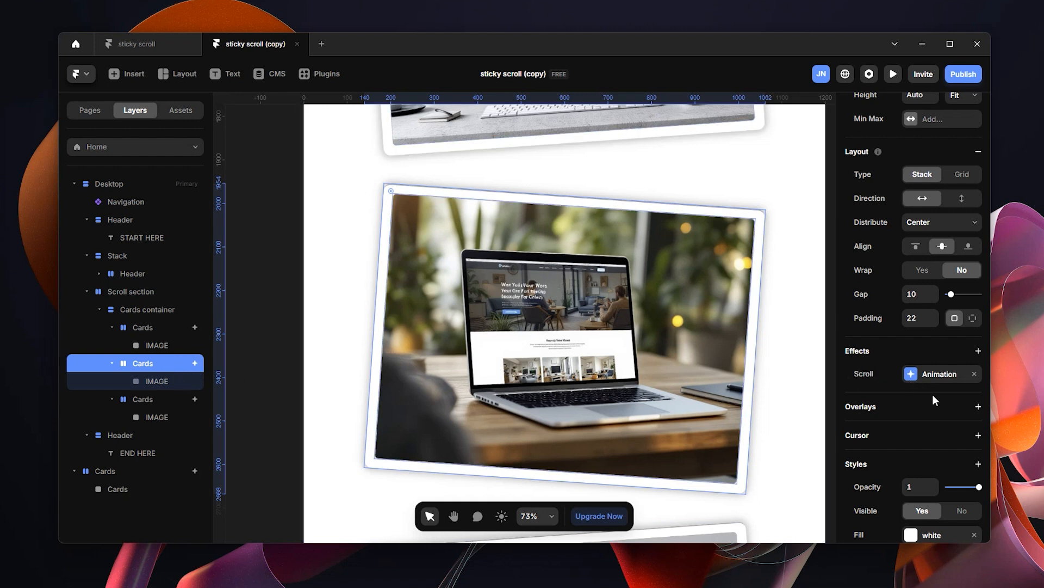
Step: Give the second card's scroll enter effect scale 1.1, rotate -11 and Ease Out
left_click(940, 374)
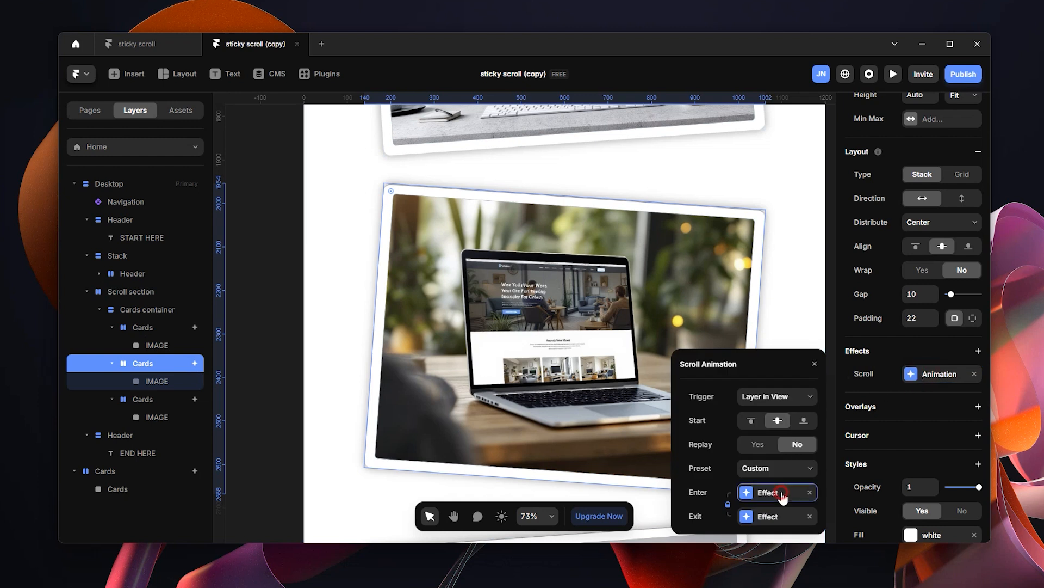
left_click(768, 492)
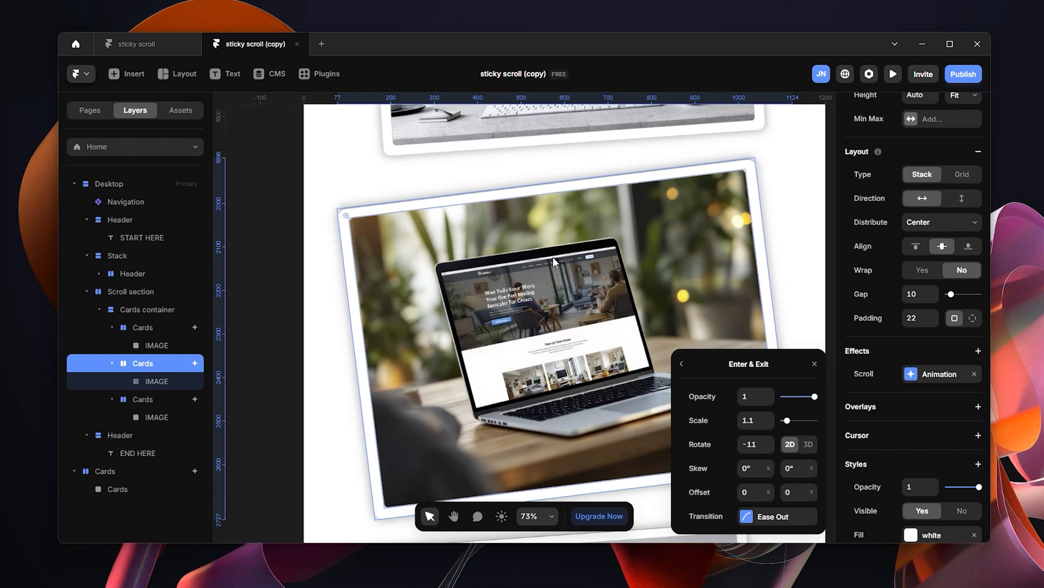
mouse_move(742, 249)
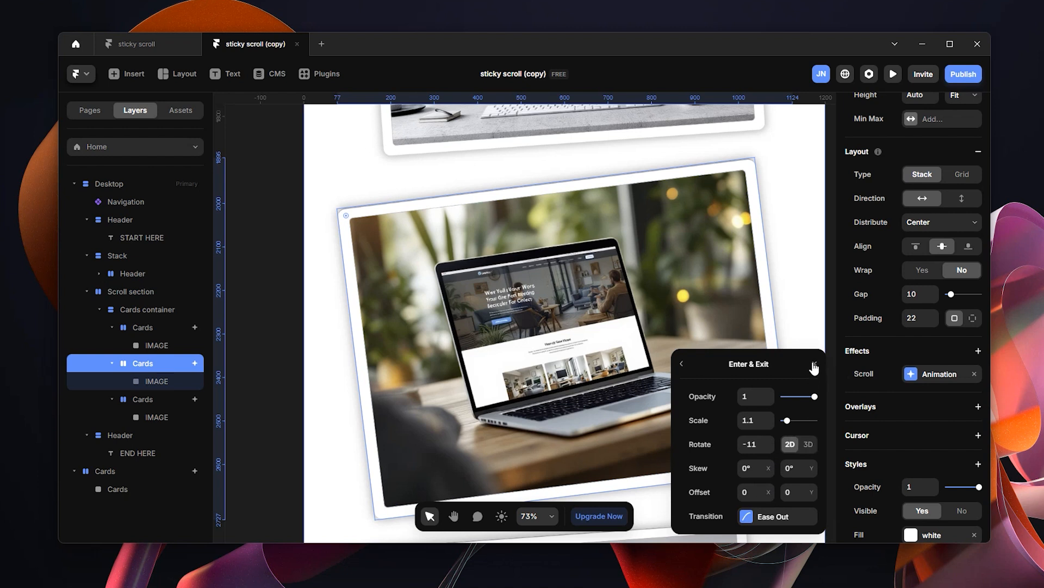
left_click(814, 363)
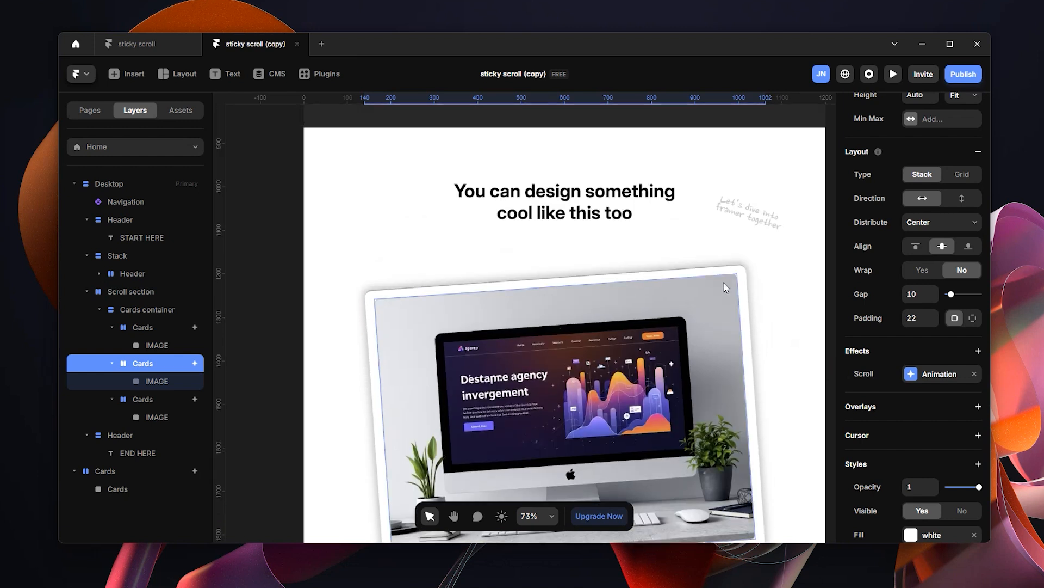
Step: Set the first Cards frame to Sticky positioning with Top 180
scroll("down", 3)
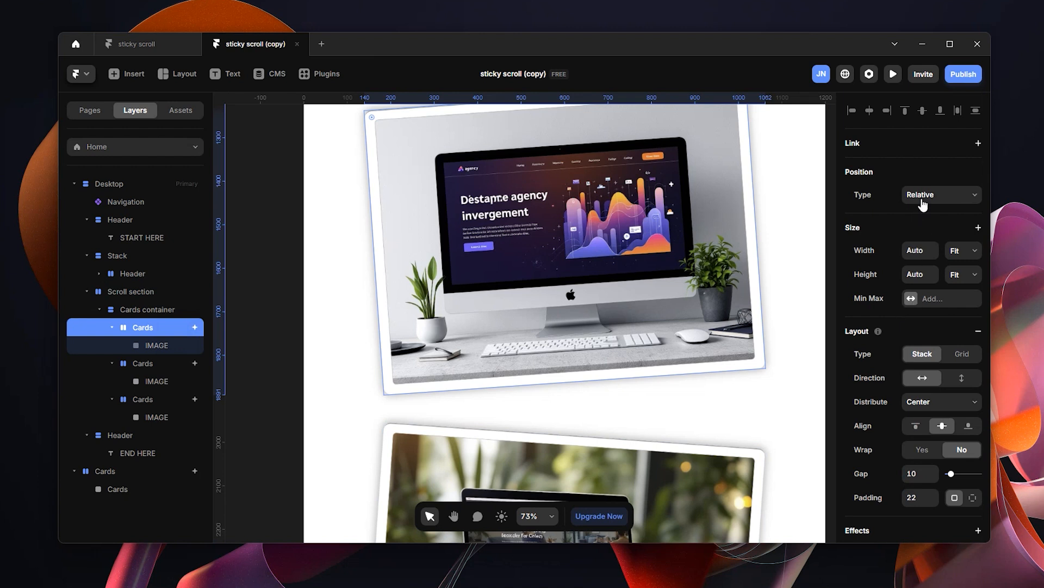
scroll("down", 3)
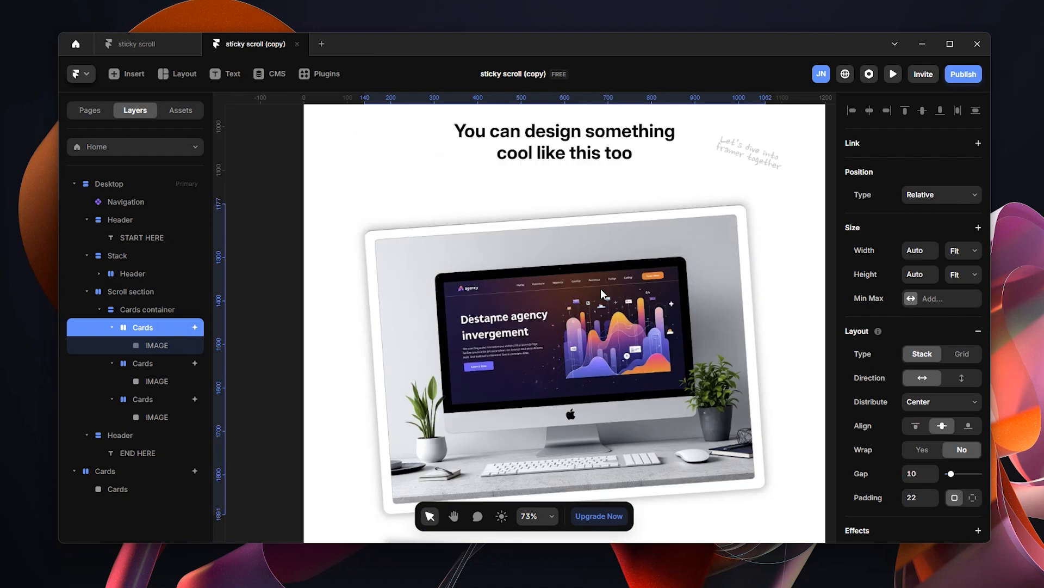
left_click(941, 194)
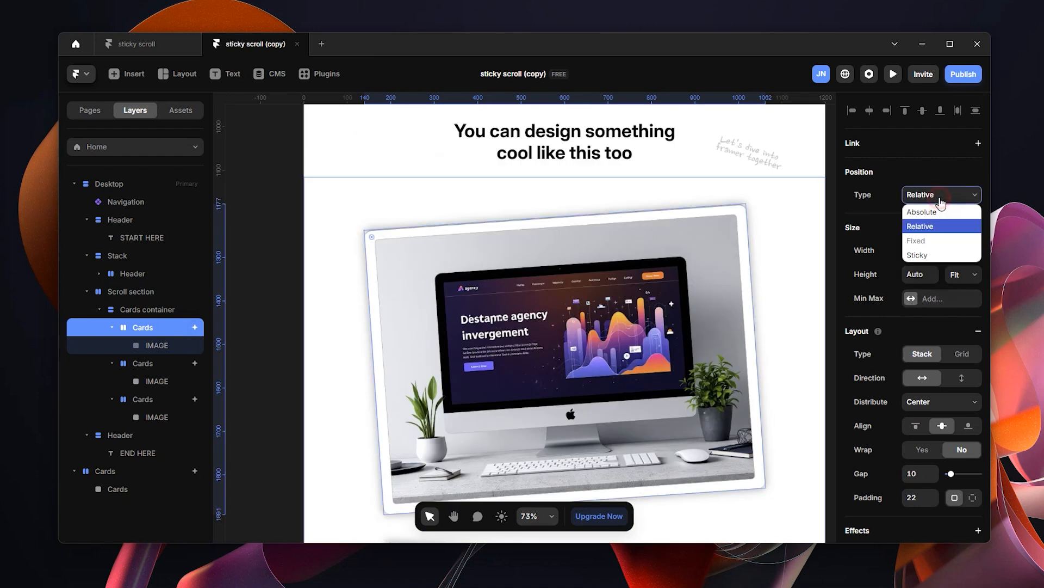
left_click(917, 255)
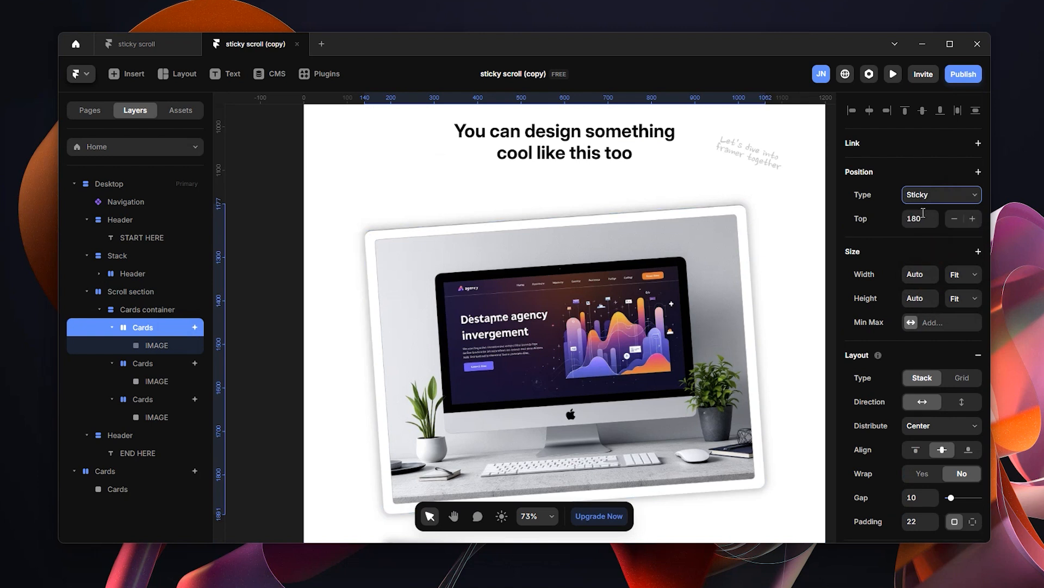
left_click(920, 219)
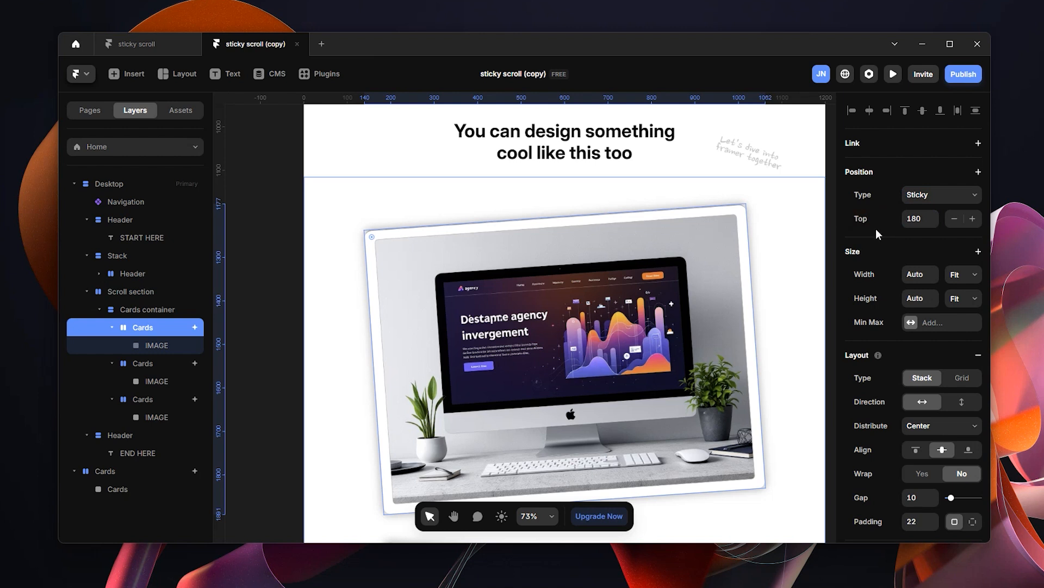
mouse_move(905, 233)
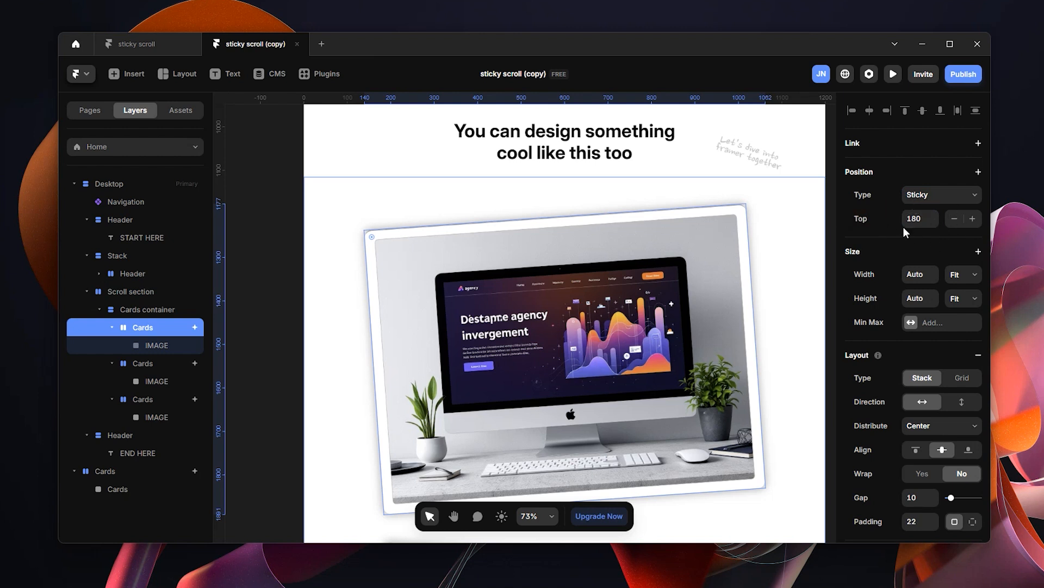
left_click(920, 218)
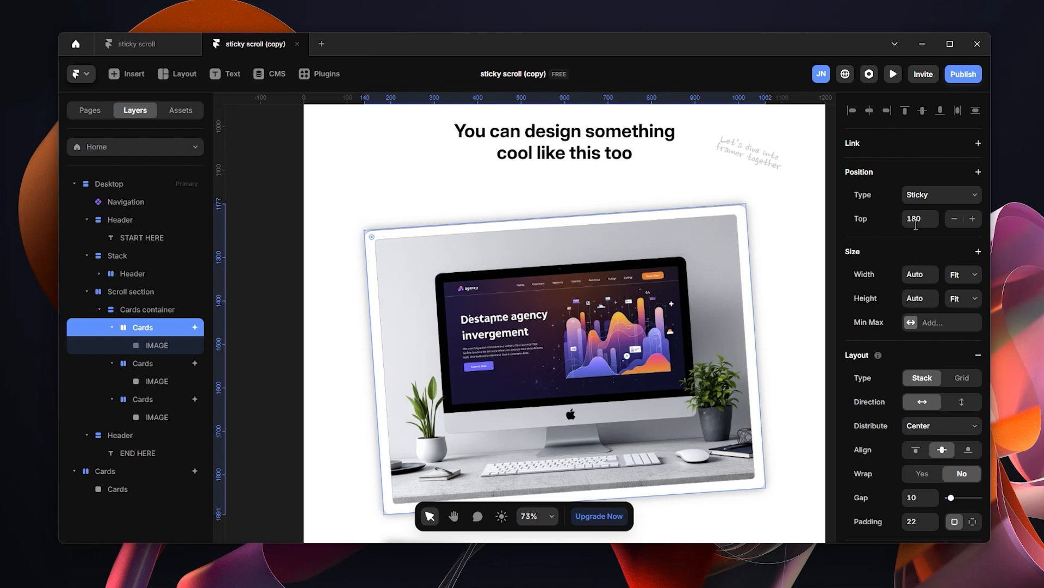
scroll("down", 3)
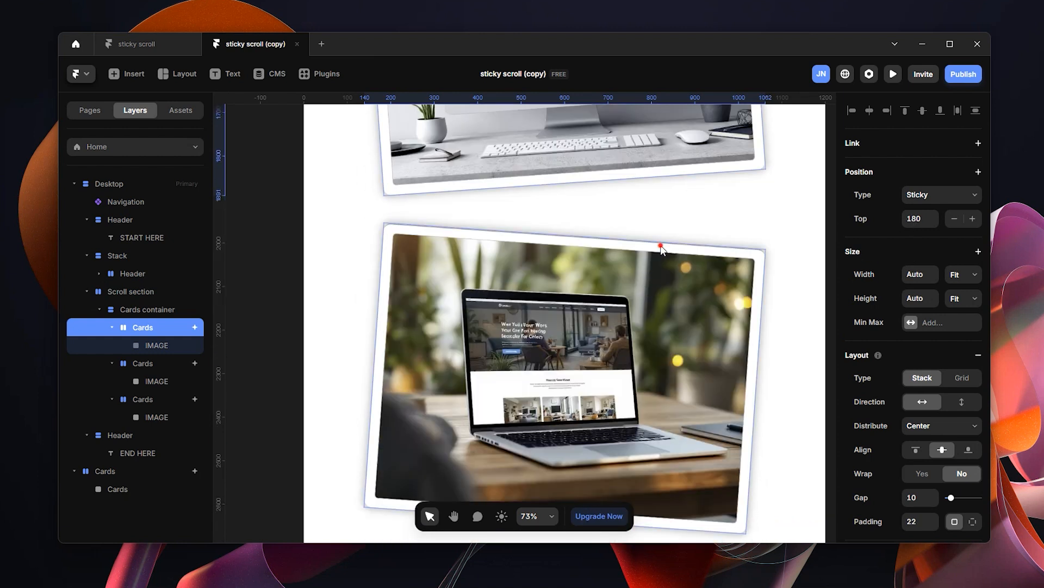
Step: Change the second and third Cards frames from Relative to Sticky with Top 180
left_click(941, 195)
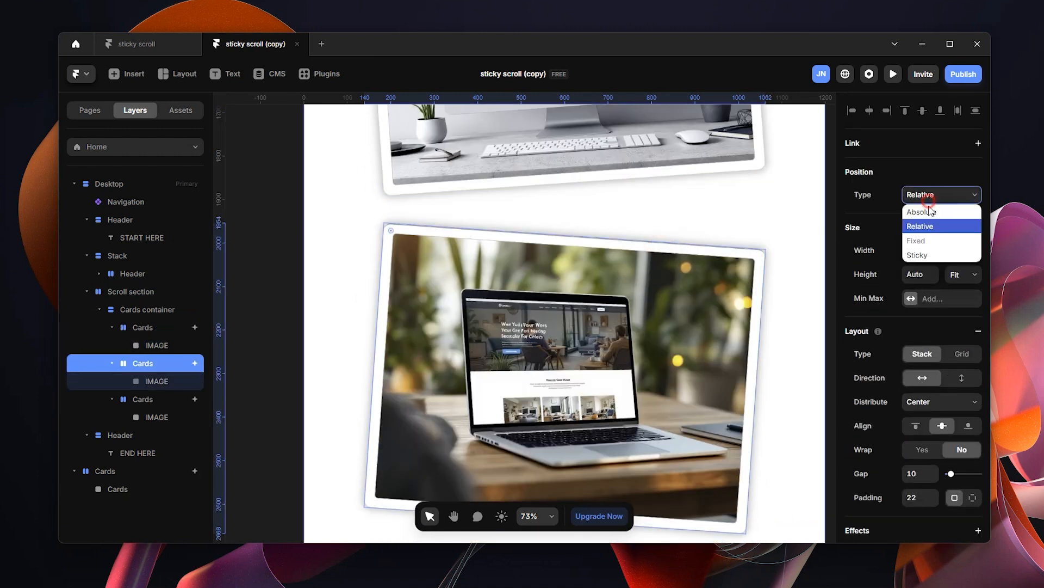
left_click(918, 255)
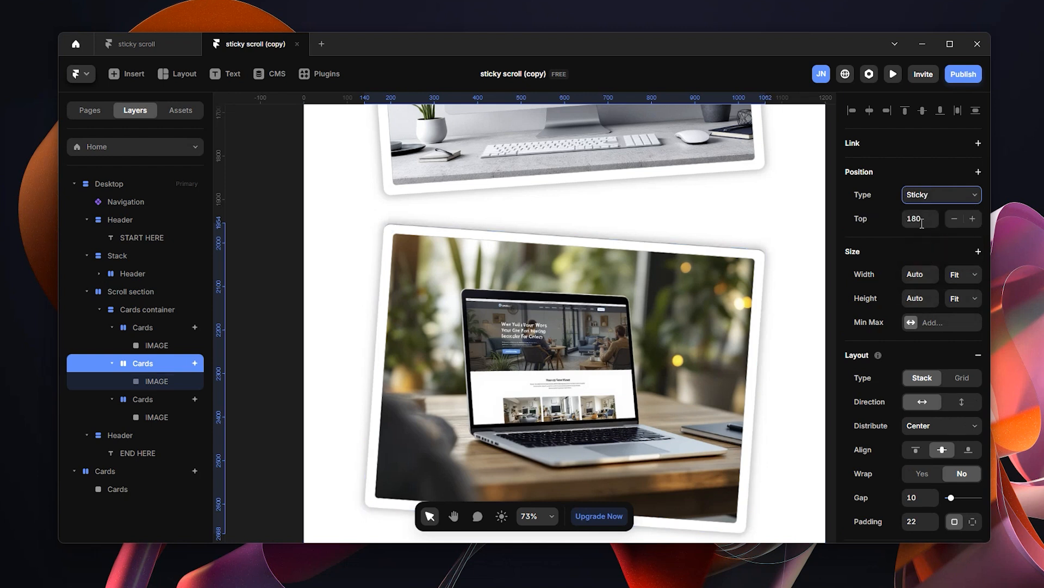
left_click(920, 219)
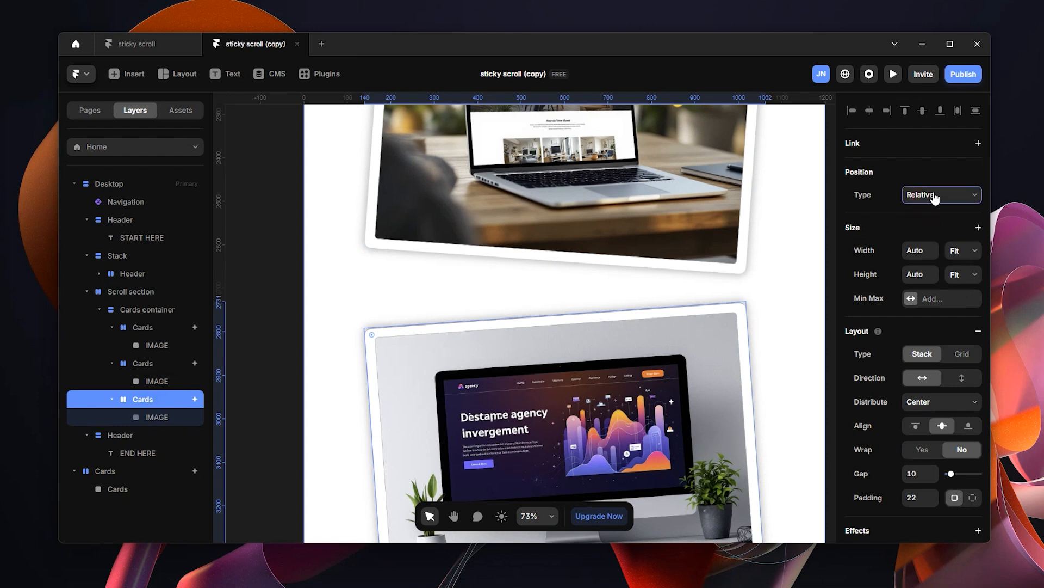
left_click(941, 194)
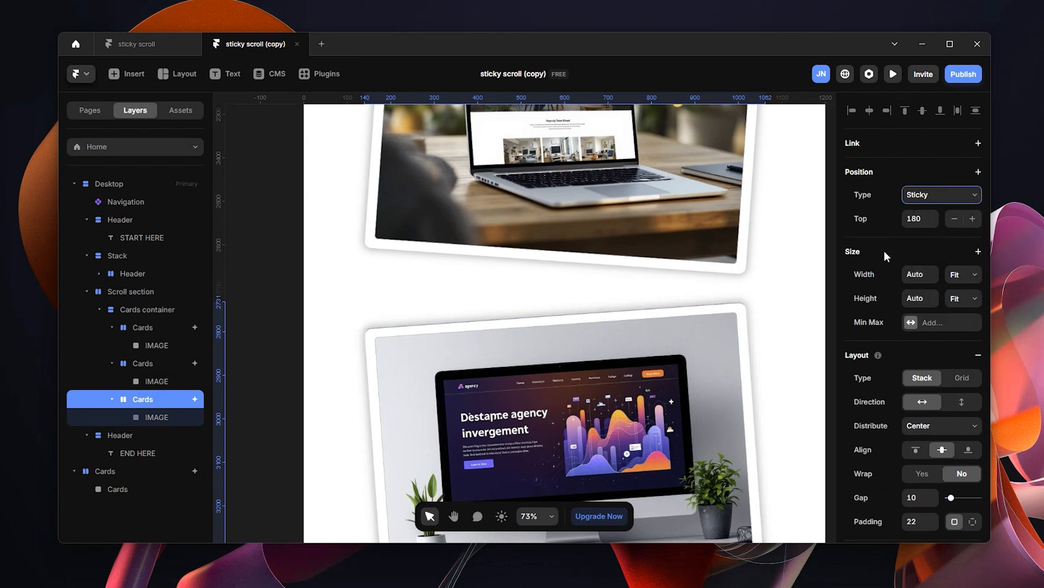
scroll("down", 3)
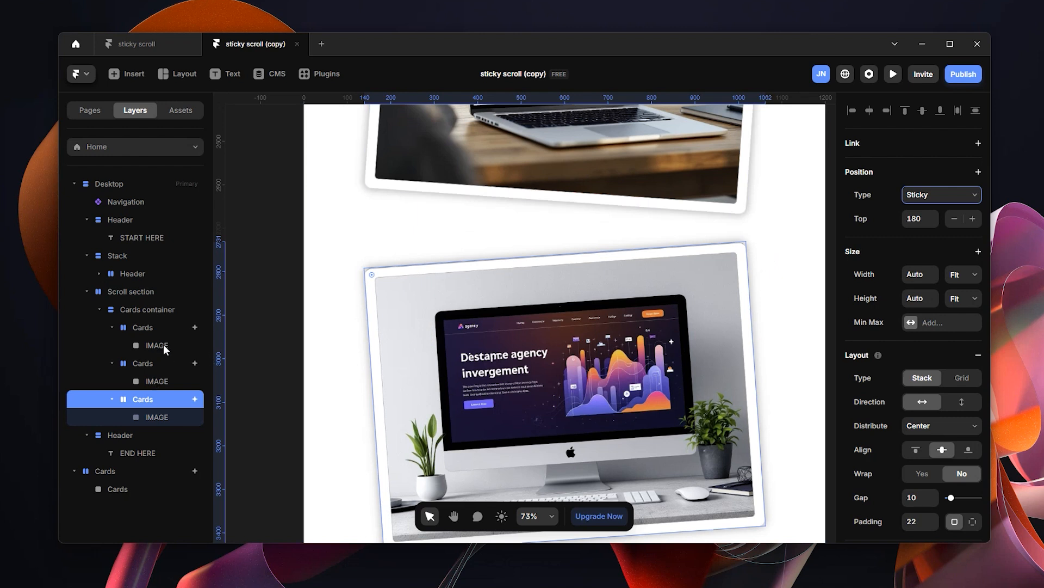
mouse_move(181, 322)
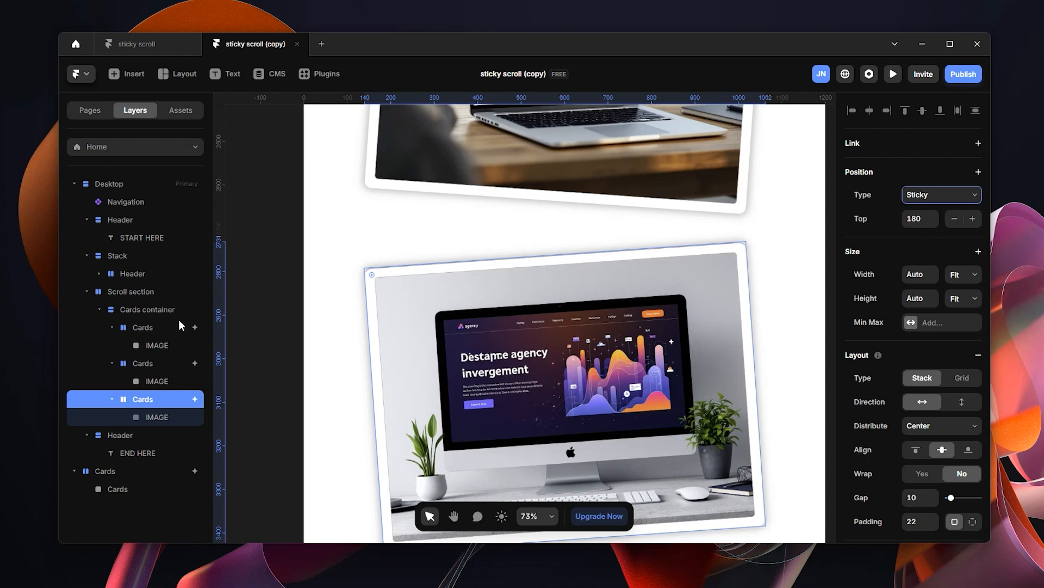
Step: Confirm Overflow is Visible on the Cards container, Scroll section and Desktop page
left_click(146, 309)
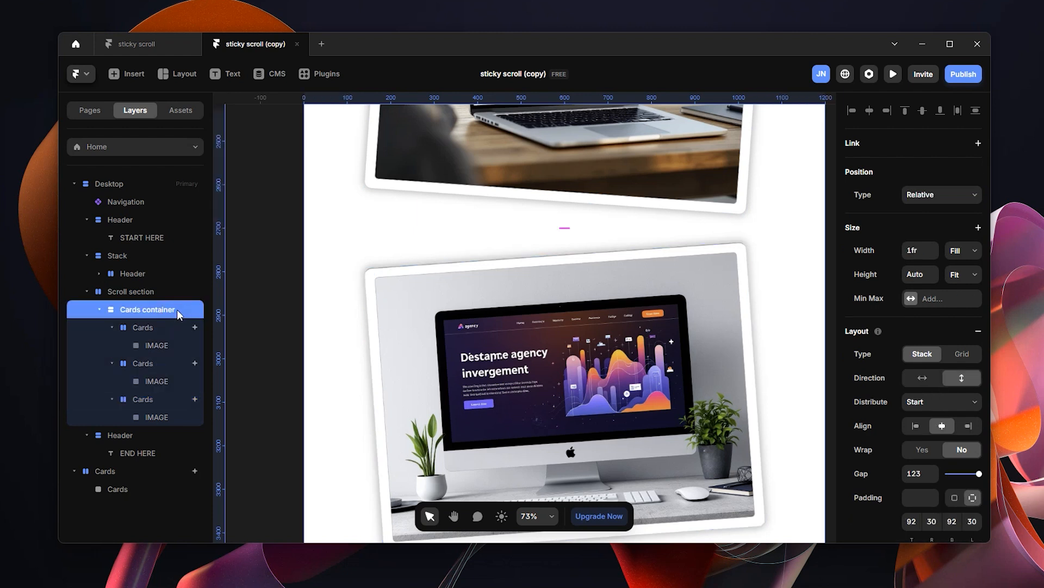
left_click(941, 447)
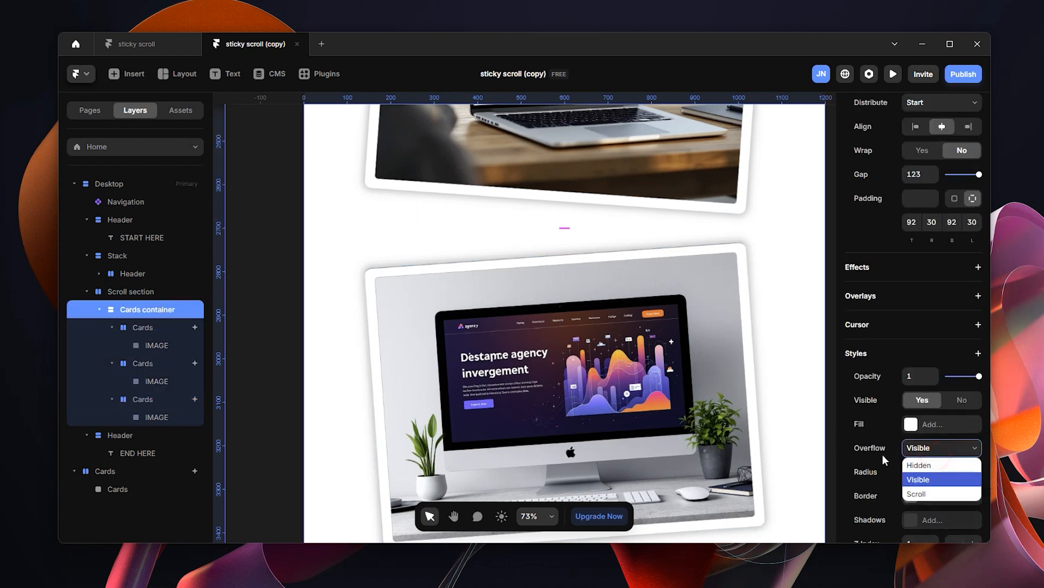
left_click(918, 479)
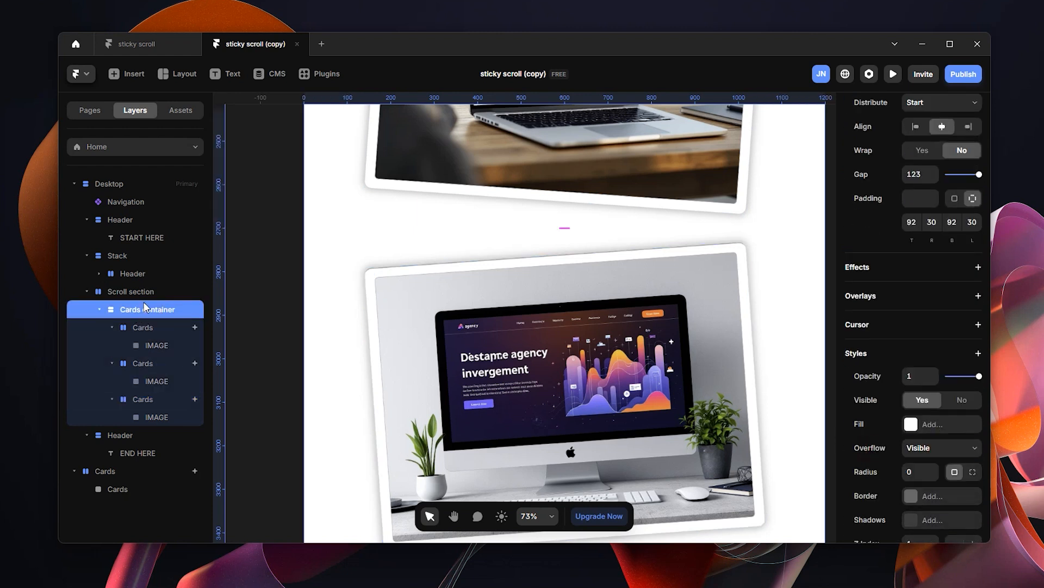
left_click(130, 291)
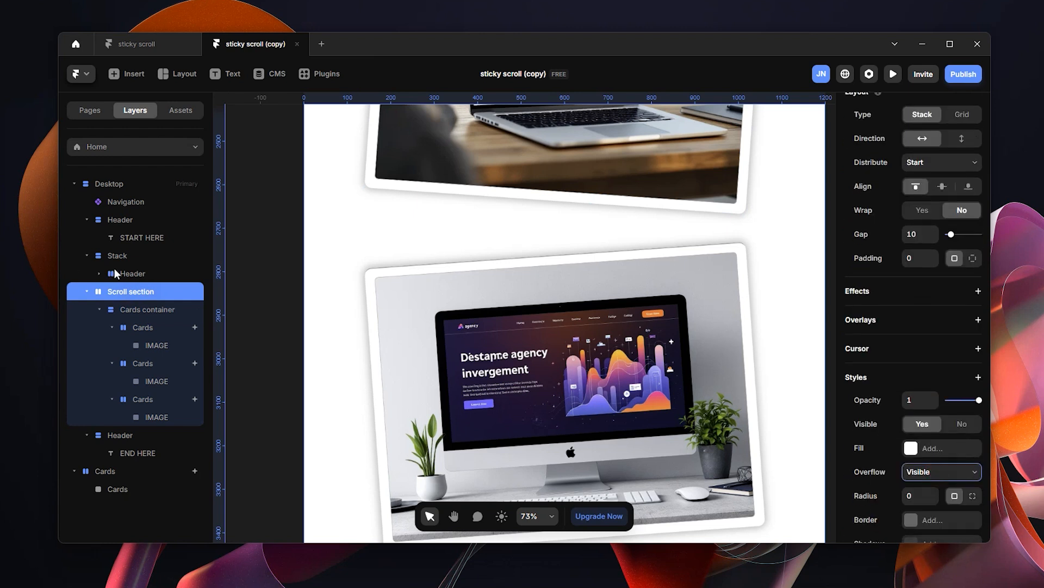
left_click(109, 183)
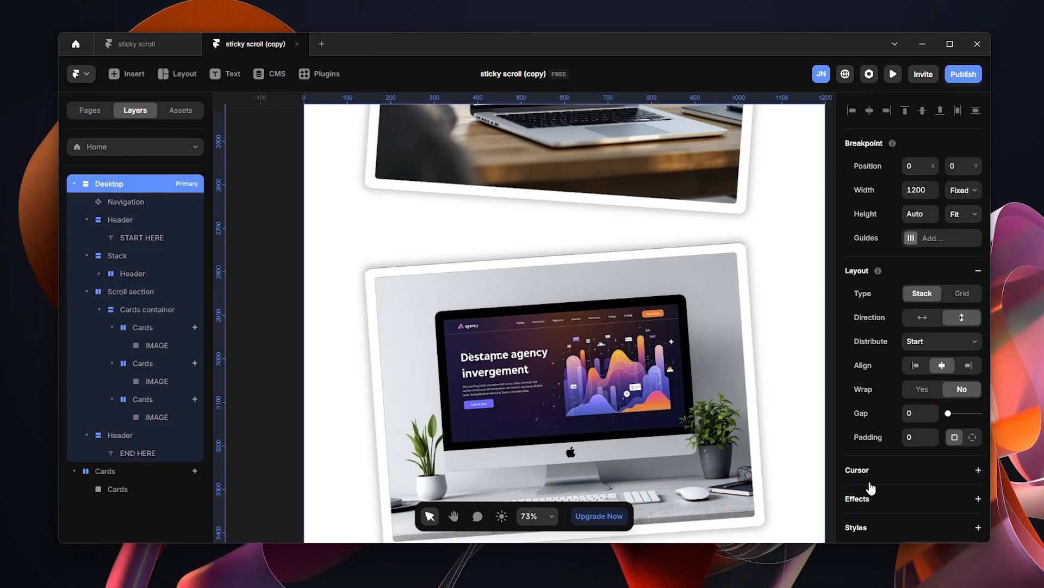
scroll("down", 3)
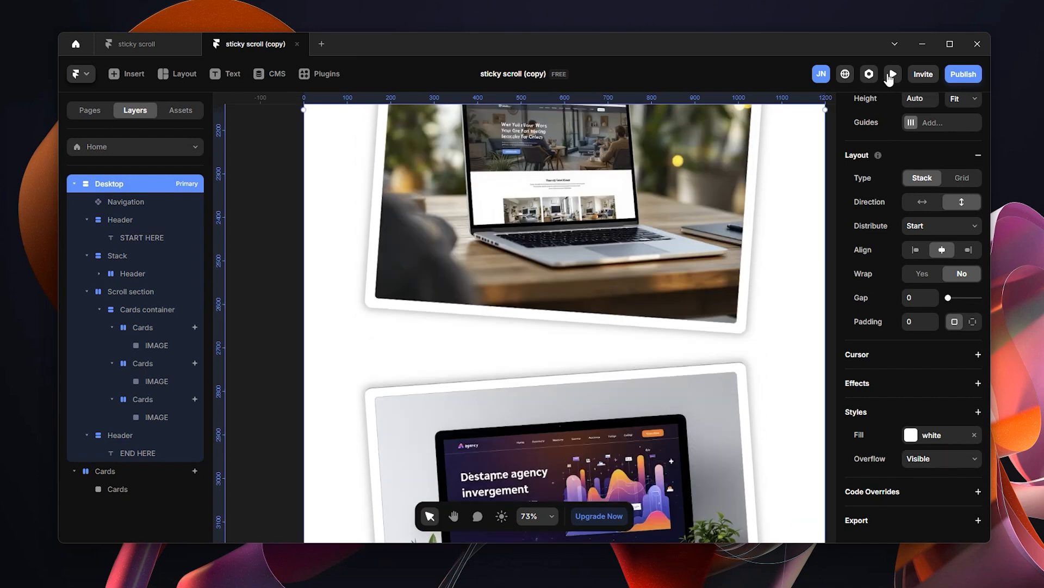
Step: Preview the page, scroll to watch the three sticky cards pile up, and restart from the START HERE heading
left_click(894, 74)
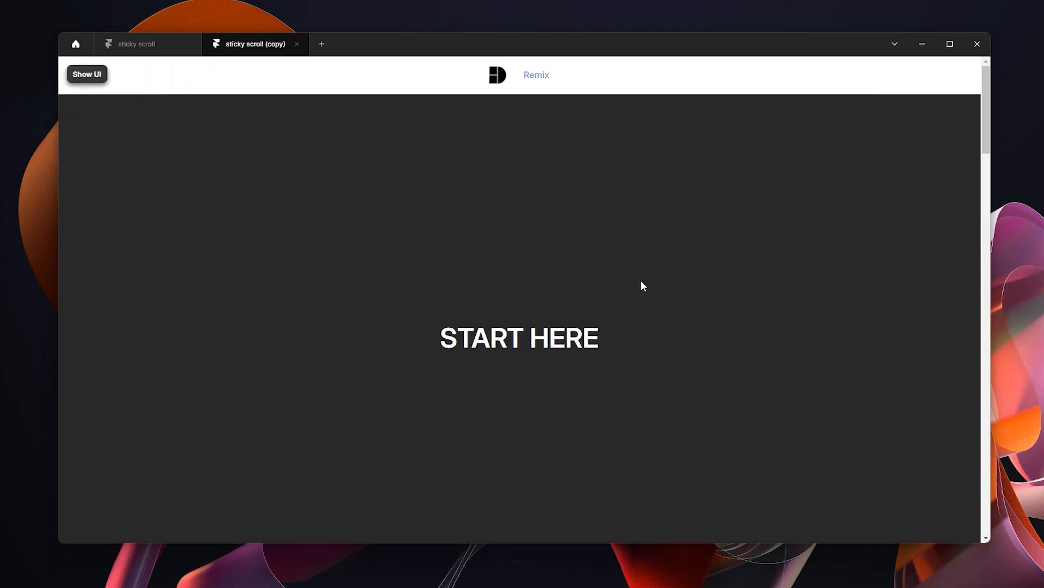
scroll("down", 3)
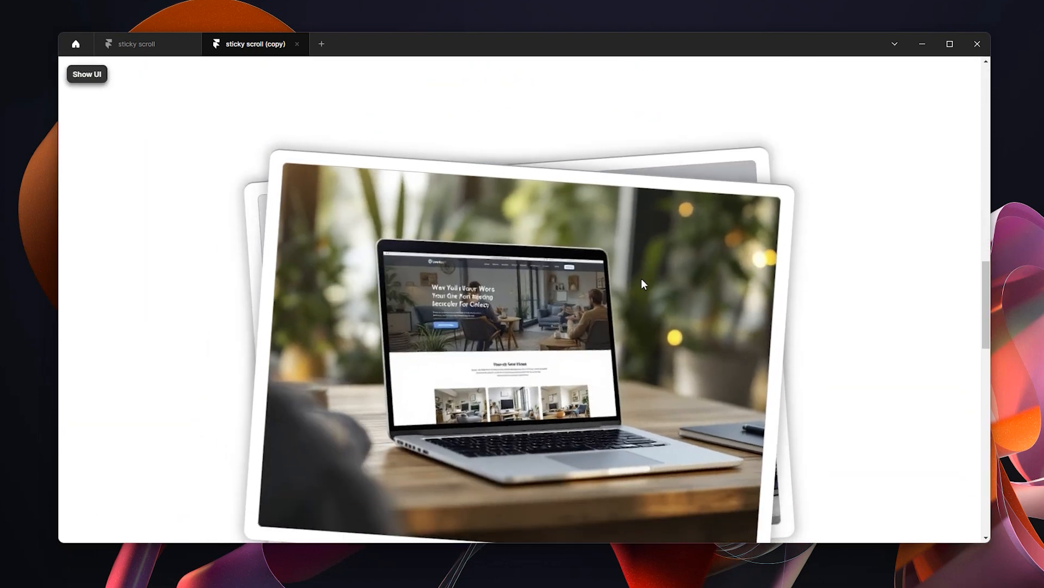
scroll("down", 3)
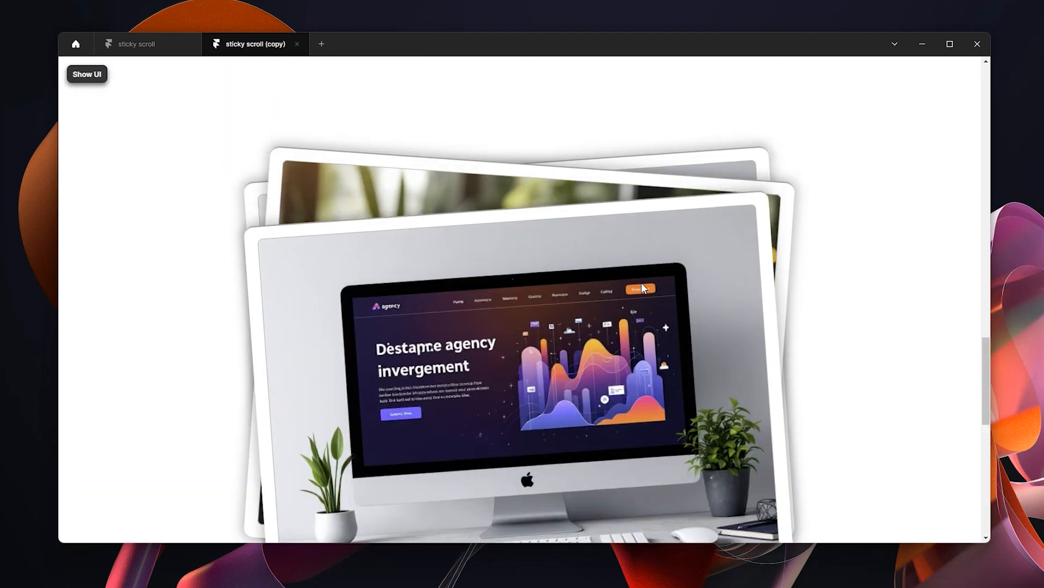
scroll("down", 3)
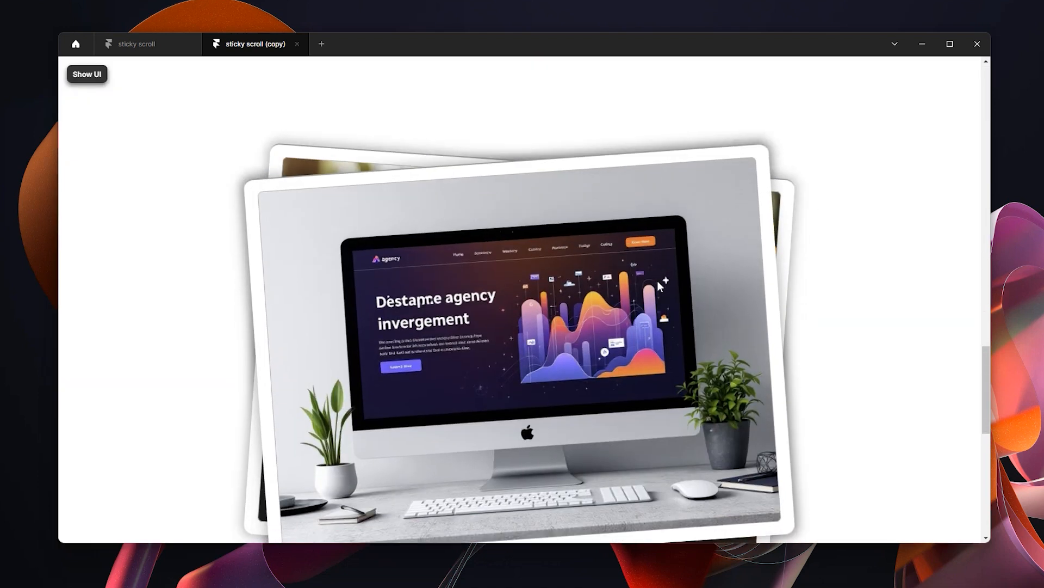
scroll("down", 3)
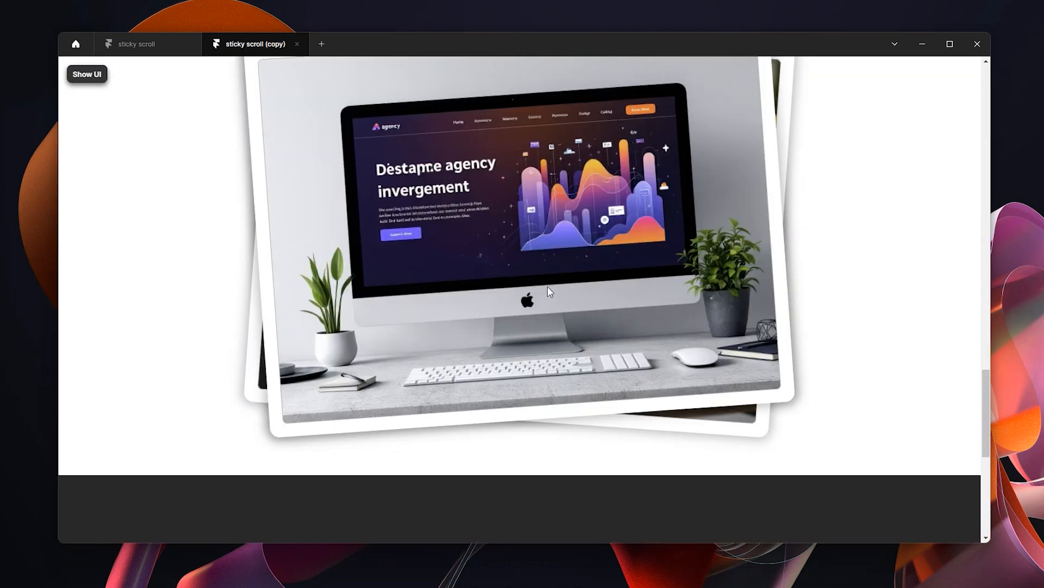
left_click(87, 74)
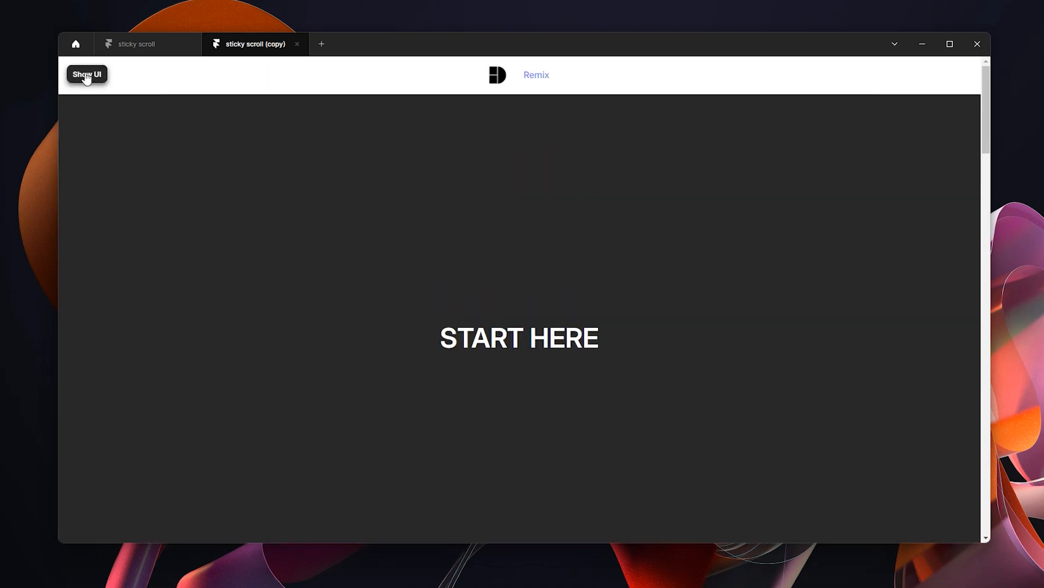
mouse_move(729, 323)
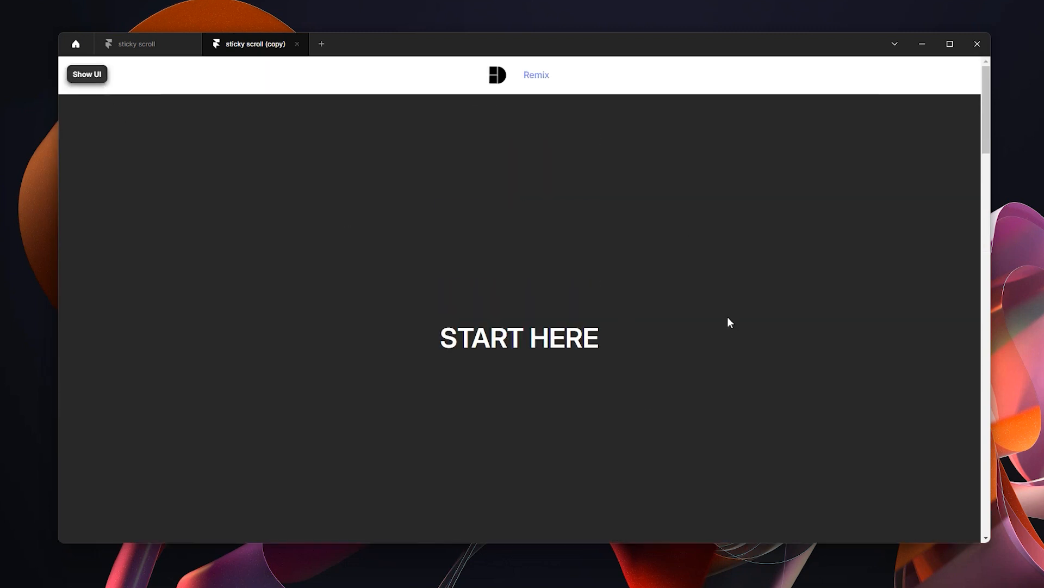
mouse_move(661, 272)
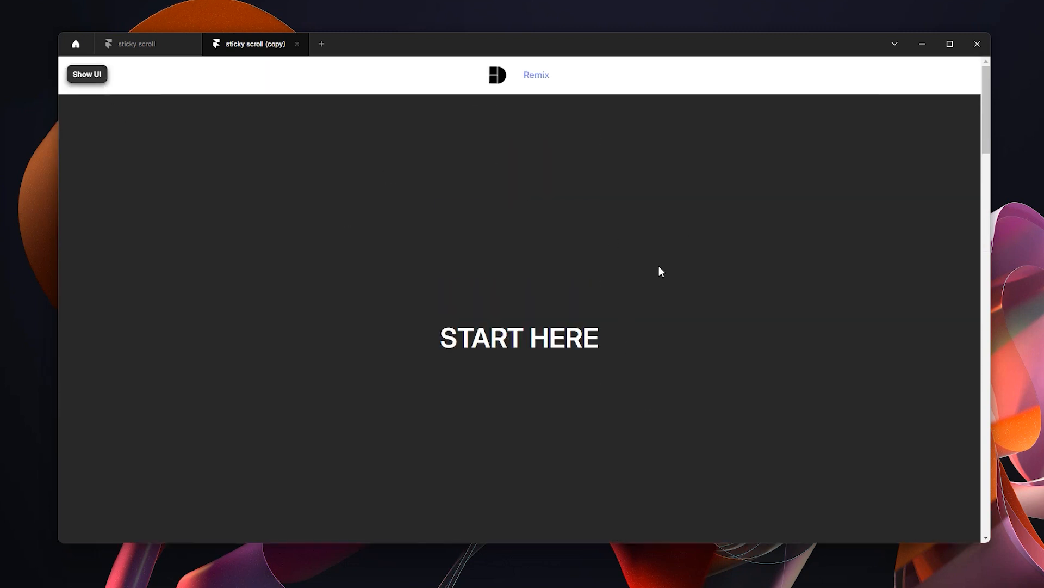
scroll("down", 3)
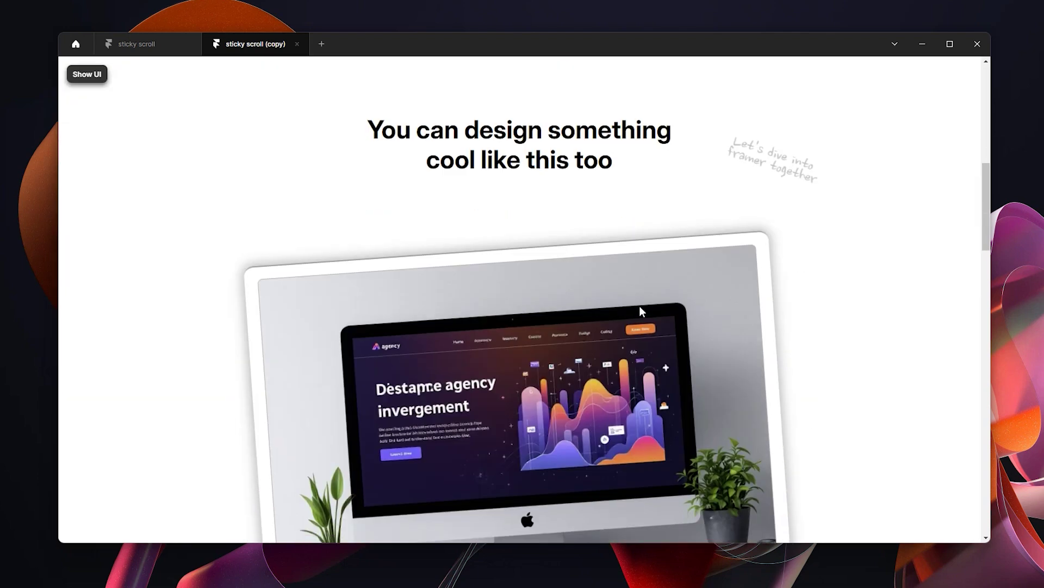
scroll("down", 3)
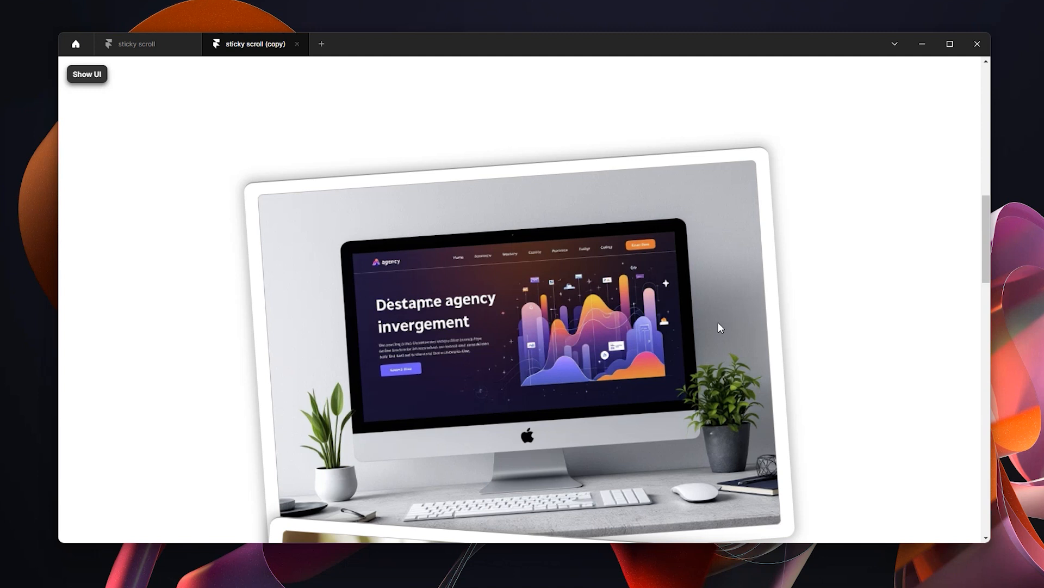
mouse_move(716, 336)
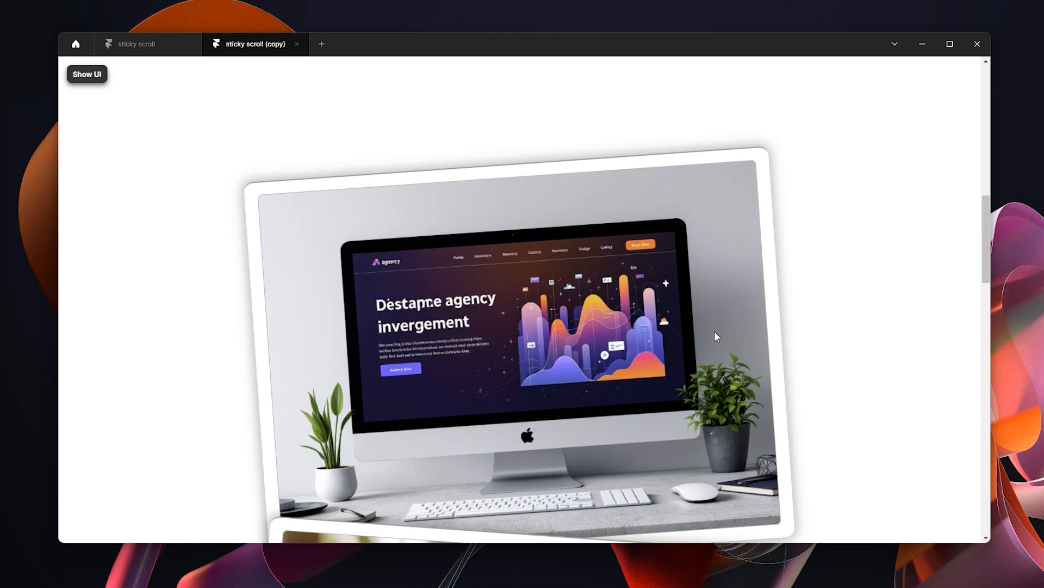